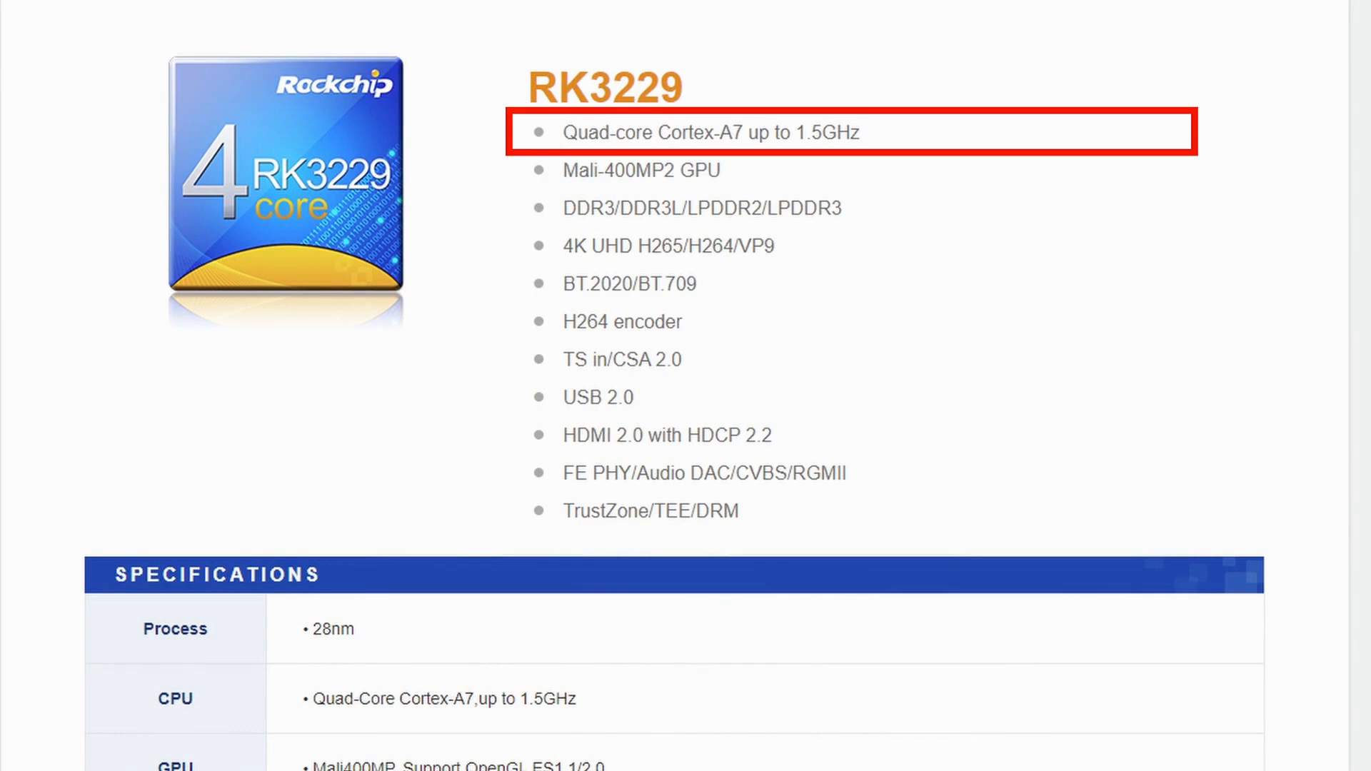
Scroll through the RK3229 specifications before moving to the Radxa RK3588 vs RK3588S page
{"action": "scroll", "scroll_direction": "down", "scroll_amount": 3}
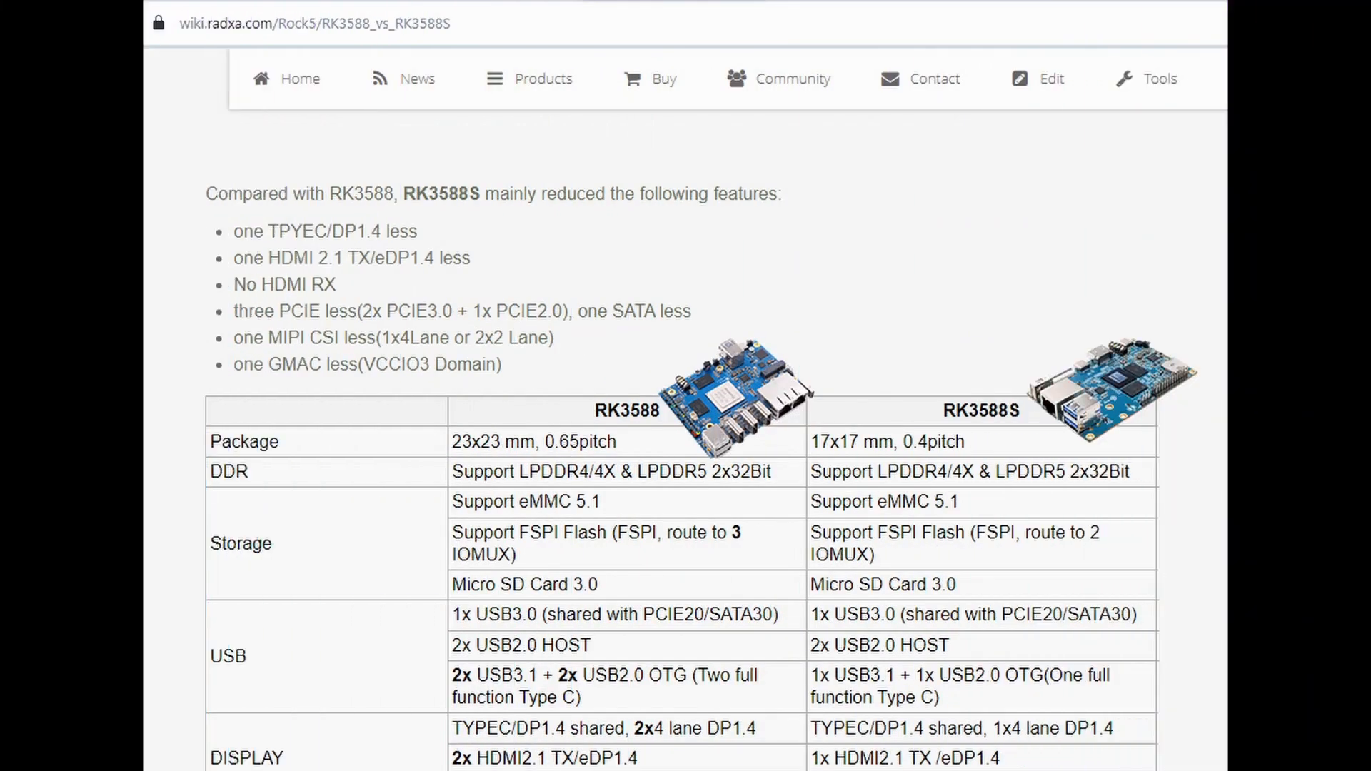
Scroll down through the full RK3588 vs RK3588S comparison table on the Radxa wiki
{"action": "scroll", "scroll_direction": "down", "scroll_amount": 3}
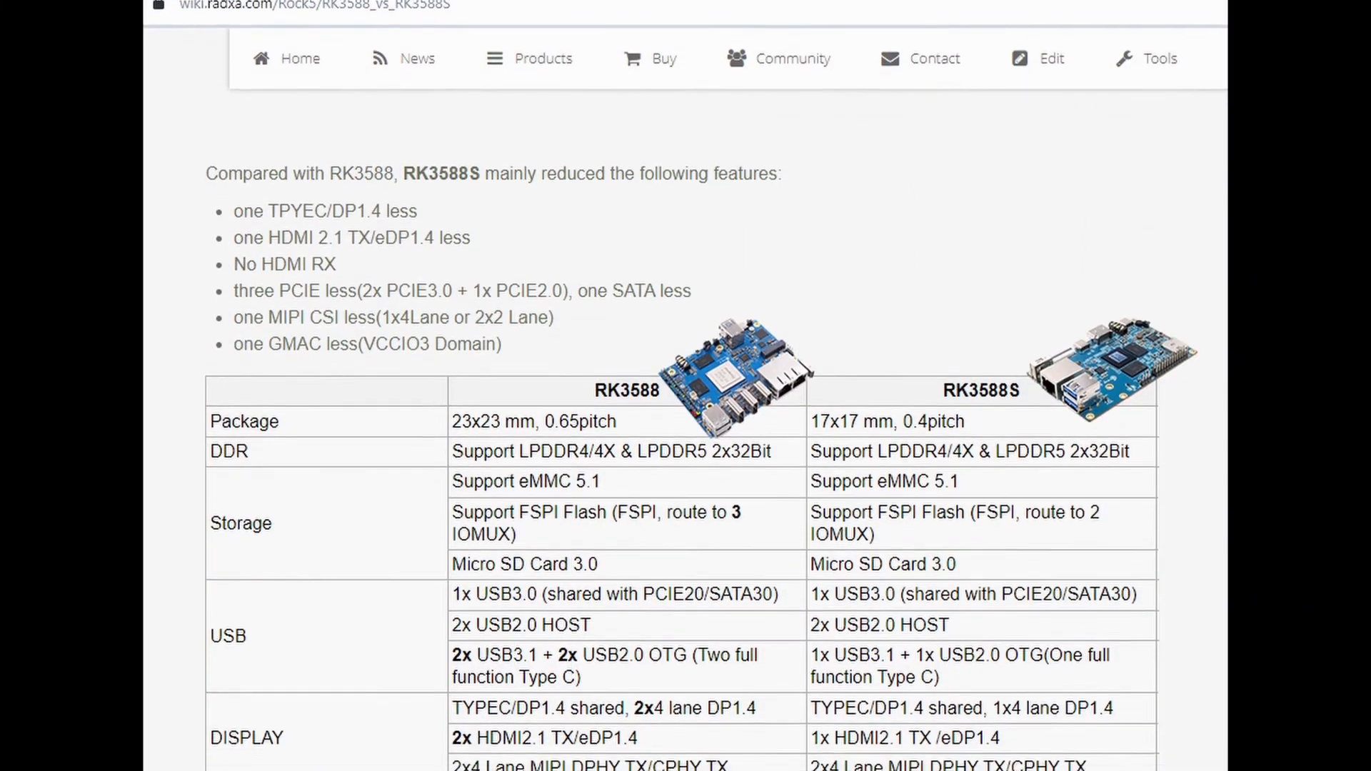
{"action": "scroll", "scroll_direction": "down", "scroll_amount": 3}
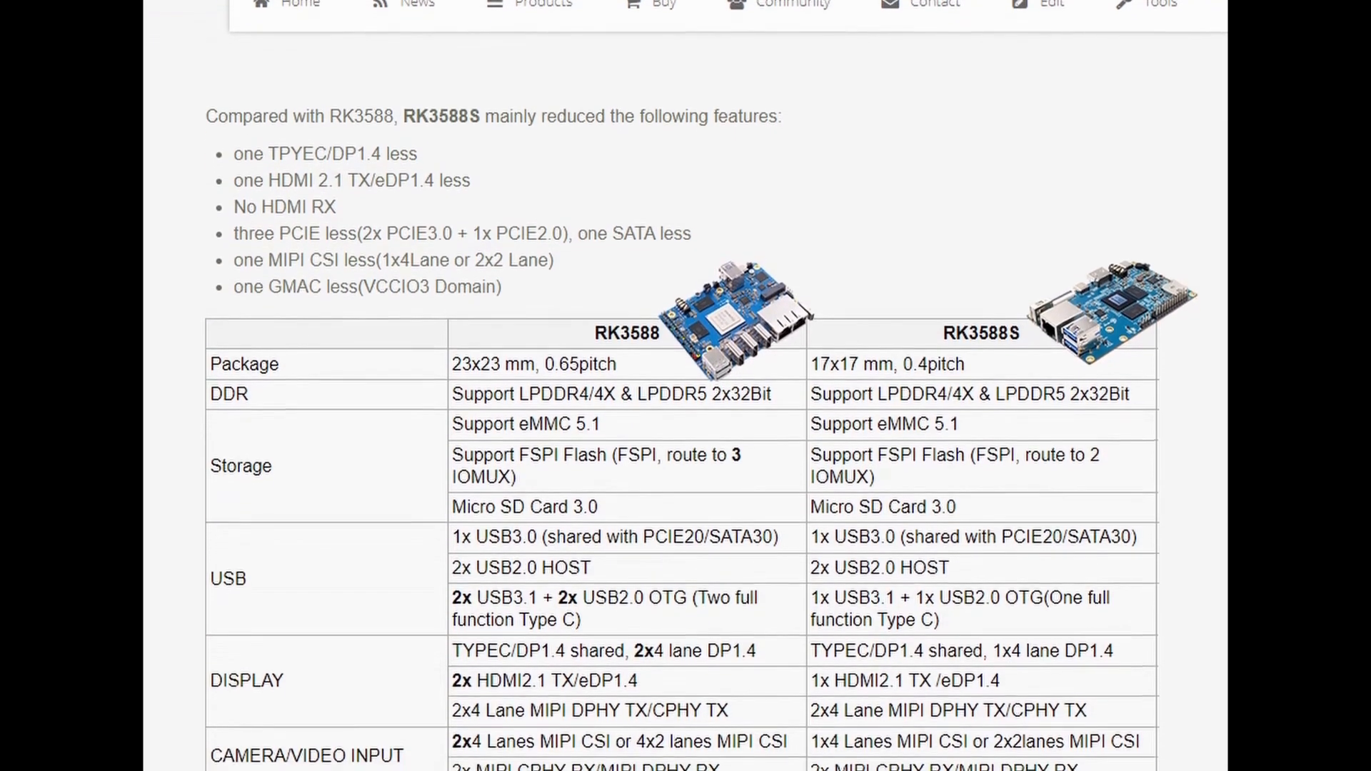
{"action": "scroll", "scroll_direction": "up", "scroll_amount": 3}
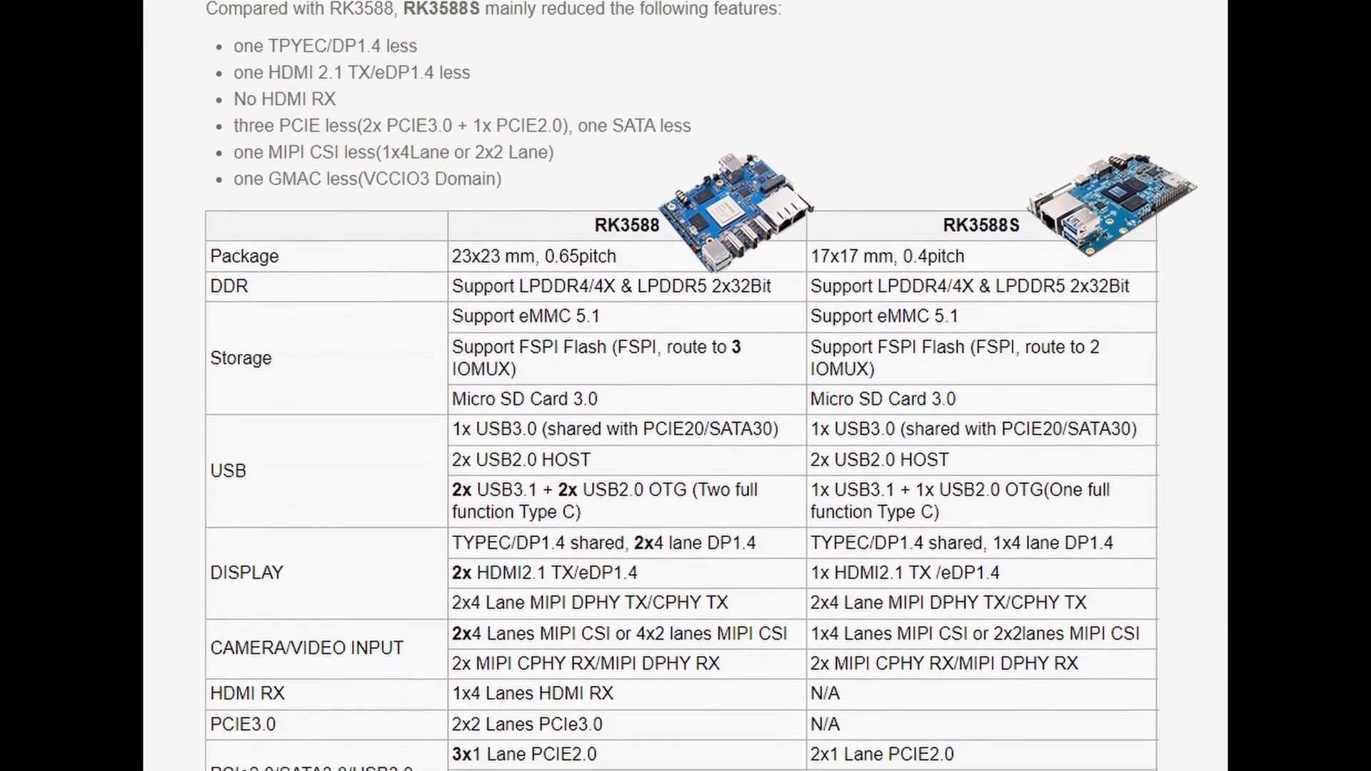
{"action": "scroll", "scroll_direction": "down", "scroll_amount": 3}
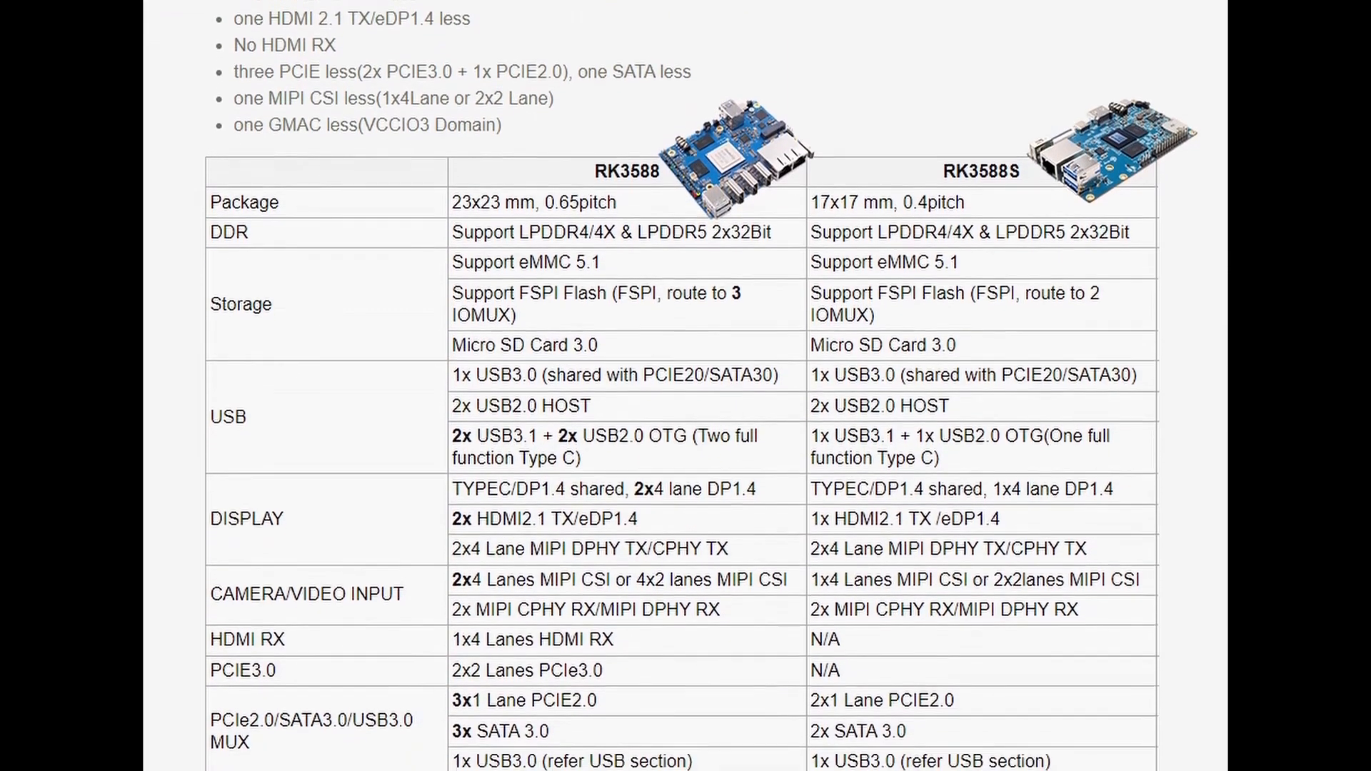
{"action": "scroll", "scroll_direction": "down", "scroll_amount": 3}
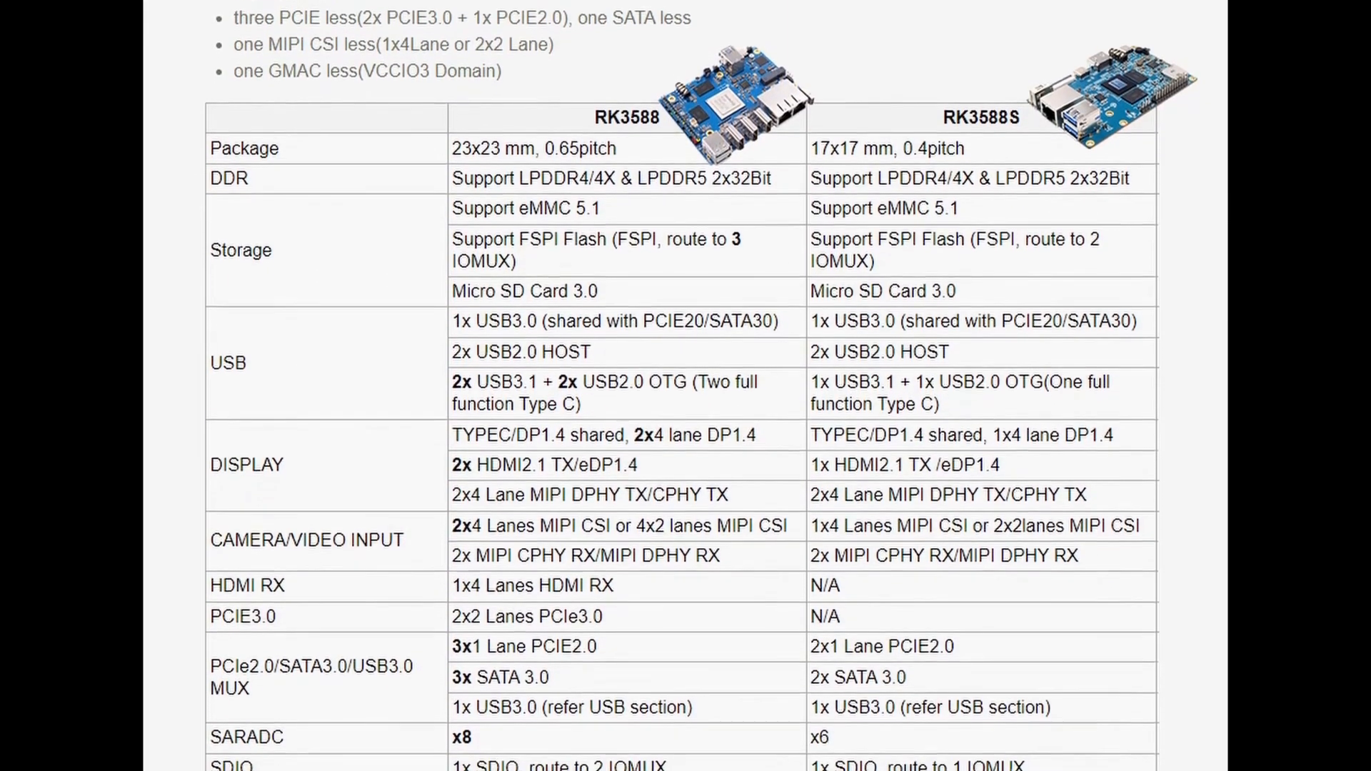
{"action": "scroll", "scroll_direction": "down", "scroll_amount": 3}
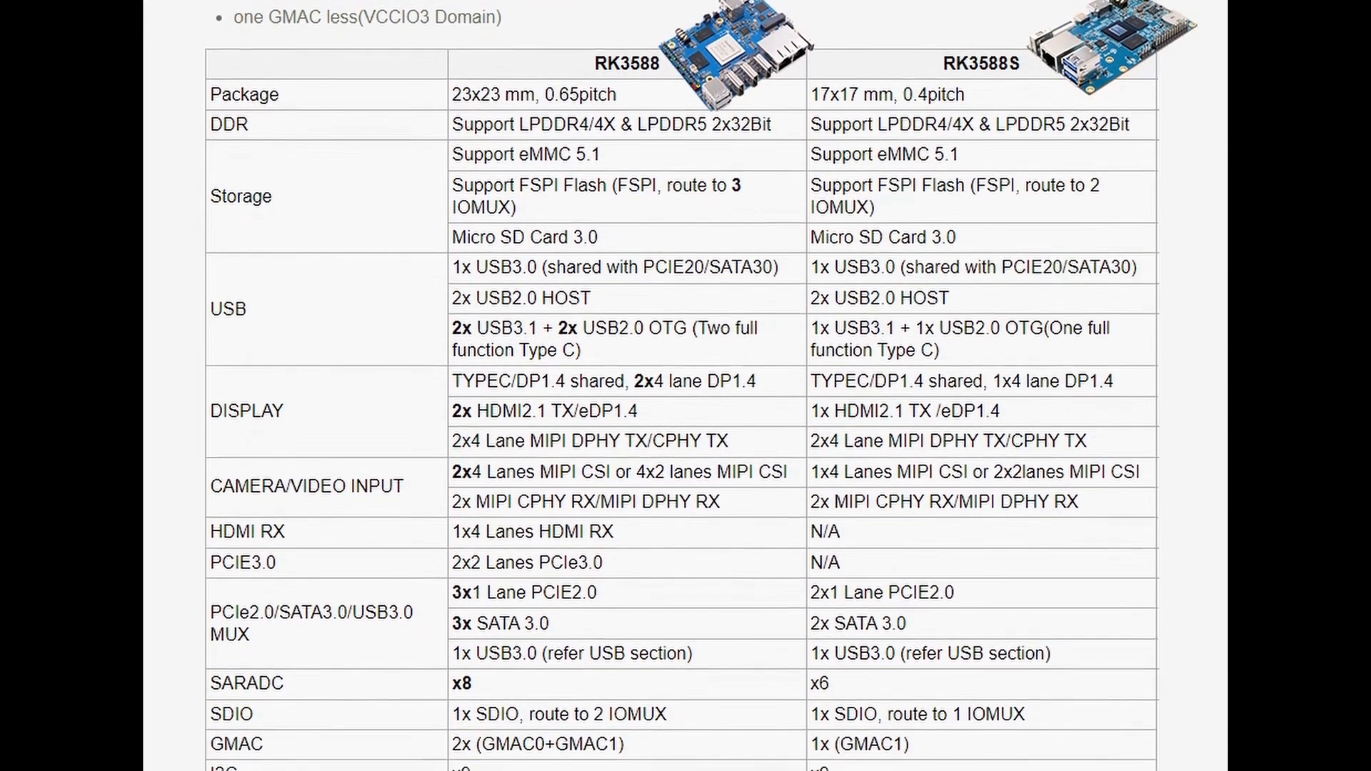
{"action": "scroll", "scroll_direction": "down", "scroll_amount": 3}
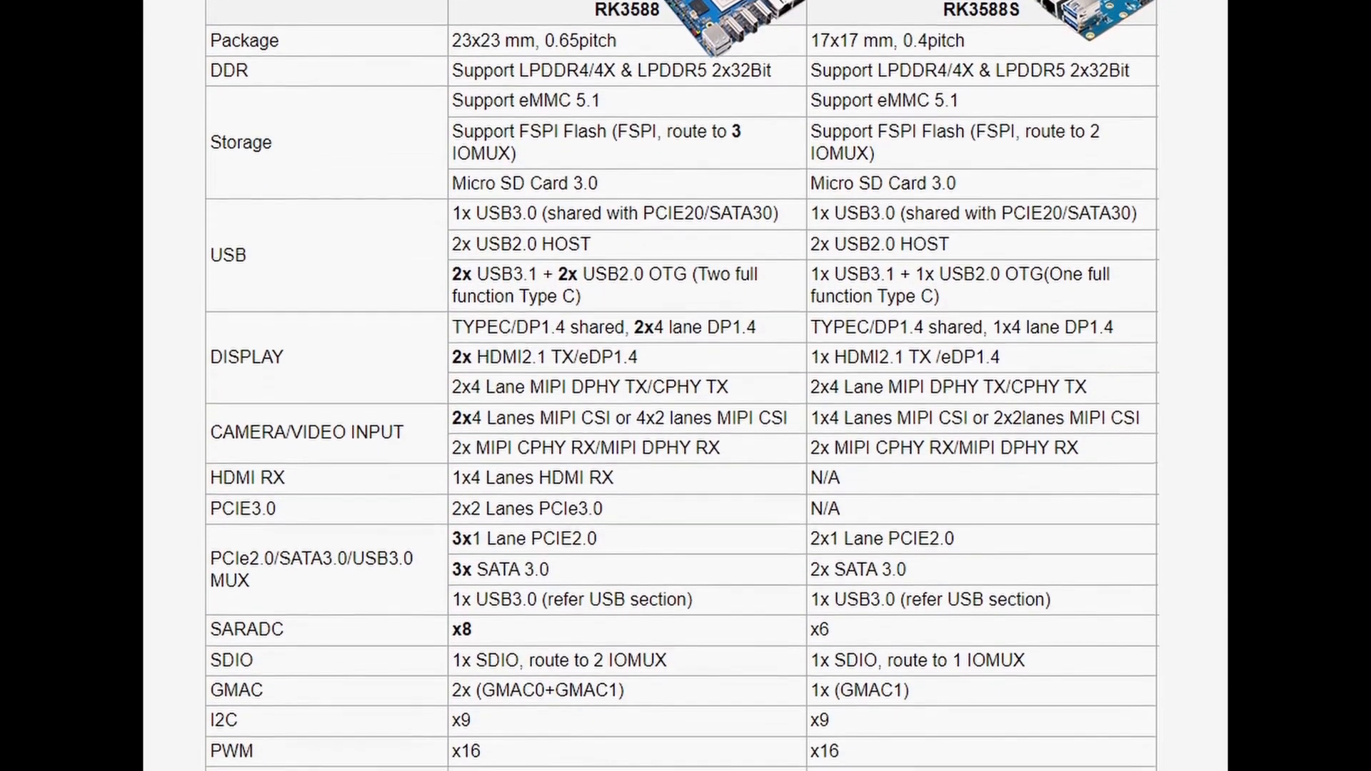
{"action": "scroll", "scroll_direction": "down", "scroll_amount": 3}
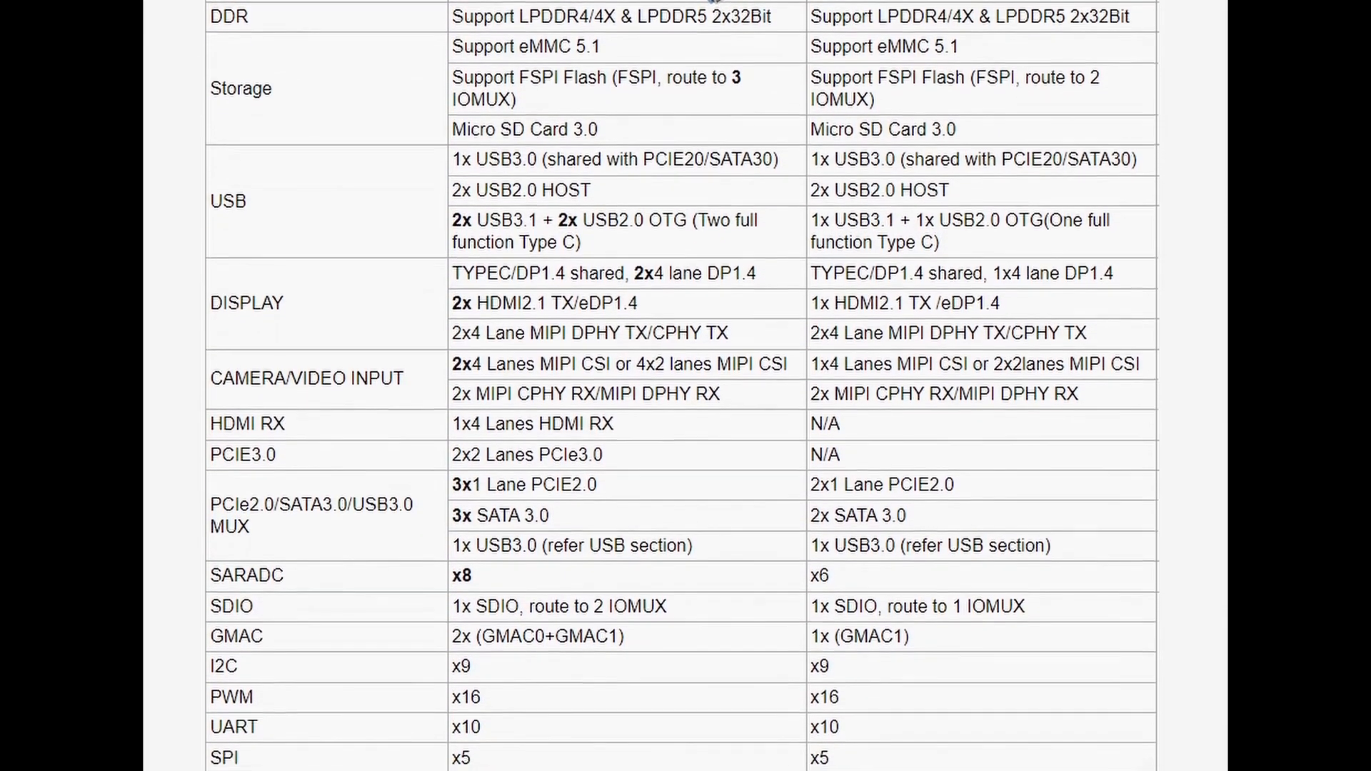
{"action": "scroll", "scroll_direction": "down", "scroll_amount": 3}
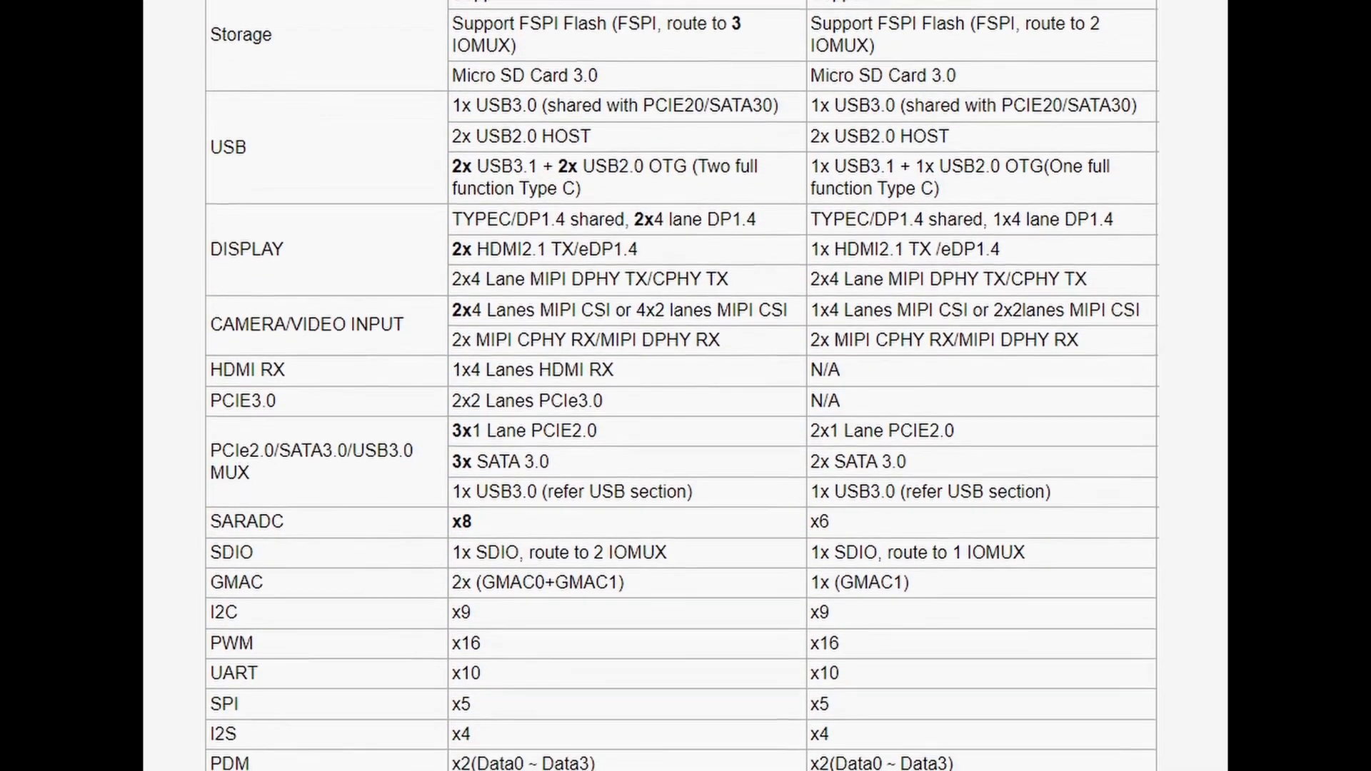
{"action": "scroll", "scroll_direction": "down", "scroll_amount": 3}
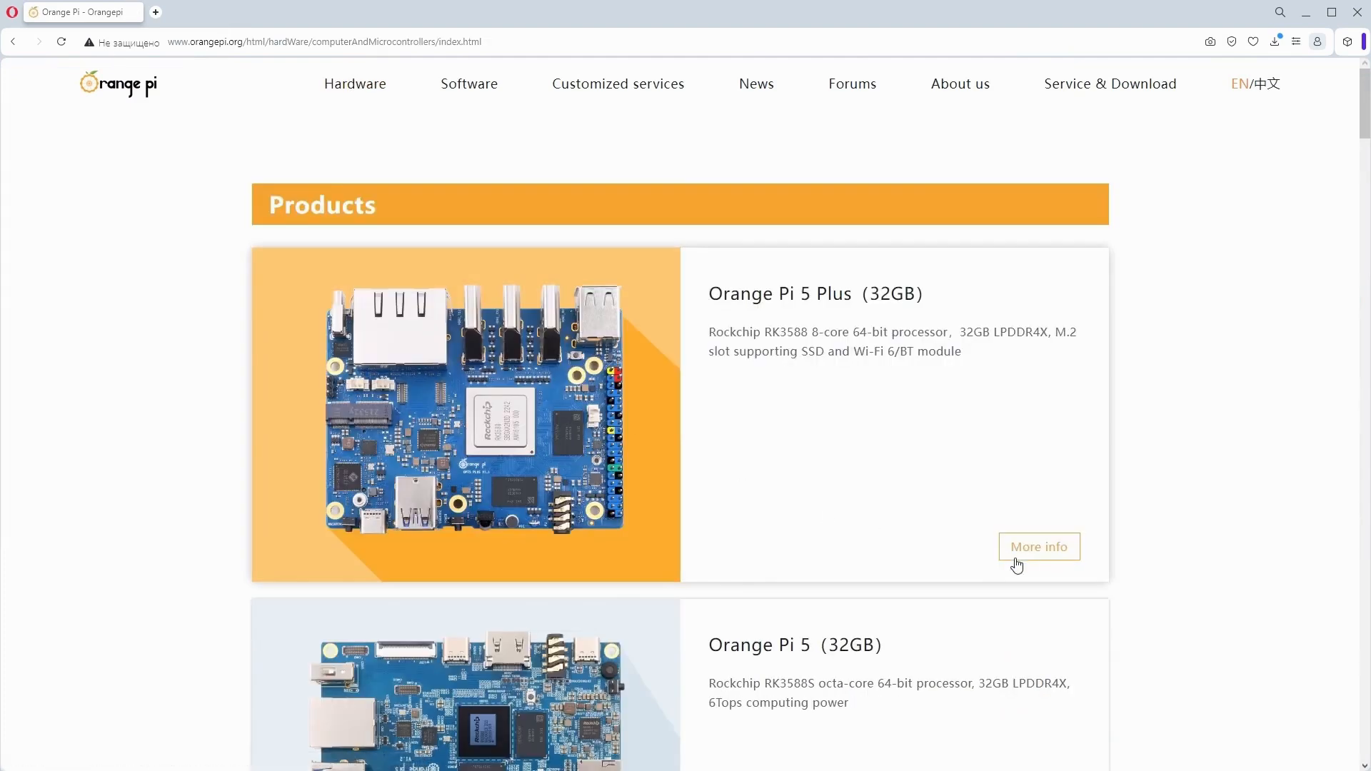
Download the Orange Pi 5 Plus Arch OS image from Google Drive, accepting the virus-scan warning
{"action": "left_click", "coordinate": [1038, 547]}
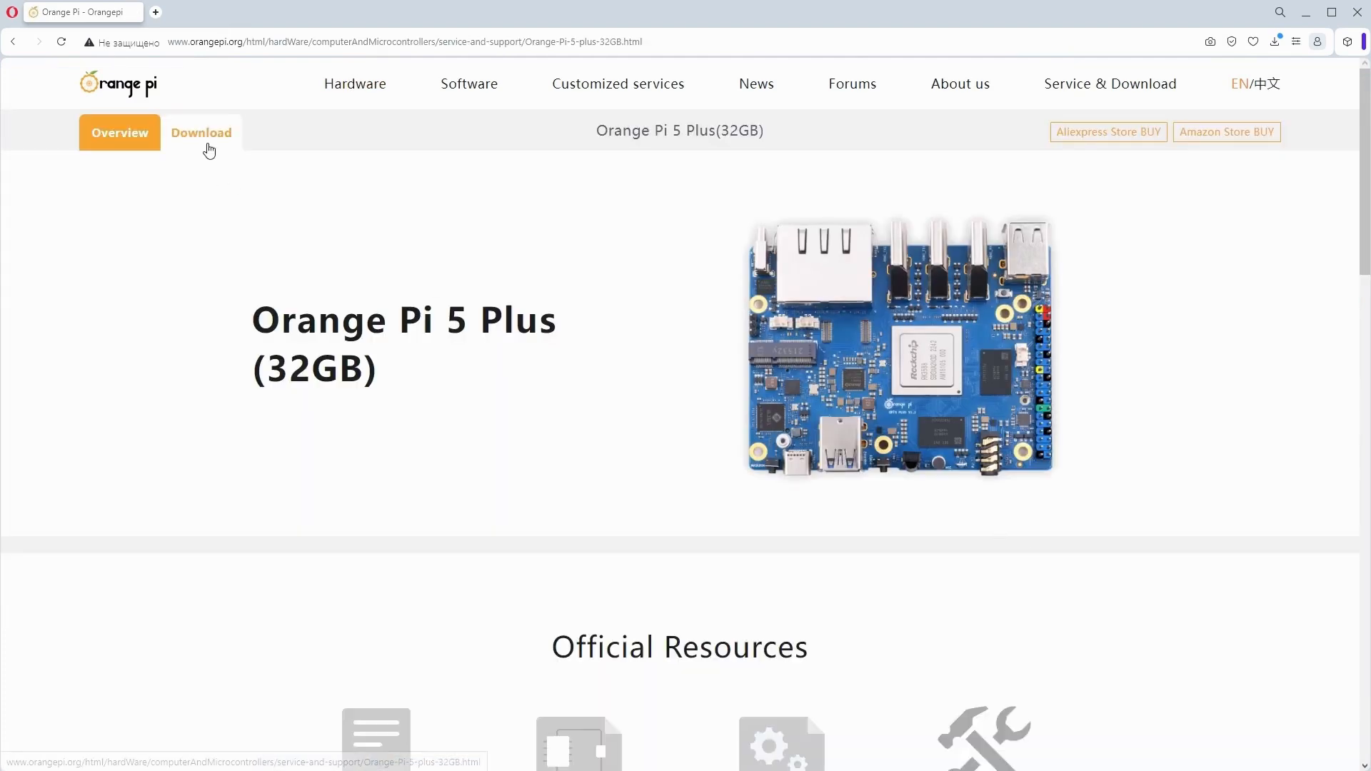
{"action": "scroll", "scroll_direction": "down", "scroll_amount": 3}
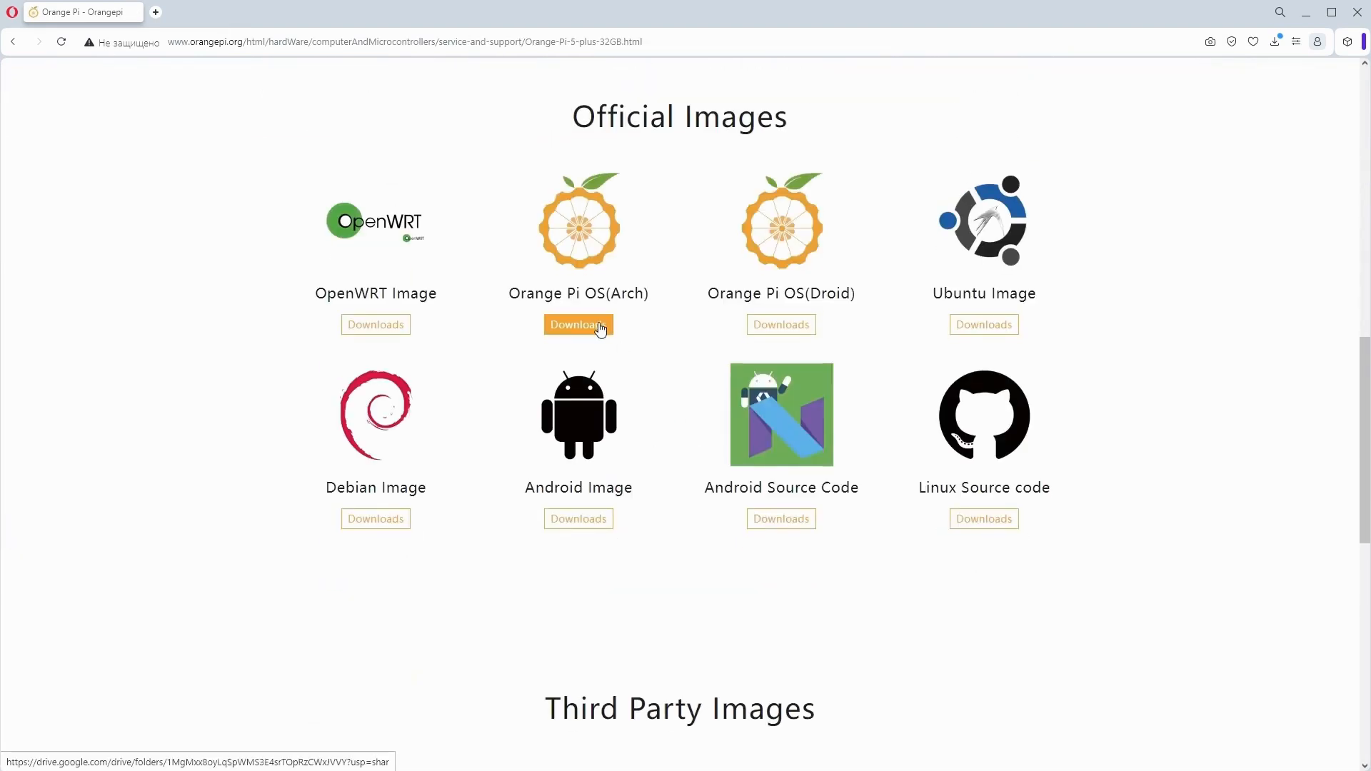
{"action": "left_click", "coordinate": [578, 324]}
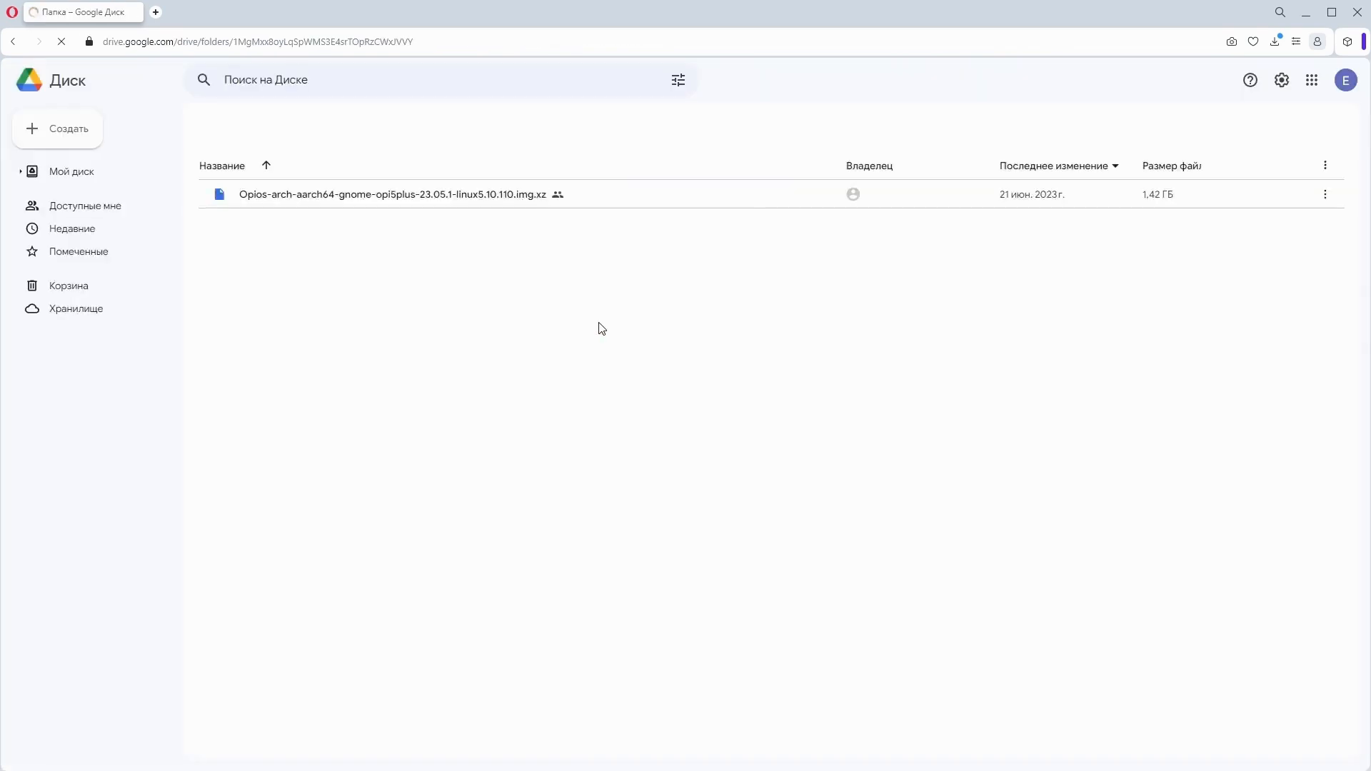
{"action": "left_click", "coordinate": [394, 195]}
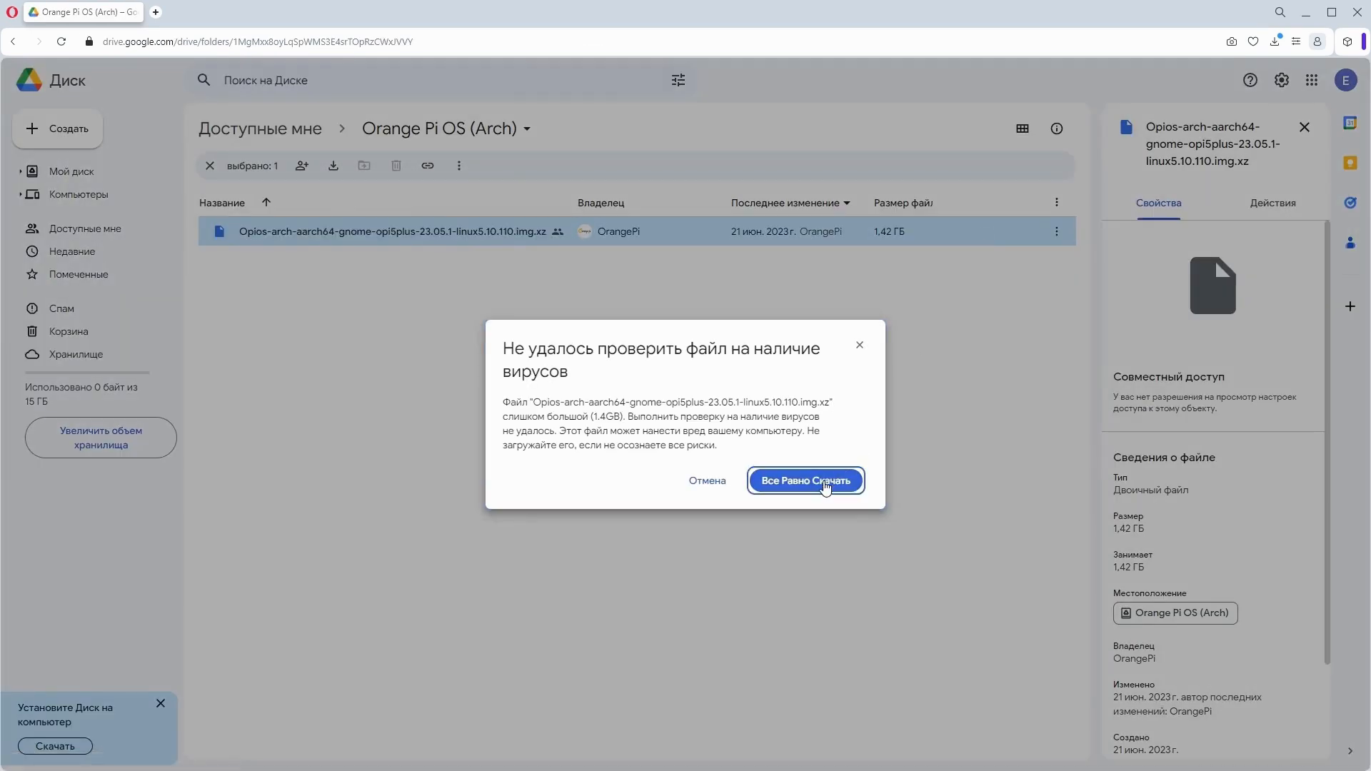
{"action": "left_click", "coordinate": [804, 480]}
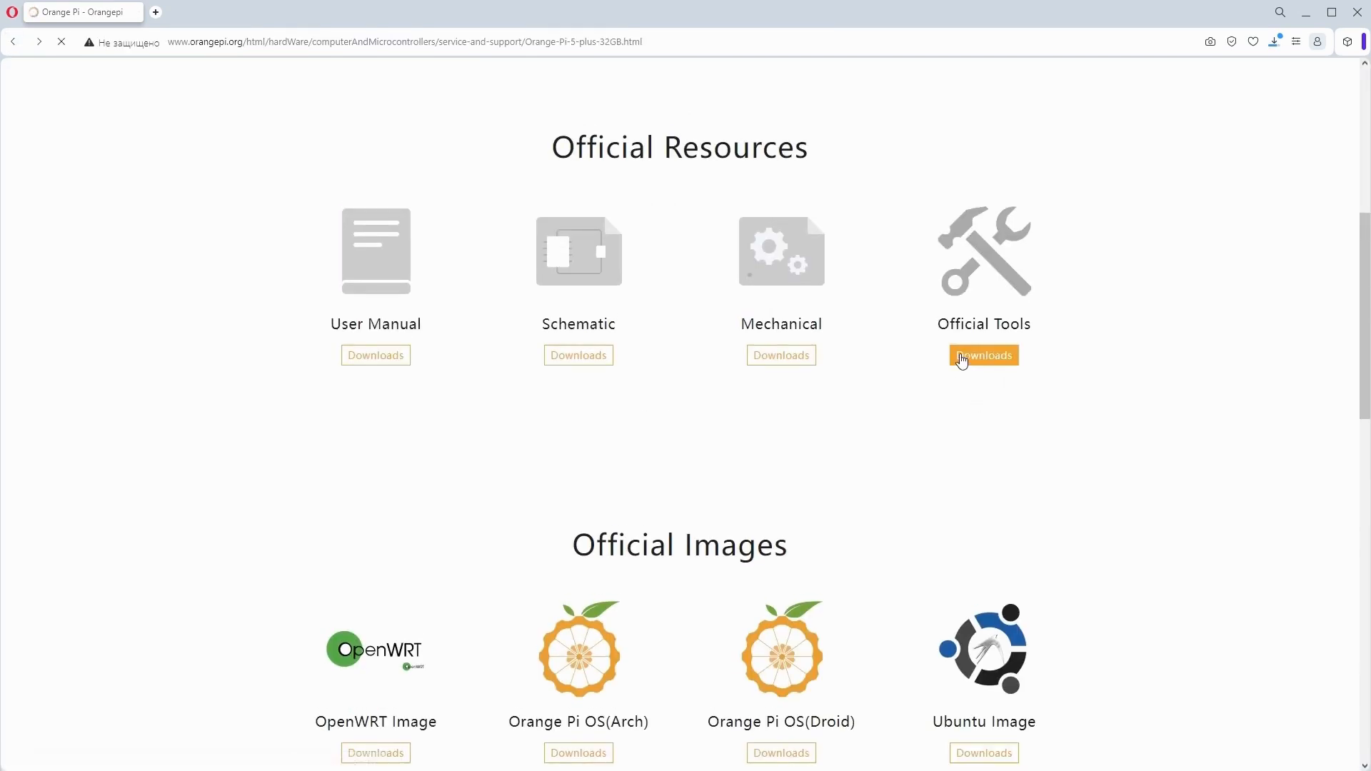
Download the RKDevTool and driver package from the Official Tools folder
{"action": "left_click", "coordinate": [982, 356]}
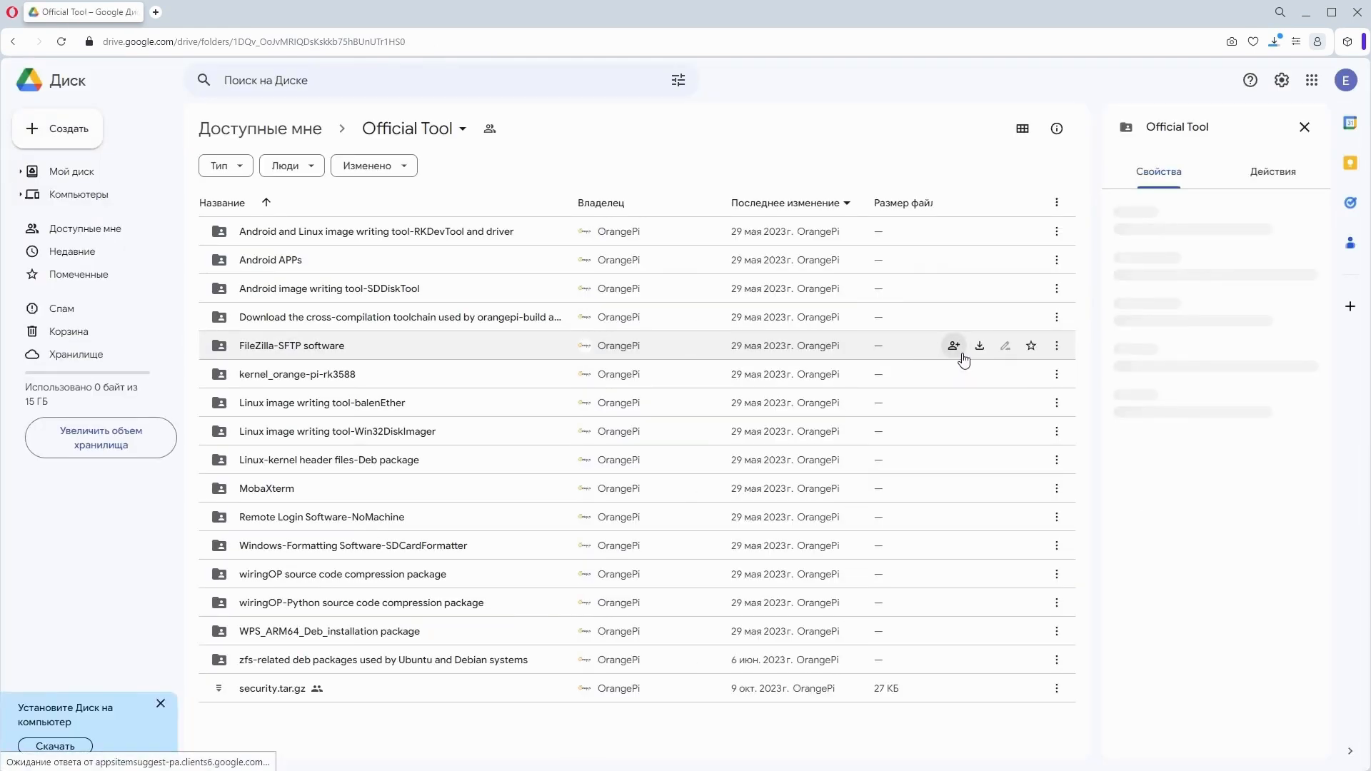
{"action": "left_click", "coordinate": [376, 231]}
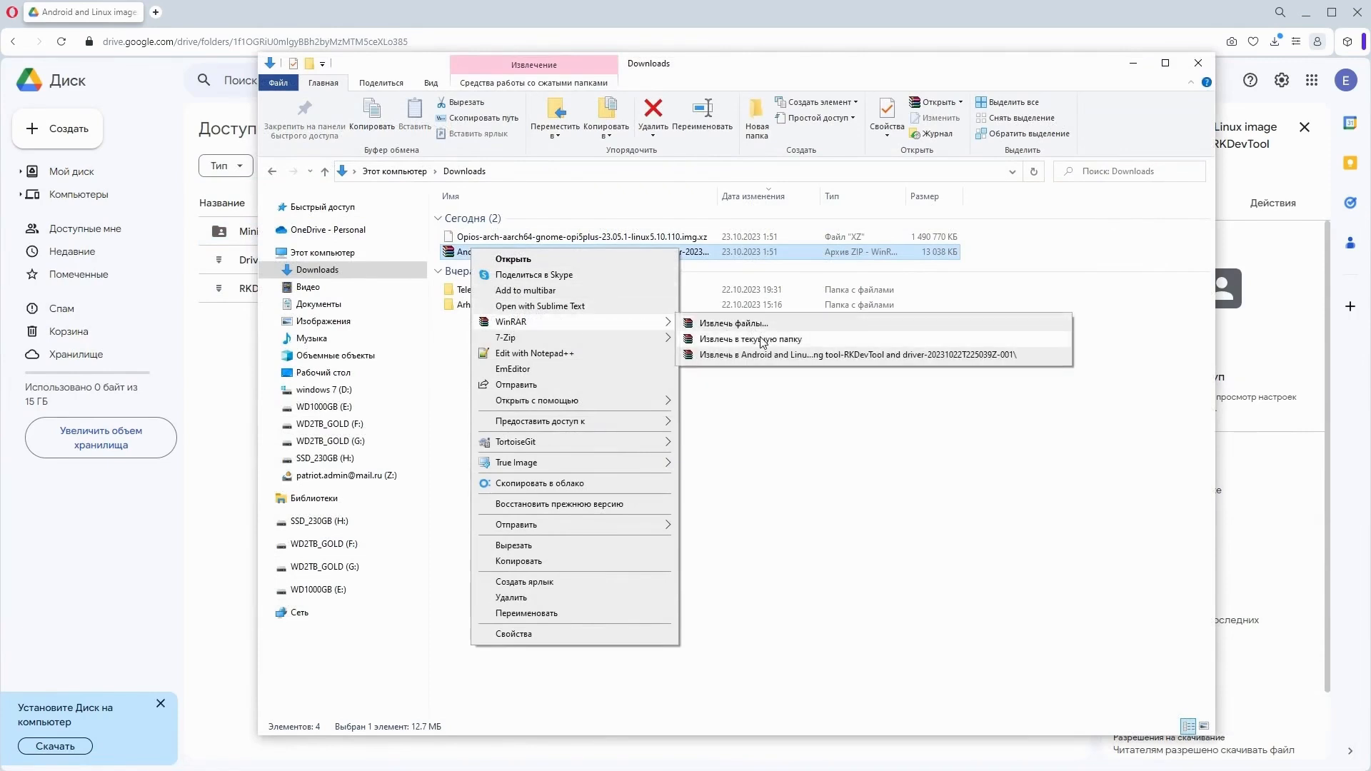
Extract the RKDevTool and driver zip and the Arch OS .xz image into Downloads
{"action": "left_click", "coordinate": [749, 340]}
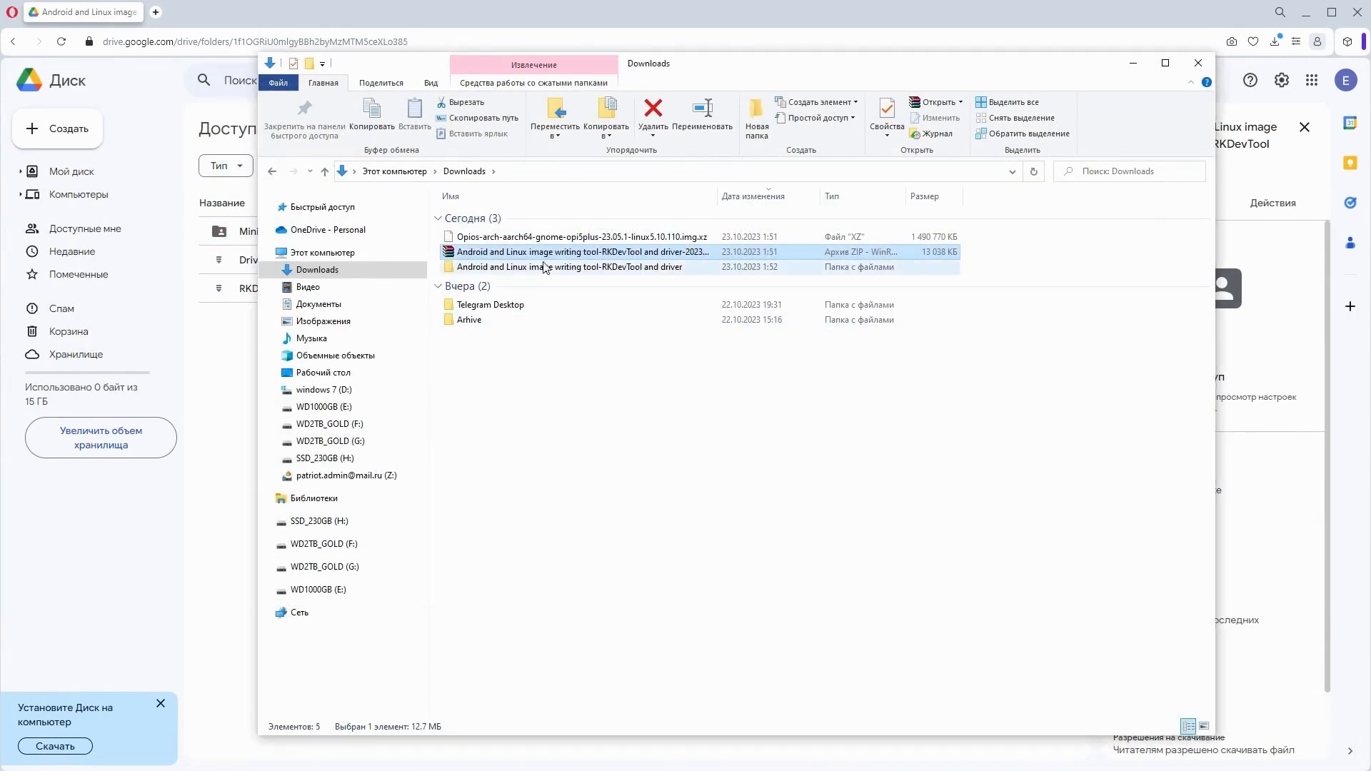
{"action": "right_click", "coordinate": [583, 236]}
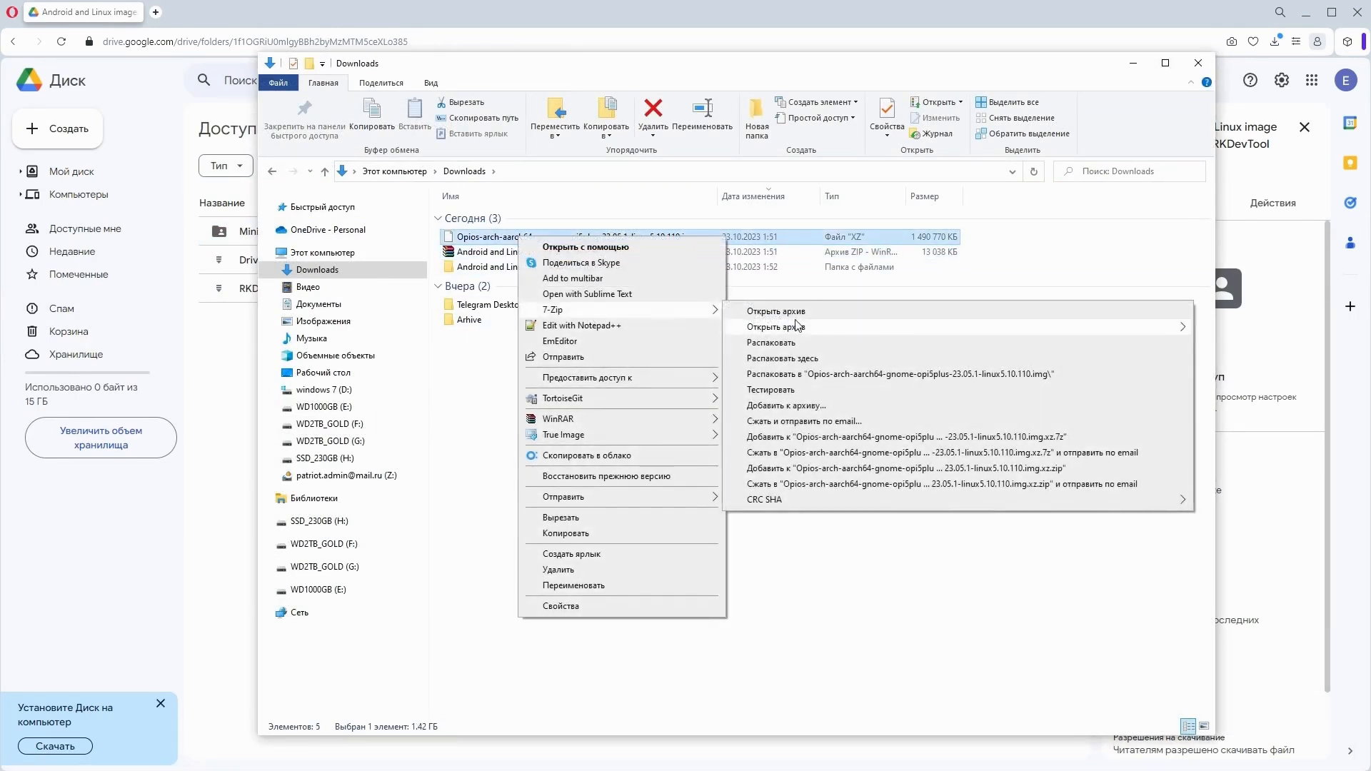
{"action": "left_click", "coordinate": [784, 359]}
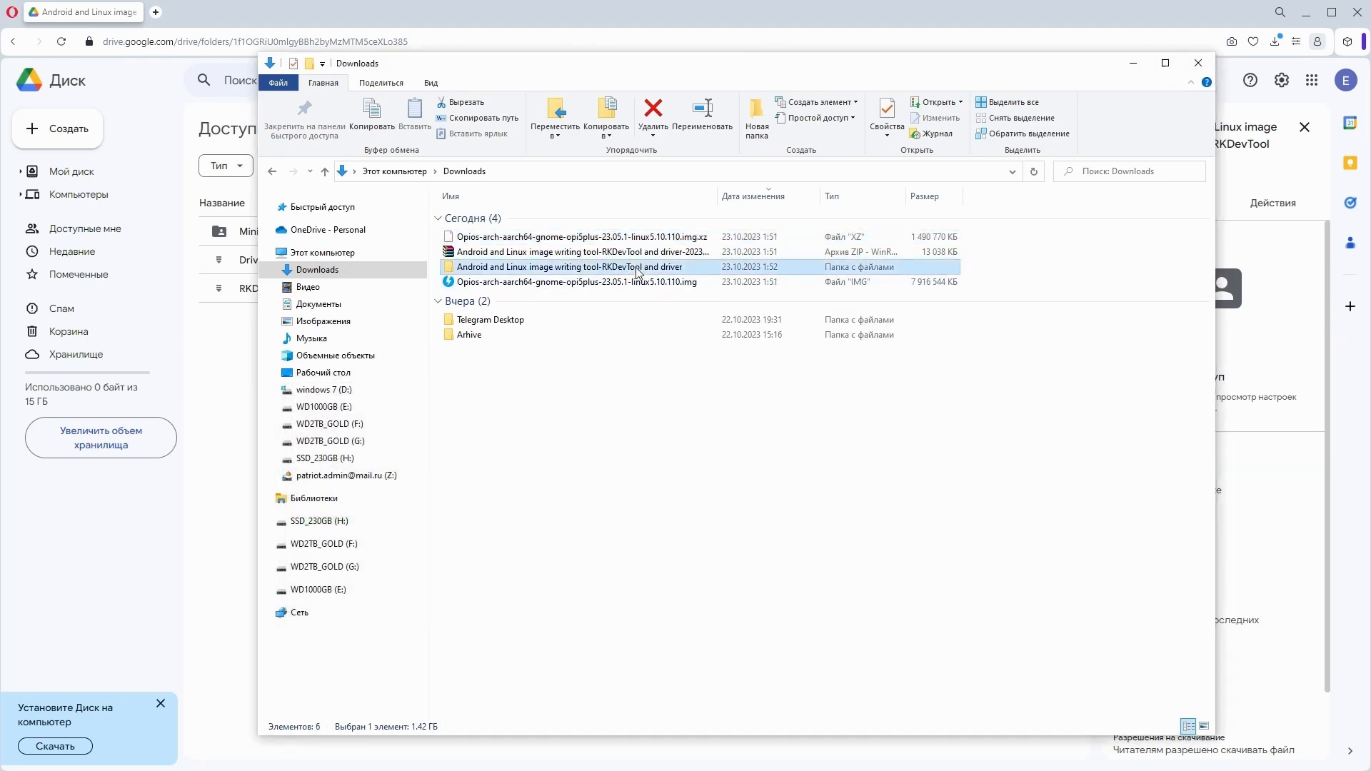
Extract the DriverAssistant and RKDevTool zips inside the unpacked tool folder
{"action": "double_click", "coordinate": [577, 267]}
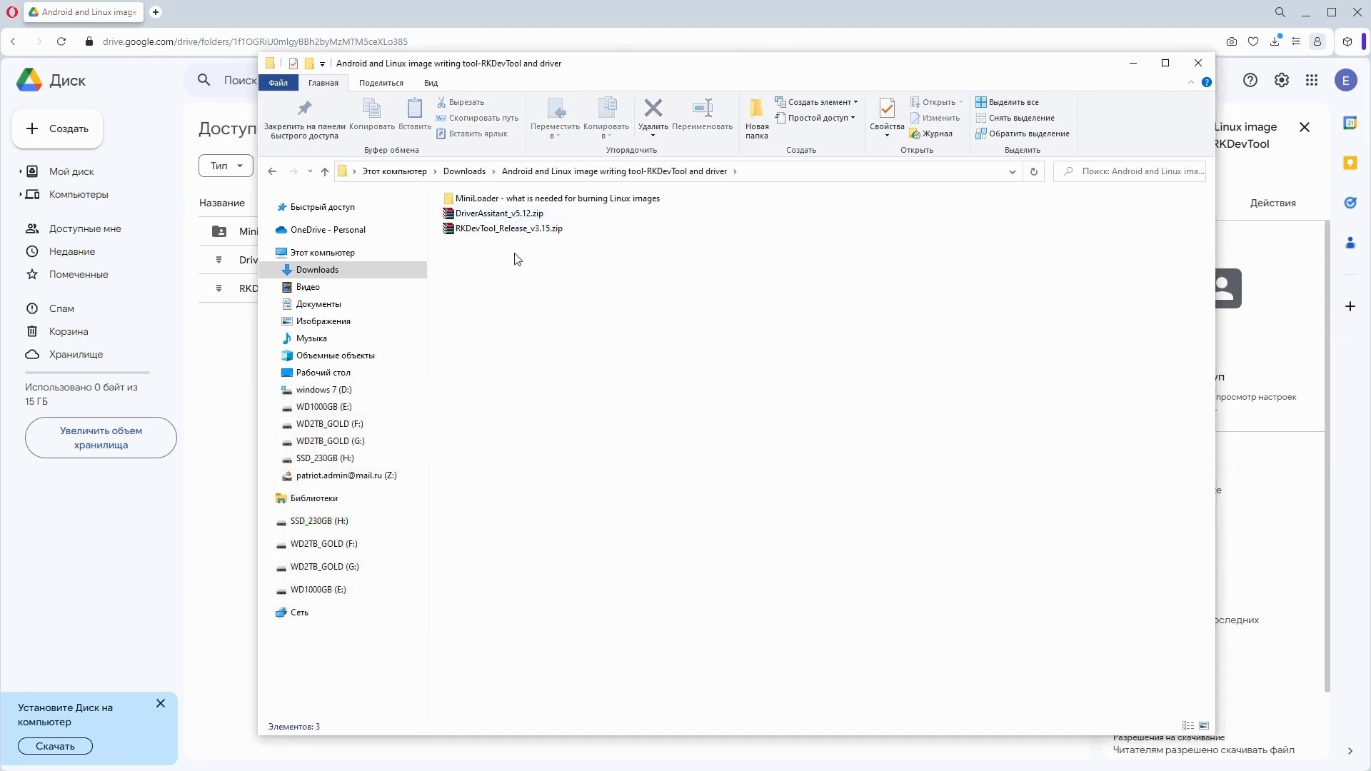
{"action": "right_click", "coordinate": [489, 213]}
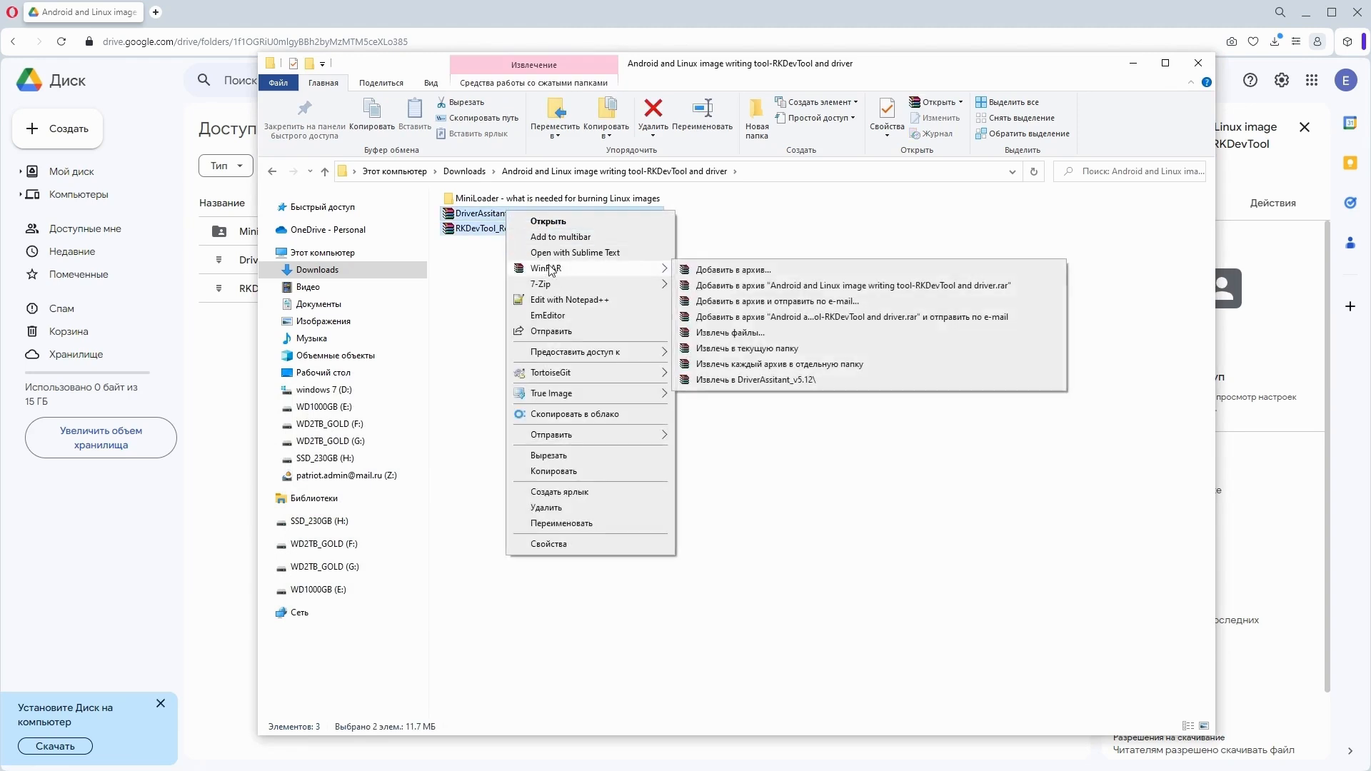
{"action": "mouse_move", "coordinate": [741, 333]}
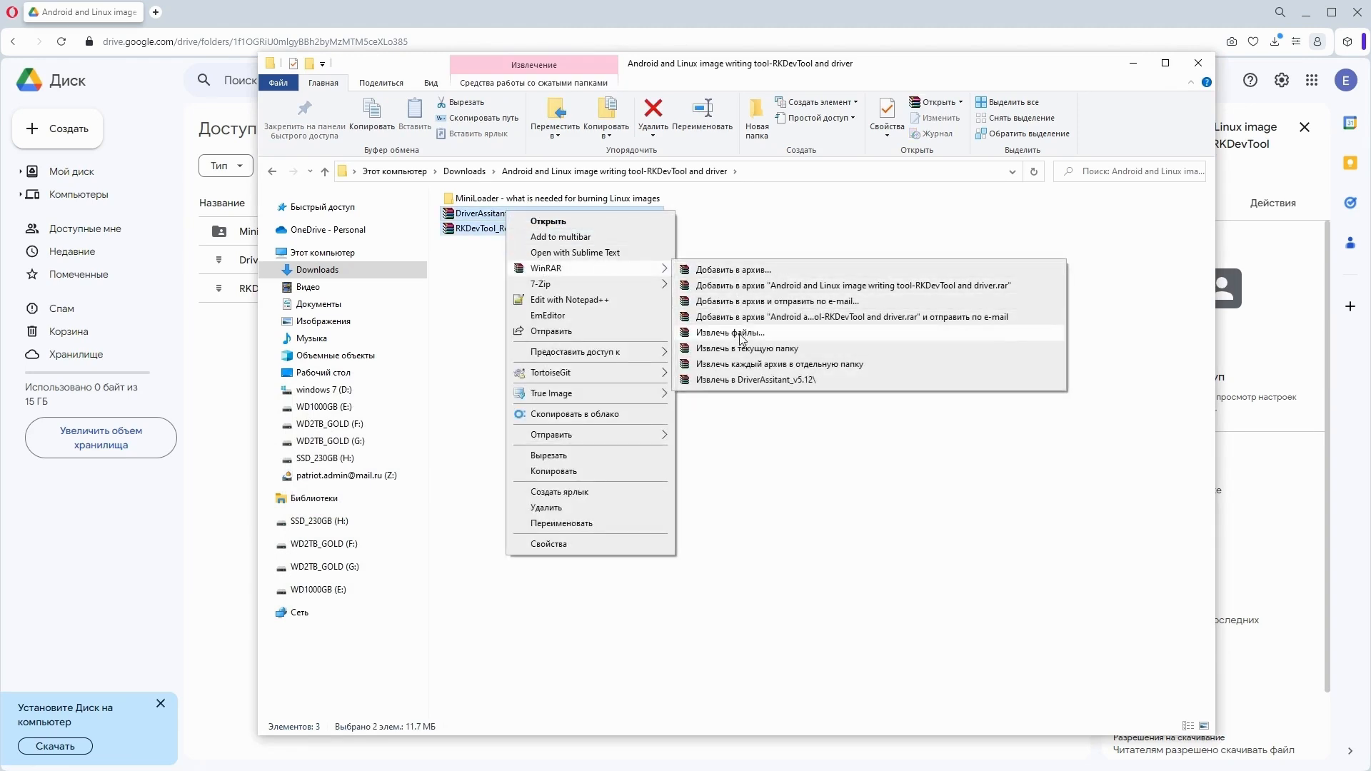
{"action": "left_click", "coordinate": [749, 348]}
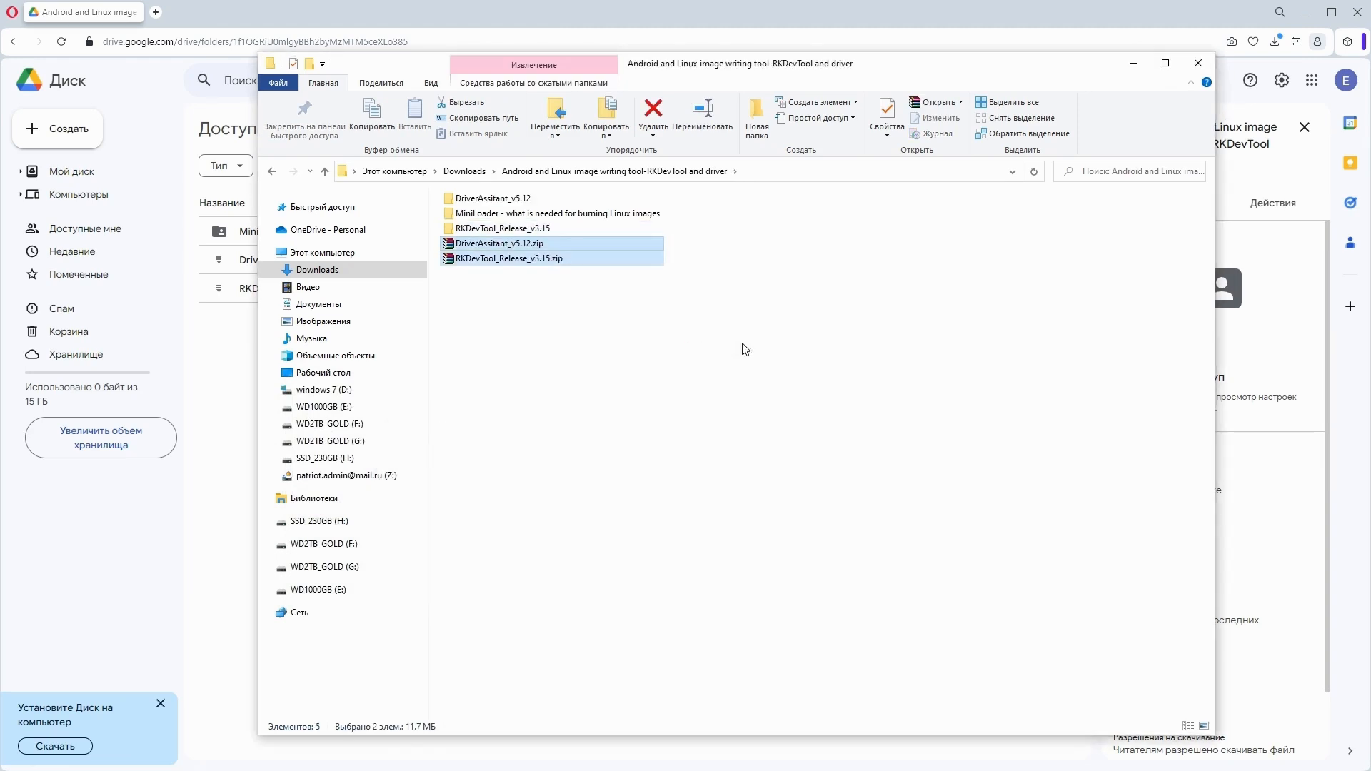
Install the Rockchip USB driver with DriverAssitant_v5.12 and confirm the success message
{"action": "double_click", "coordinate": [491, 199]}
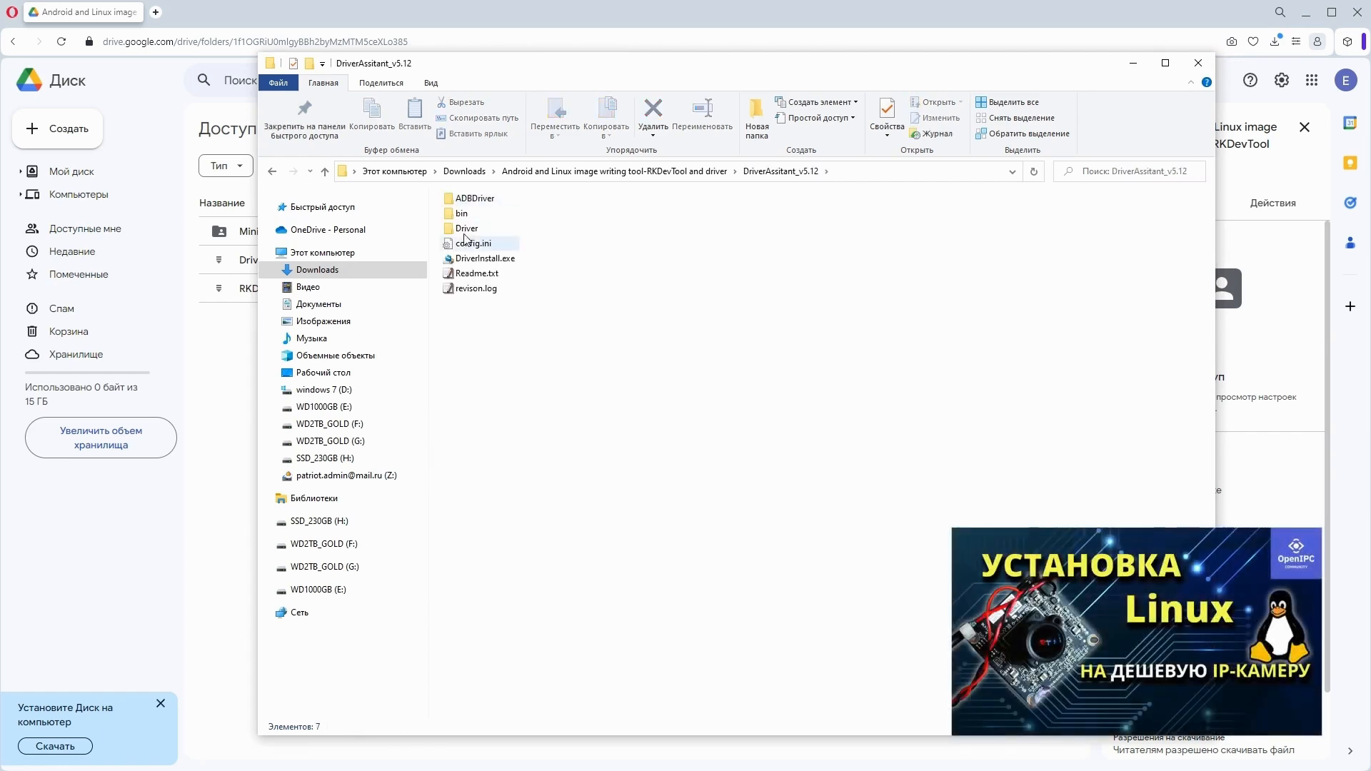
{"action": "double_click", "coordinate": [481, 258]}
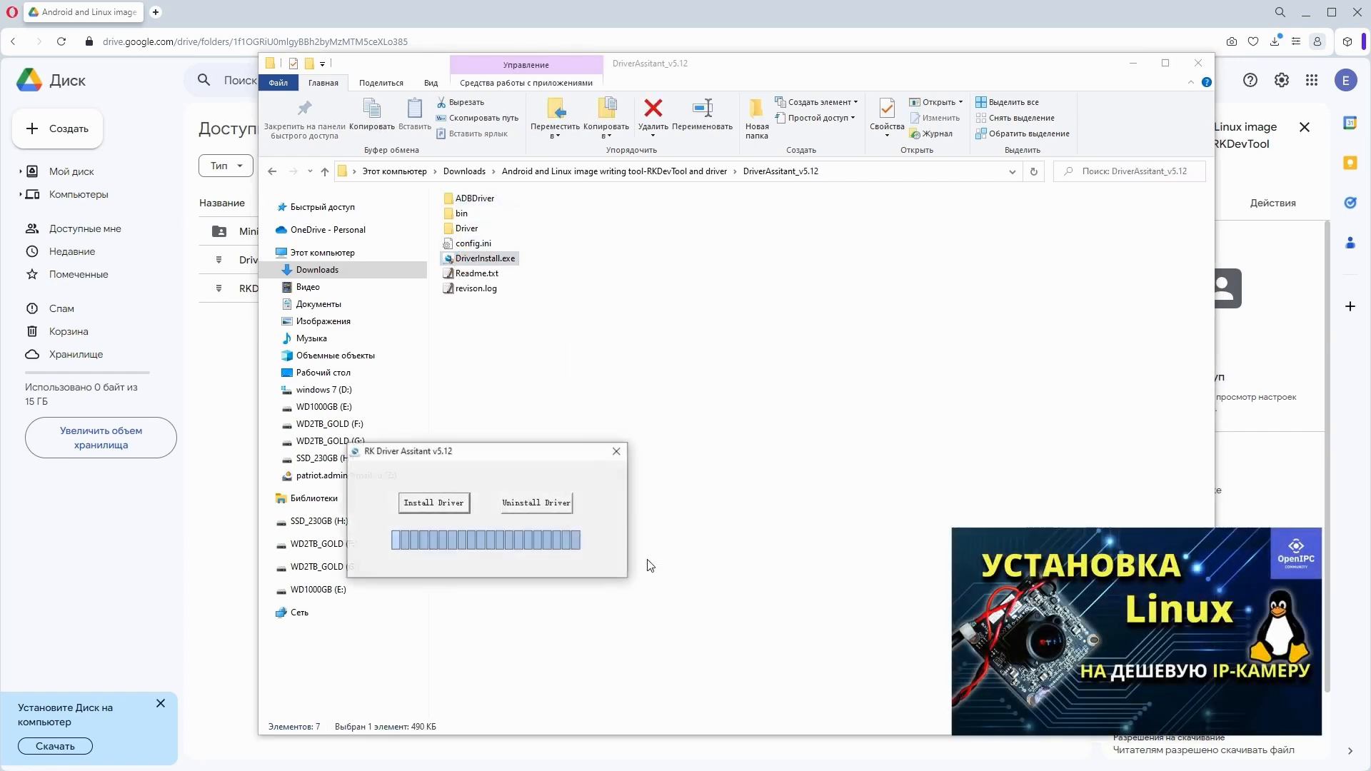
{"action": "left_click", "coordinate": [433, 502]}
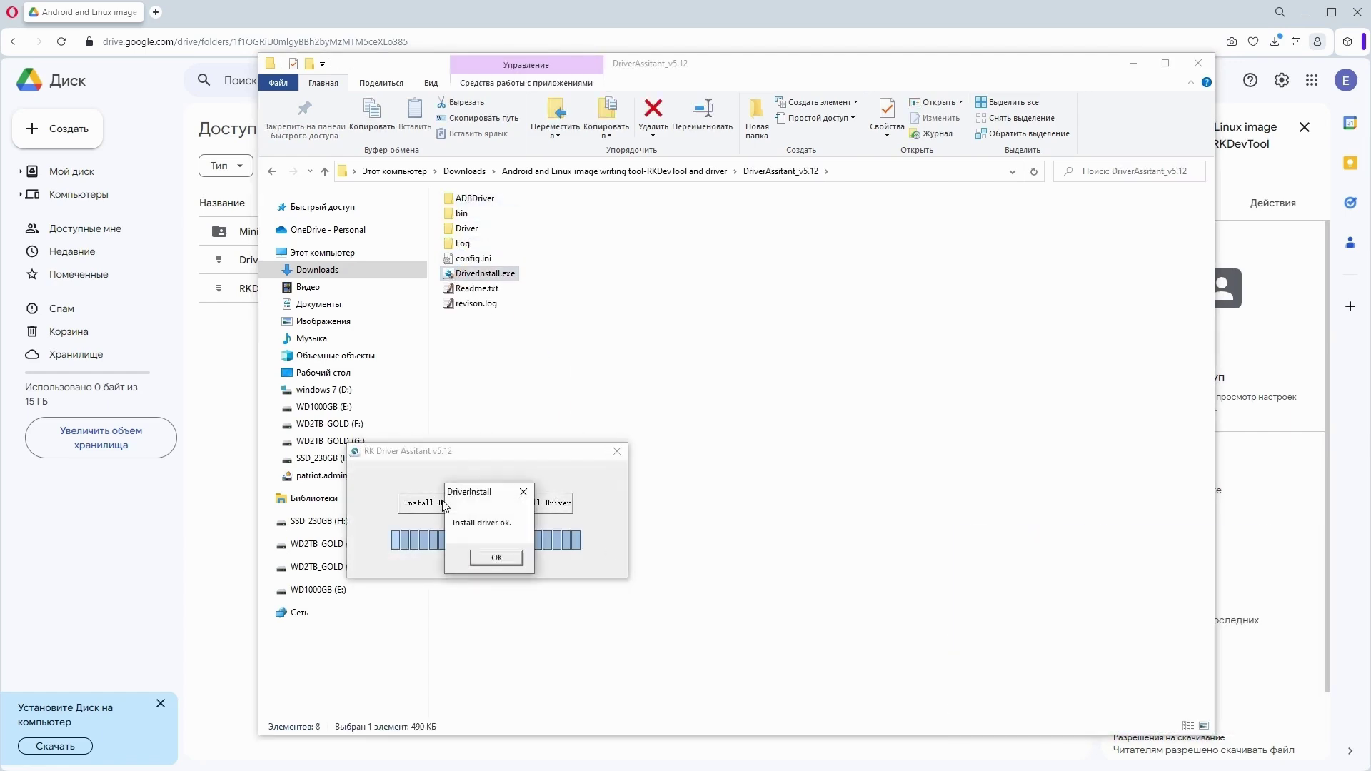
{"action": "left_click", "coordinate": [495, 558]}
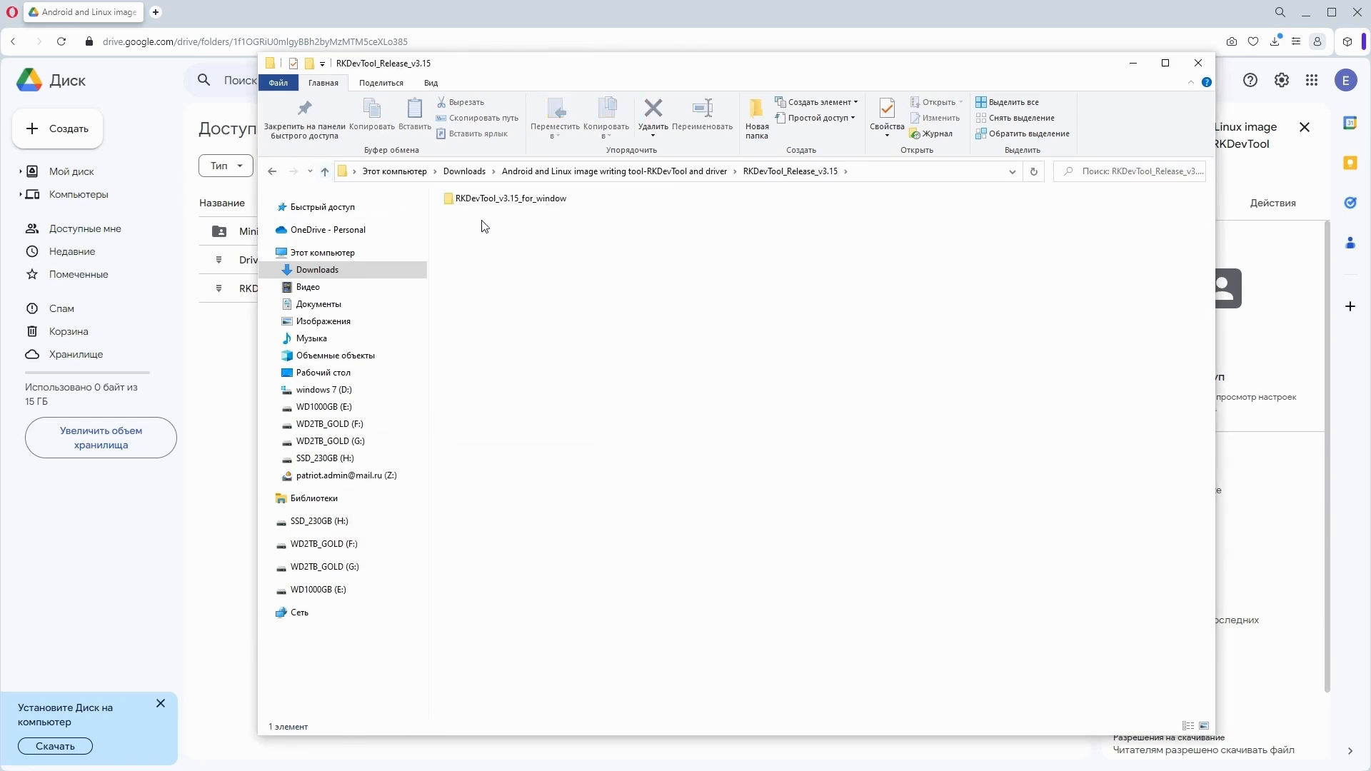
Launch RKDevTool from the RKDevTool_v3.15_for_window folder
{"action": "double_click", "coordinate": [510, 198]}
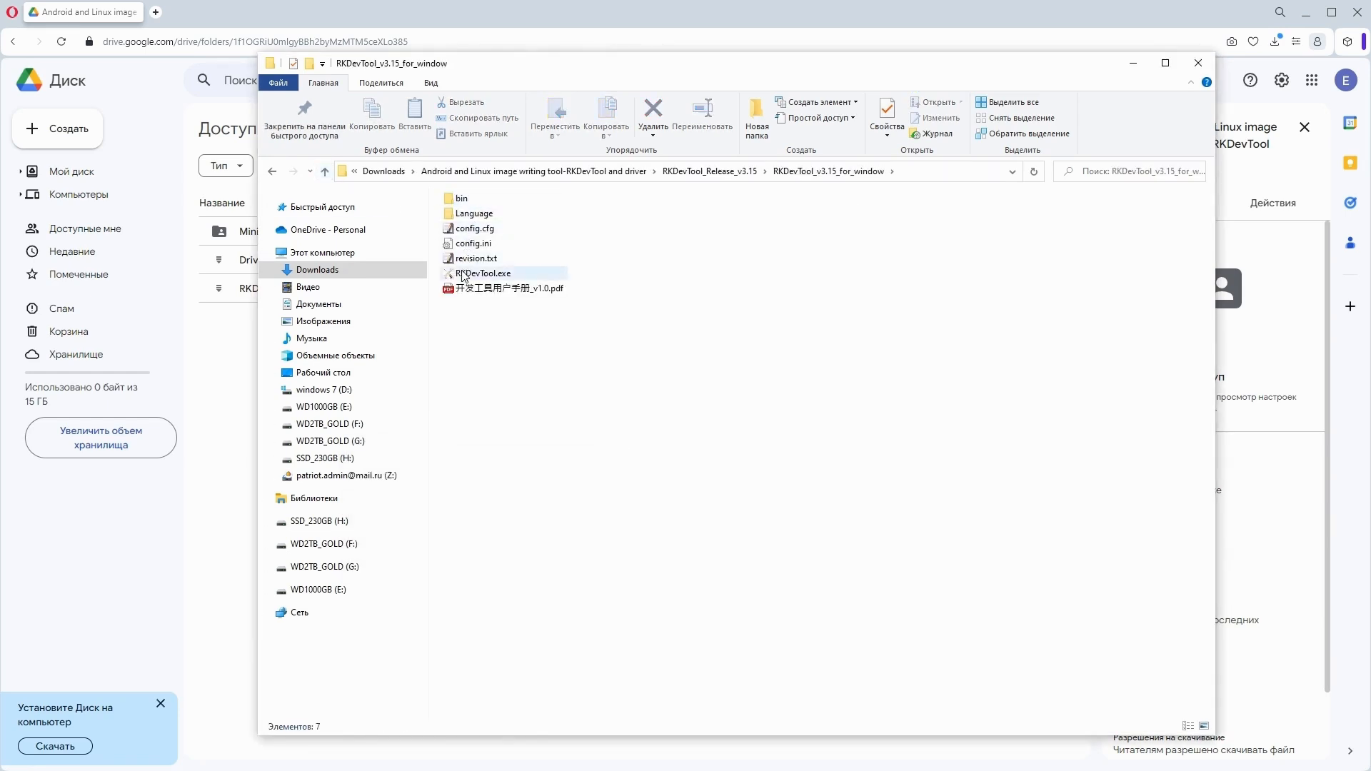
{"action": "double_click", "coordinate": [482, 272]}
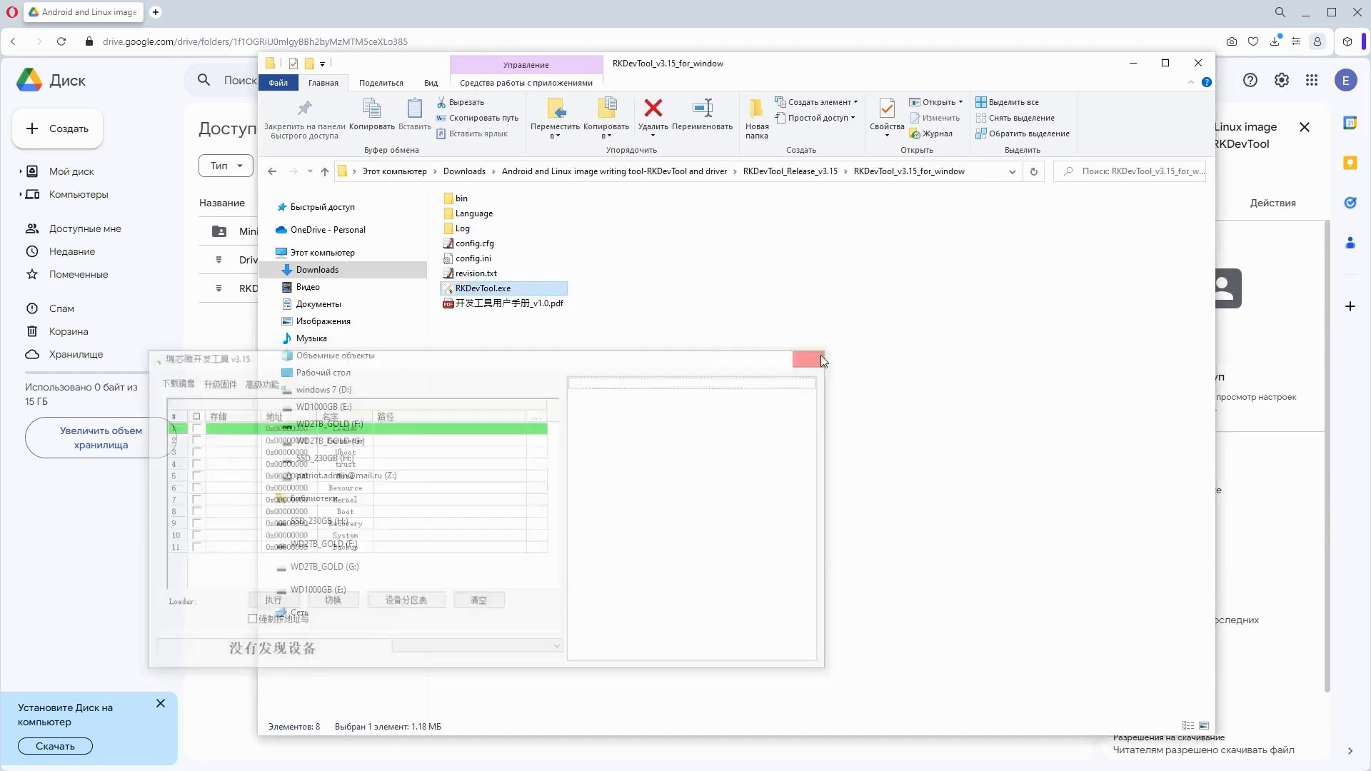
Change config.ini Selected=1 to Selected=2, save it and relaunch RKDevTool in English
{"action": "double_click", "coordinate": [474, 258]}
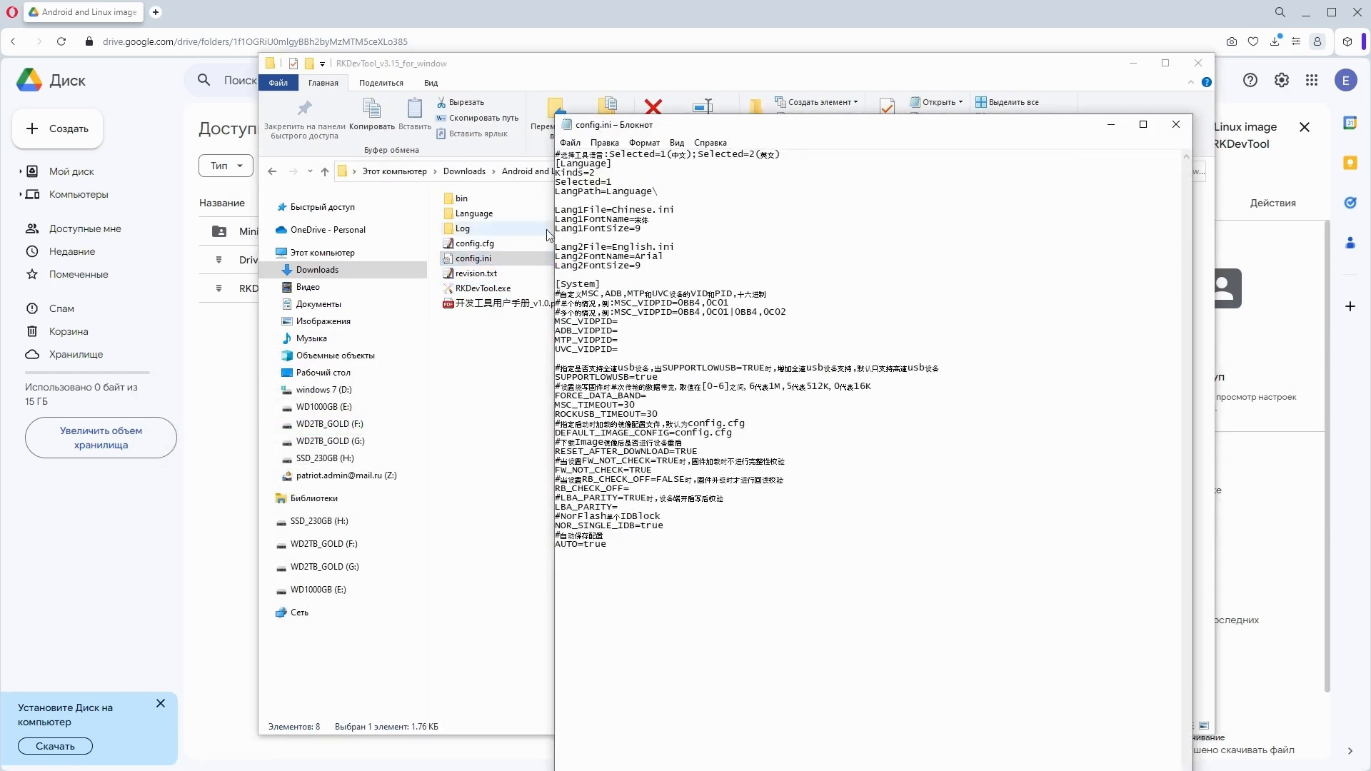
{"action": "left_click", "coordinate": [613, 182]}
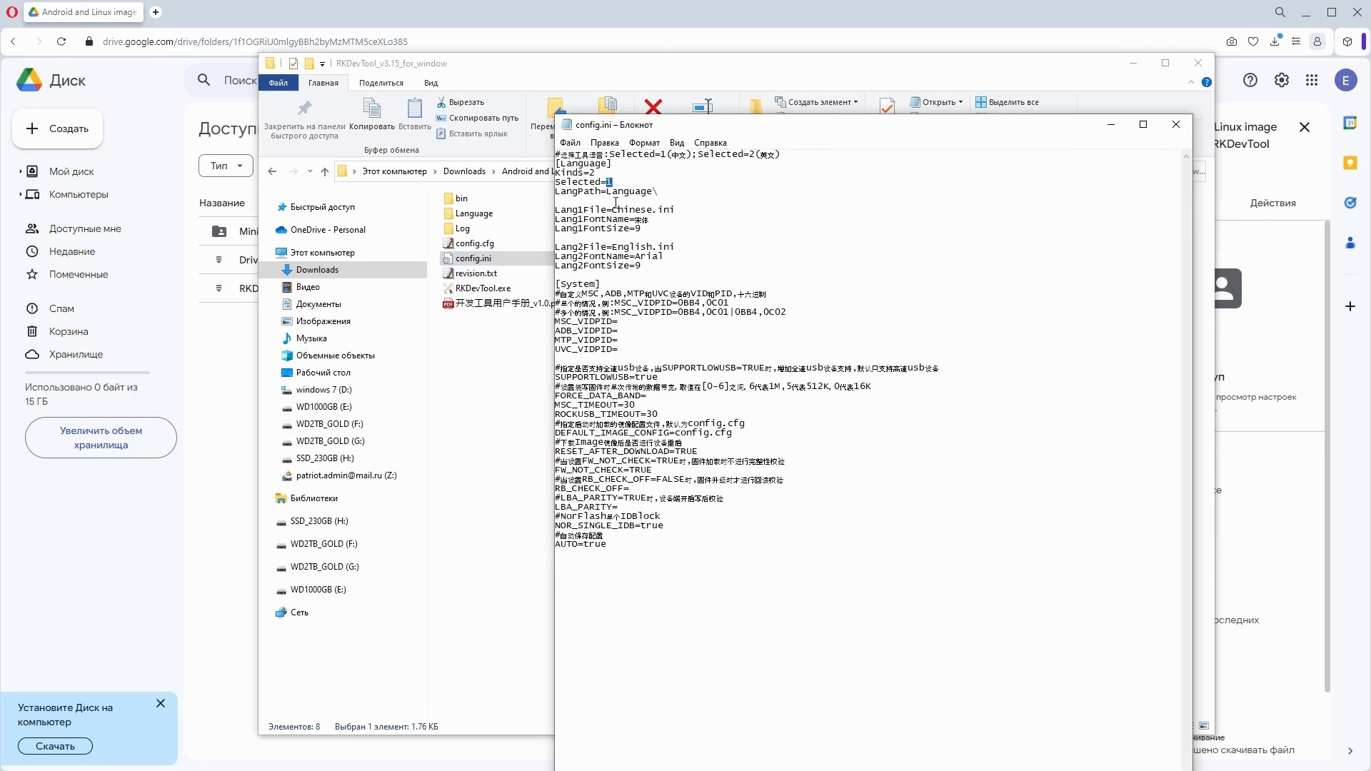
{"action": "left_click", "coordinate": [569, 143]}
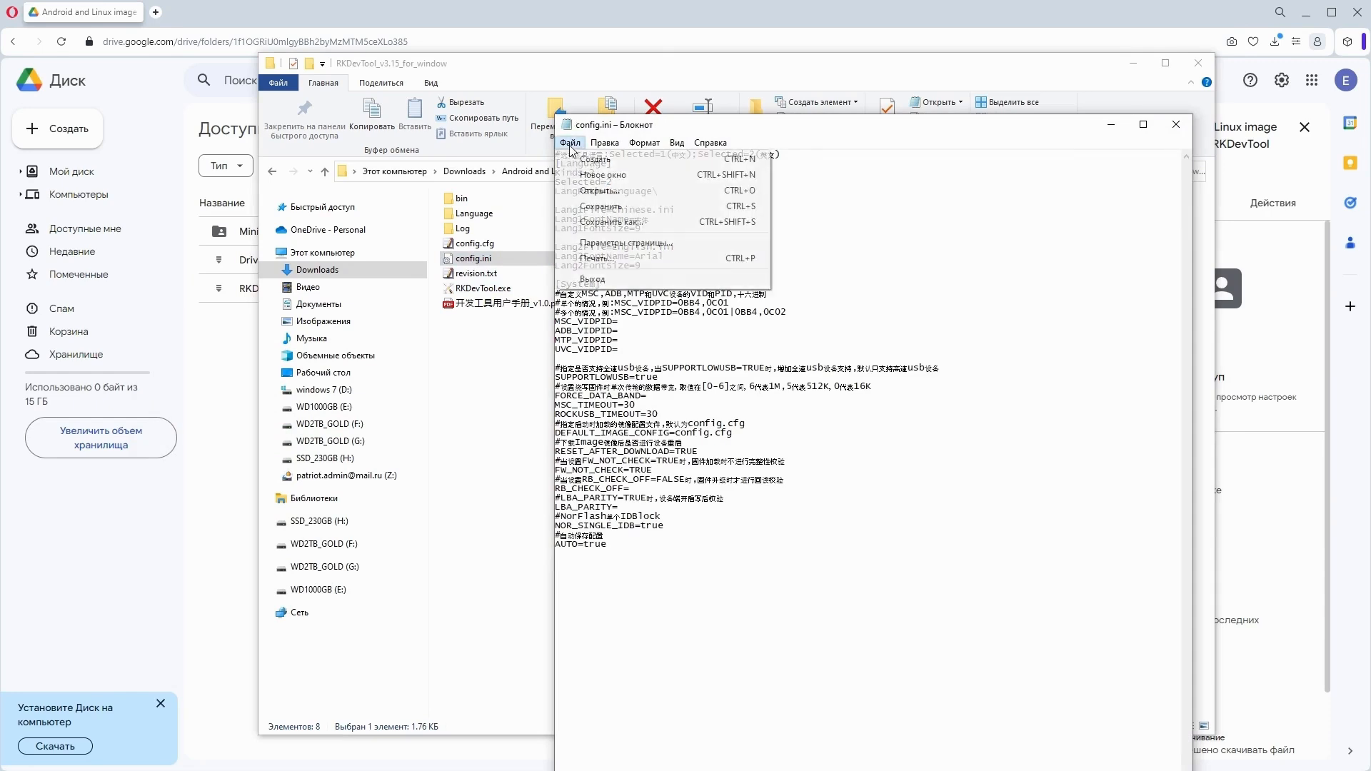
{"action": "left_click", "coordinate": [1175, 124]}
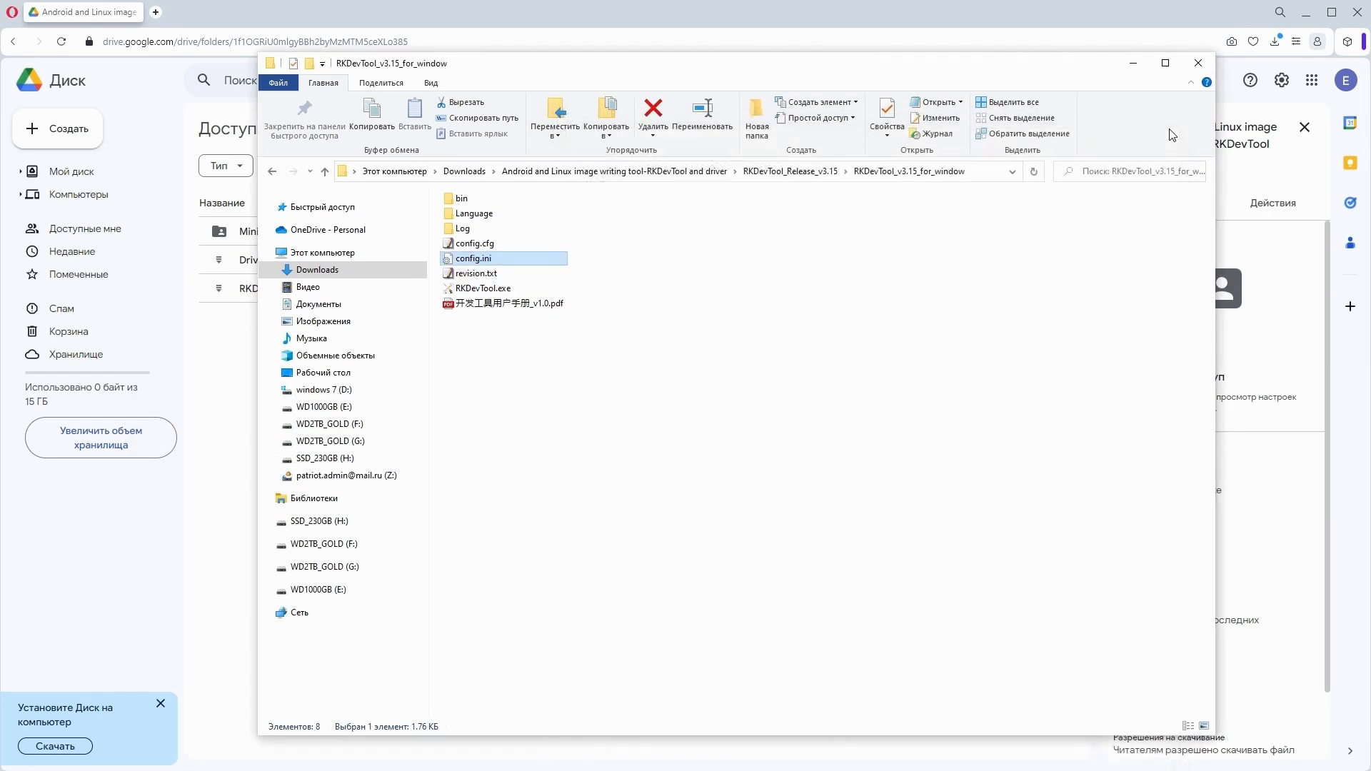
{"action": "double_click", "coordinate": [484, 287]}
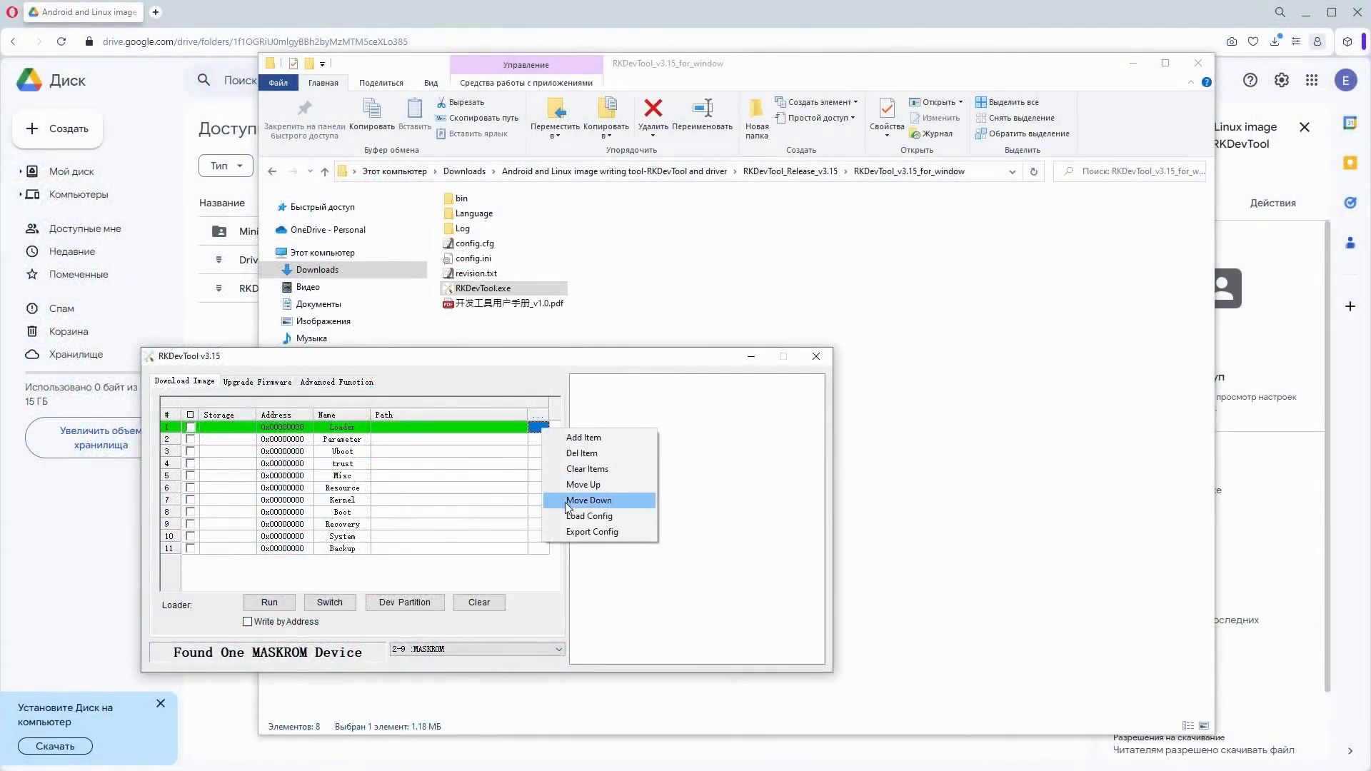
Load the flashing config and point the Loader row to MiniLoader and the linux row to the Orange Pi image
{"action": "left_click", "coordinate": [589, 515]}
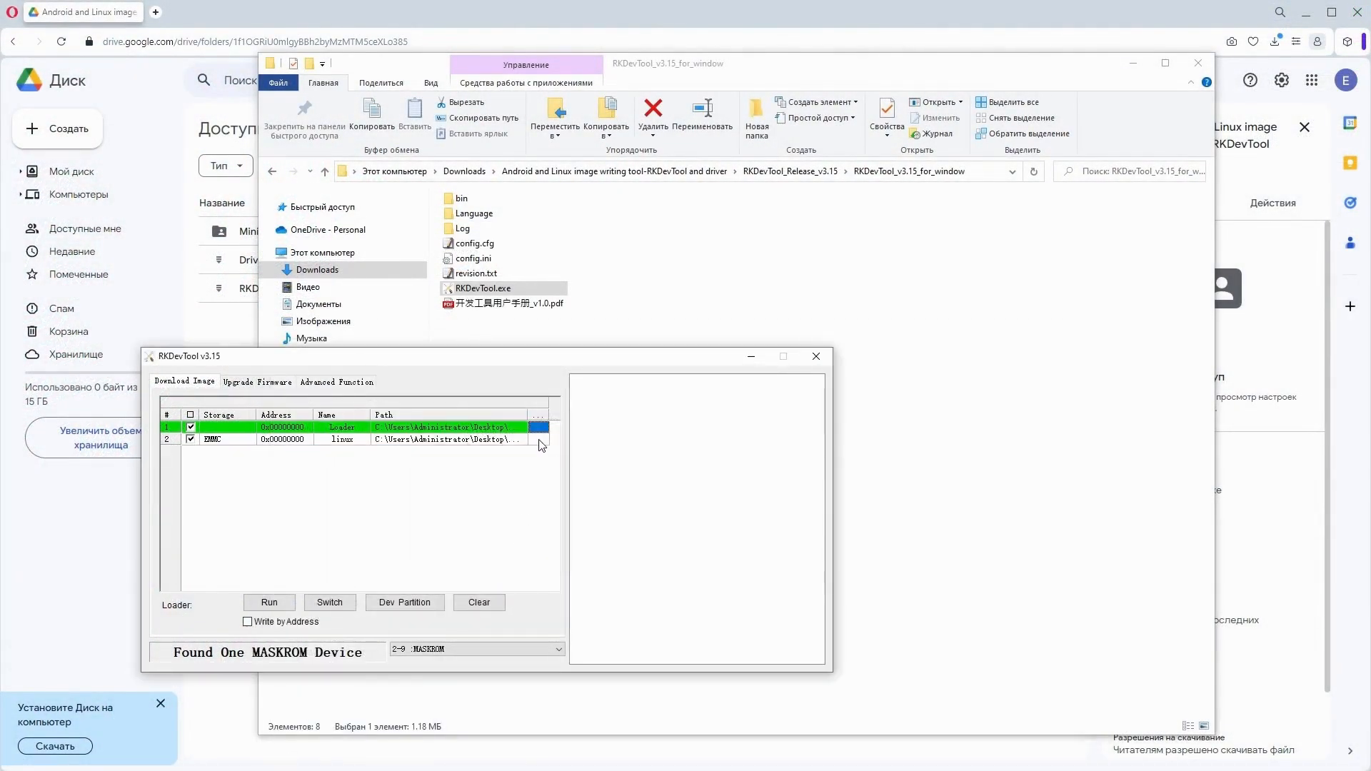
{"action": "left_click", "coordinate": [540, 426]}
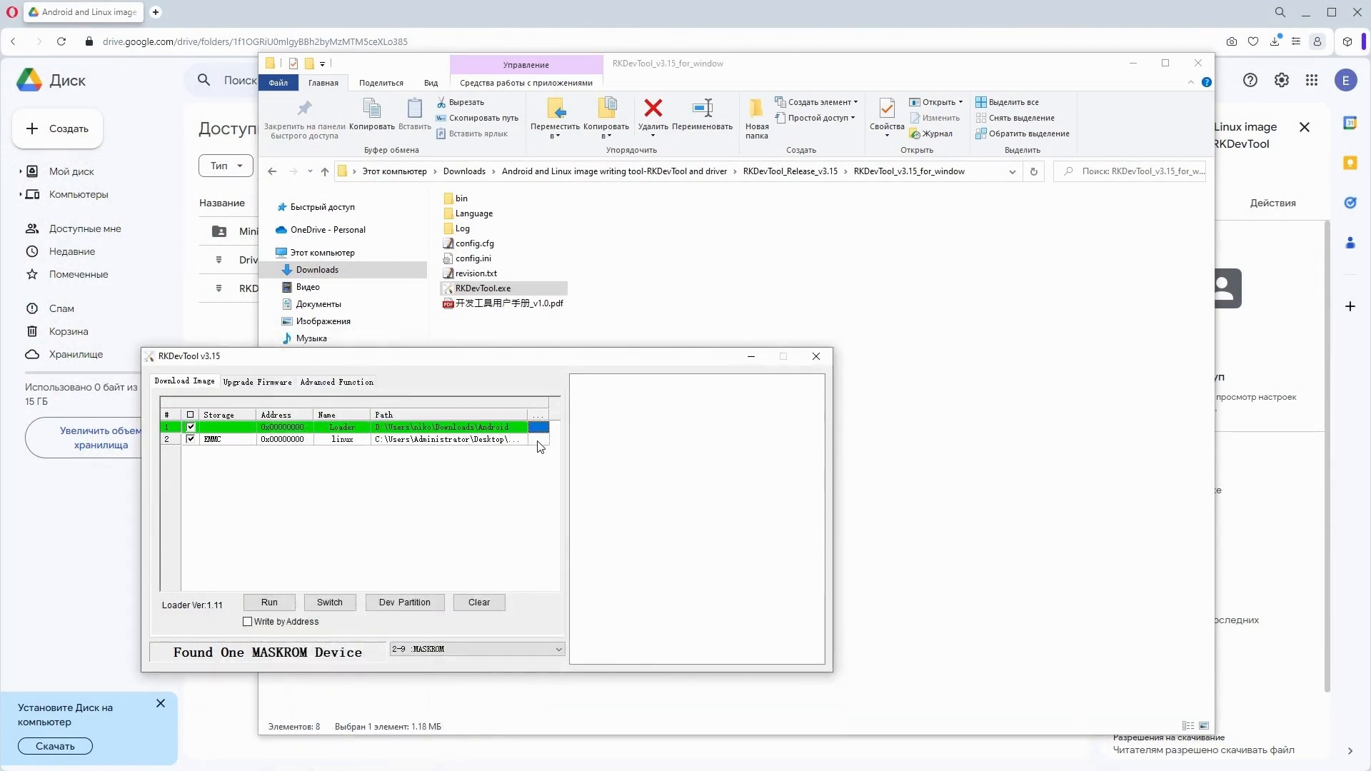
{"action": "left_click", "coordinate": [538, 427]}
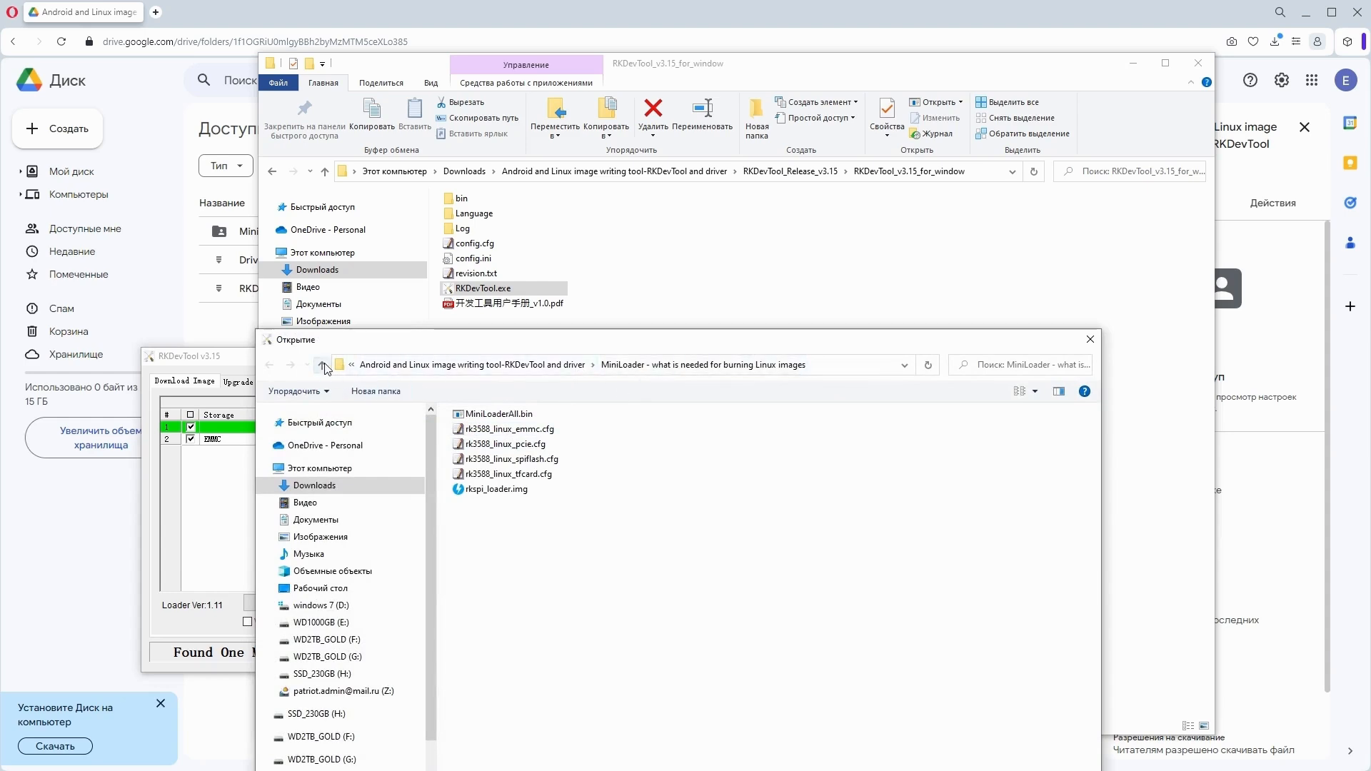
{"action": "left_click", "coordinate": [324, 364]}
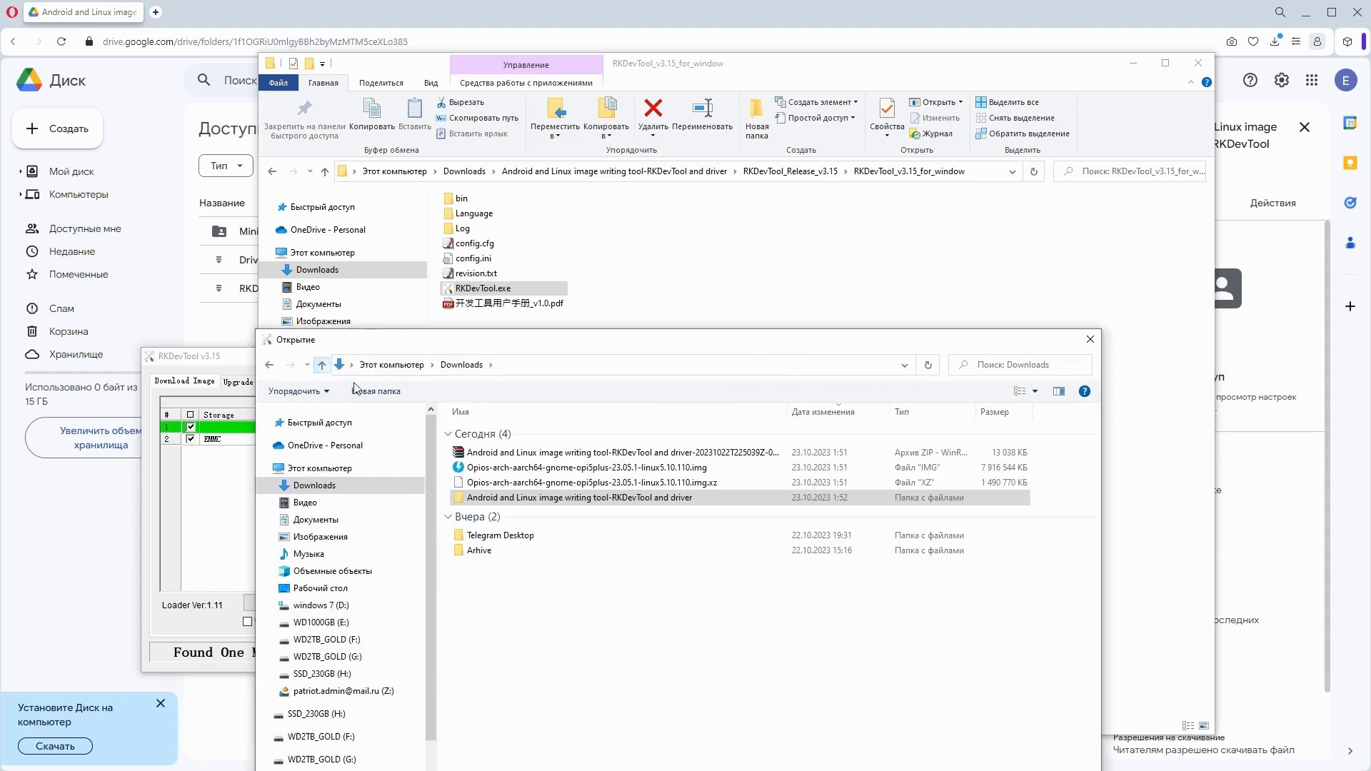
{"action": "left_click", "coordinate": [594, 467]}
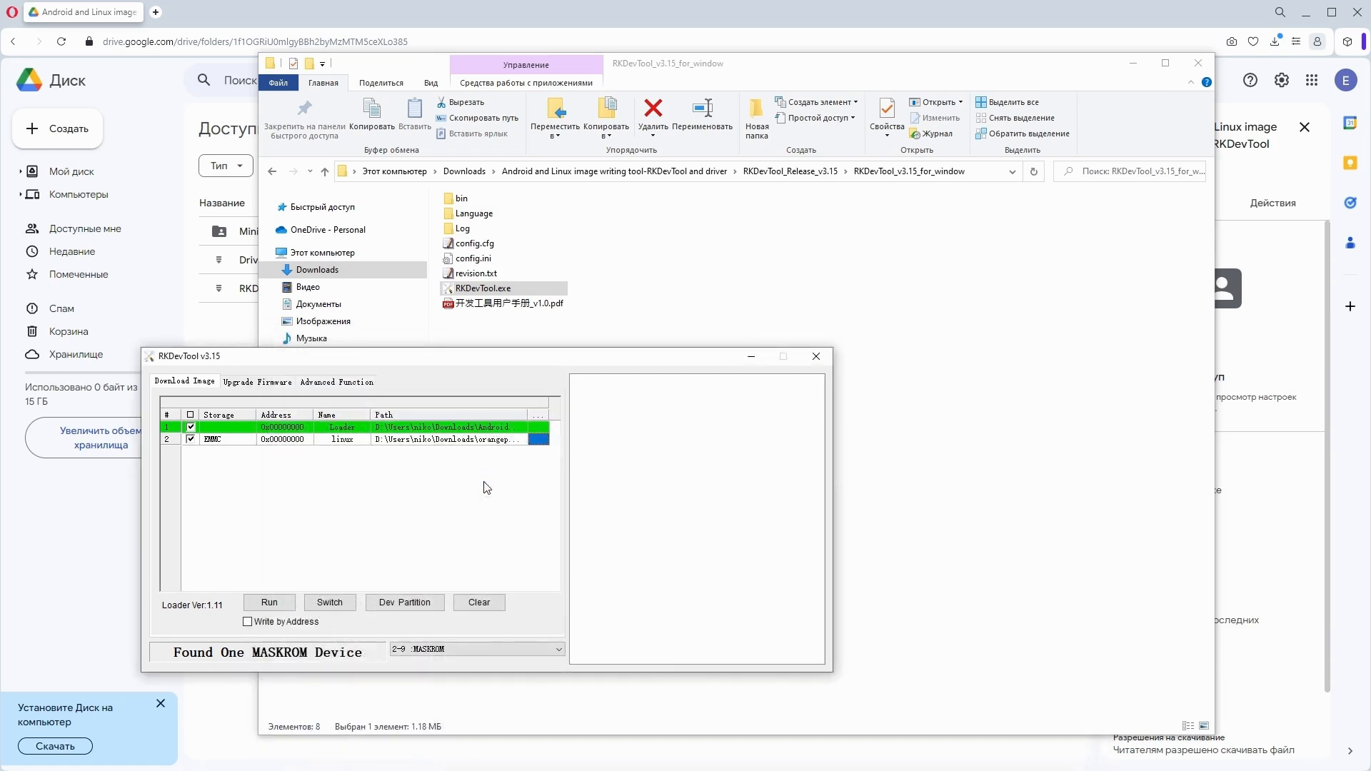
Flash the loader and image with Write by Address enabled until Download image OK
{"action": "left_click", "coordinate": [248, 622]}
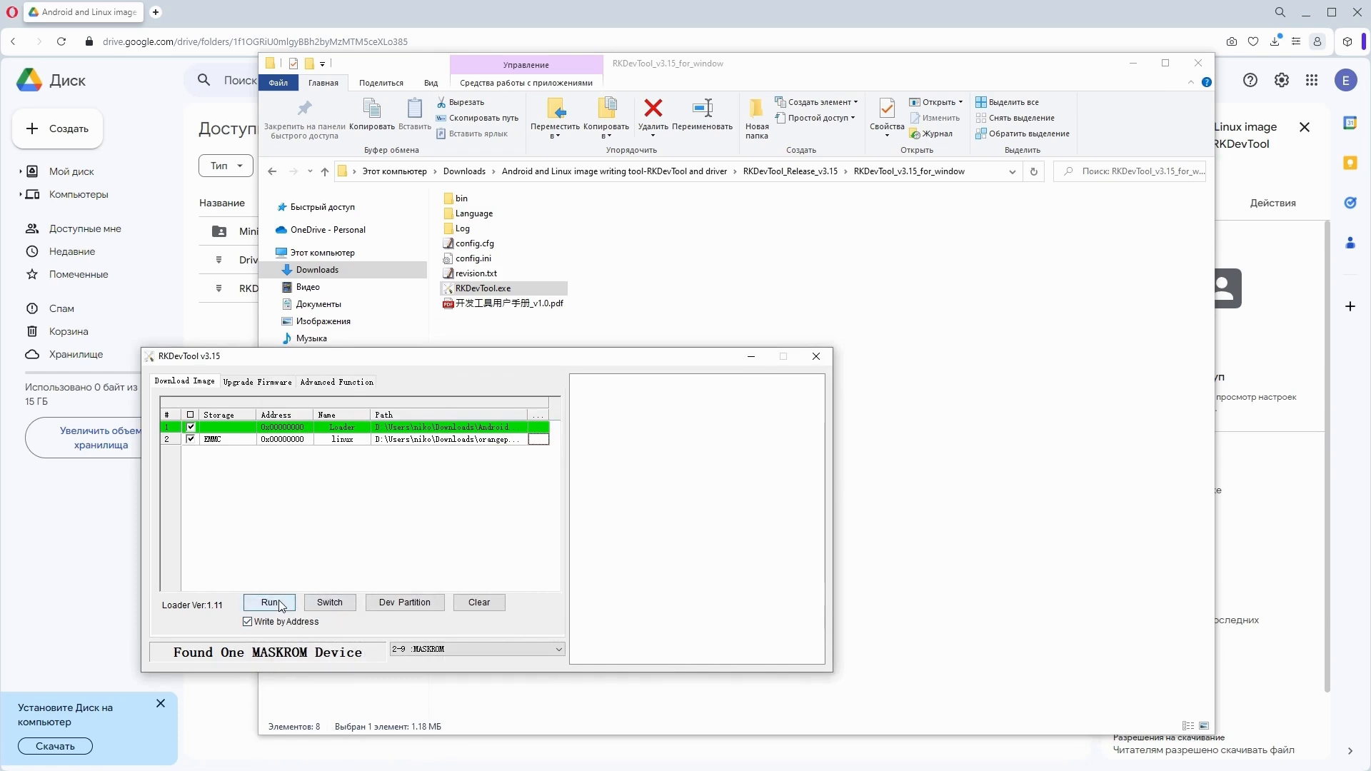
{"action": "left_click", "coordinate": [269, 603]}
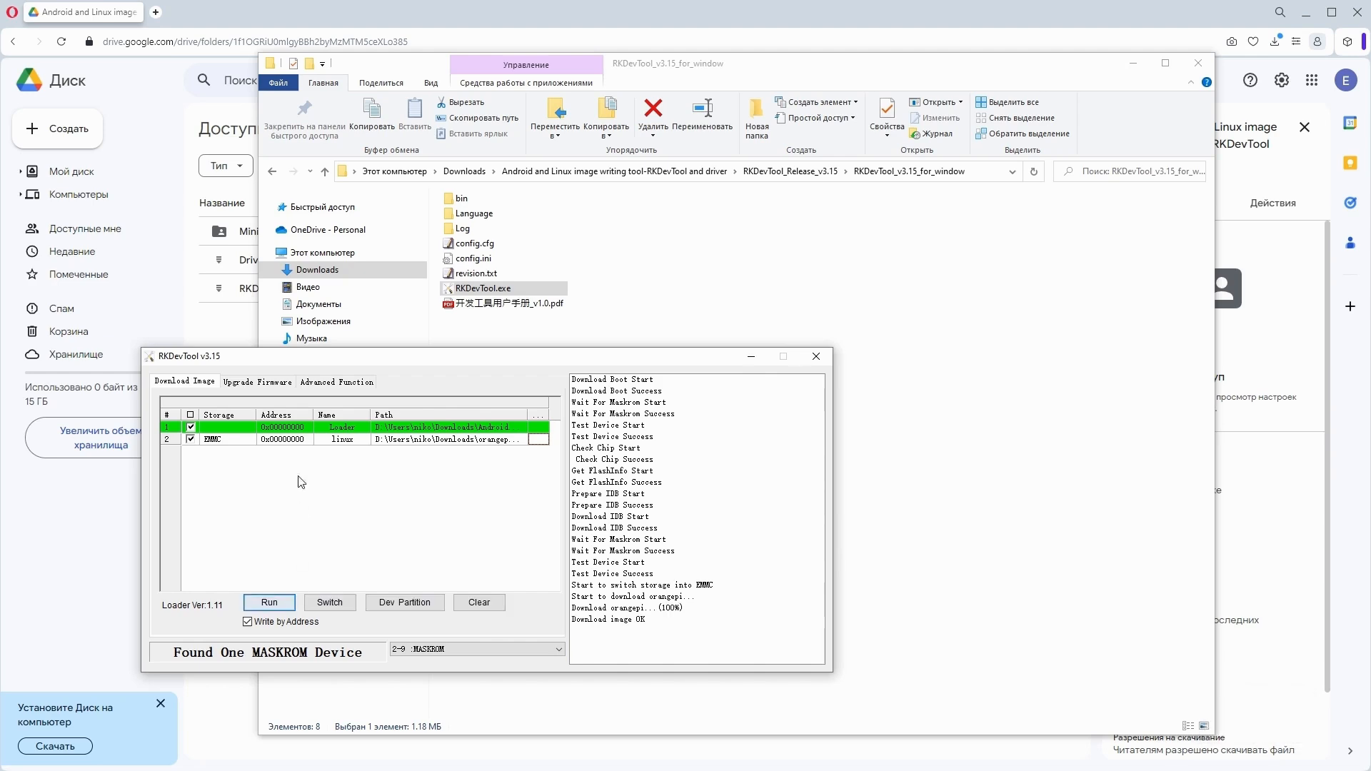
In Advanced Function, browse for a boot file in the RKDevTool and driver folder
{"action": "left_click", "coordinate": [336, 382]}
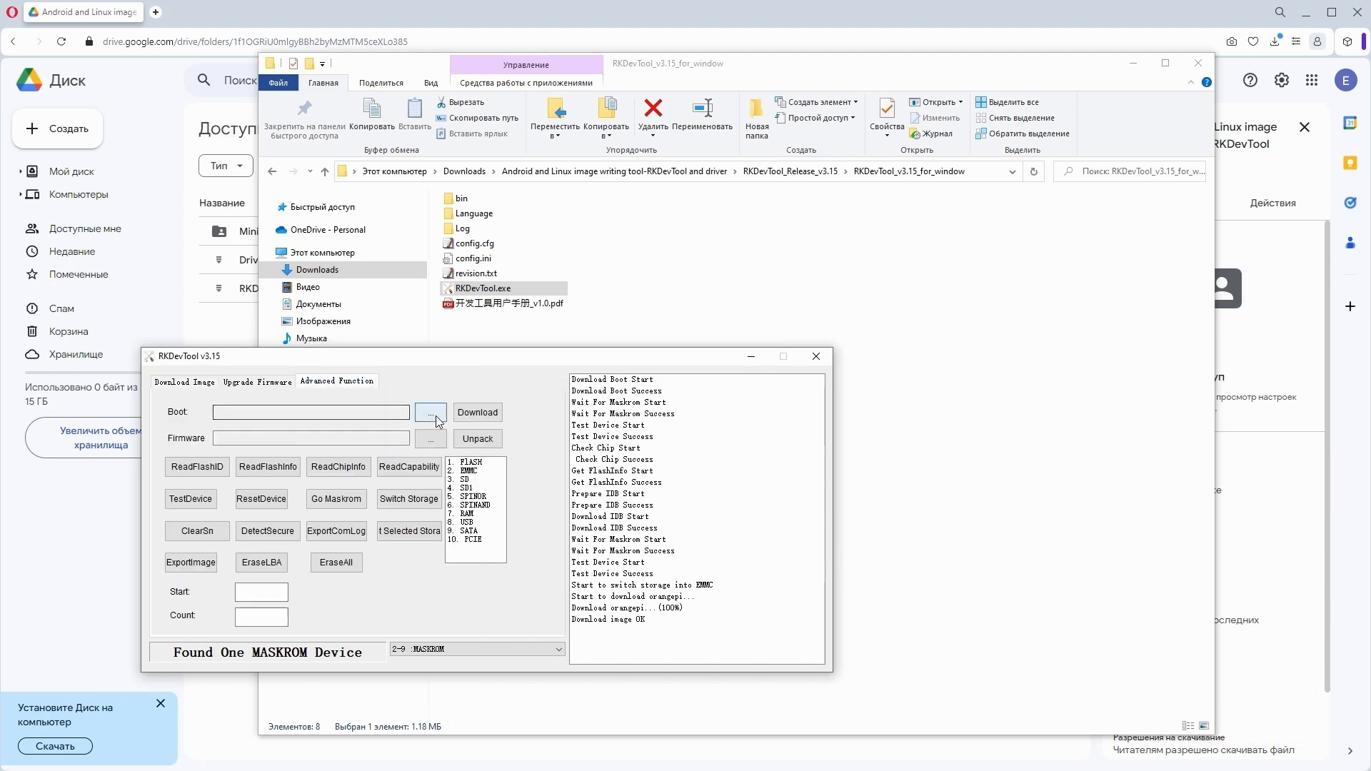
{"action": "left_click", "coordinate": [430, 411]}
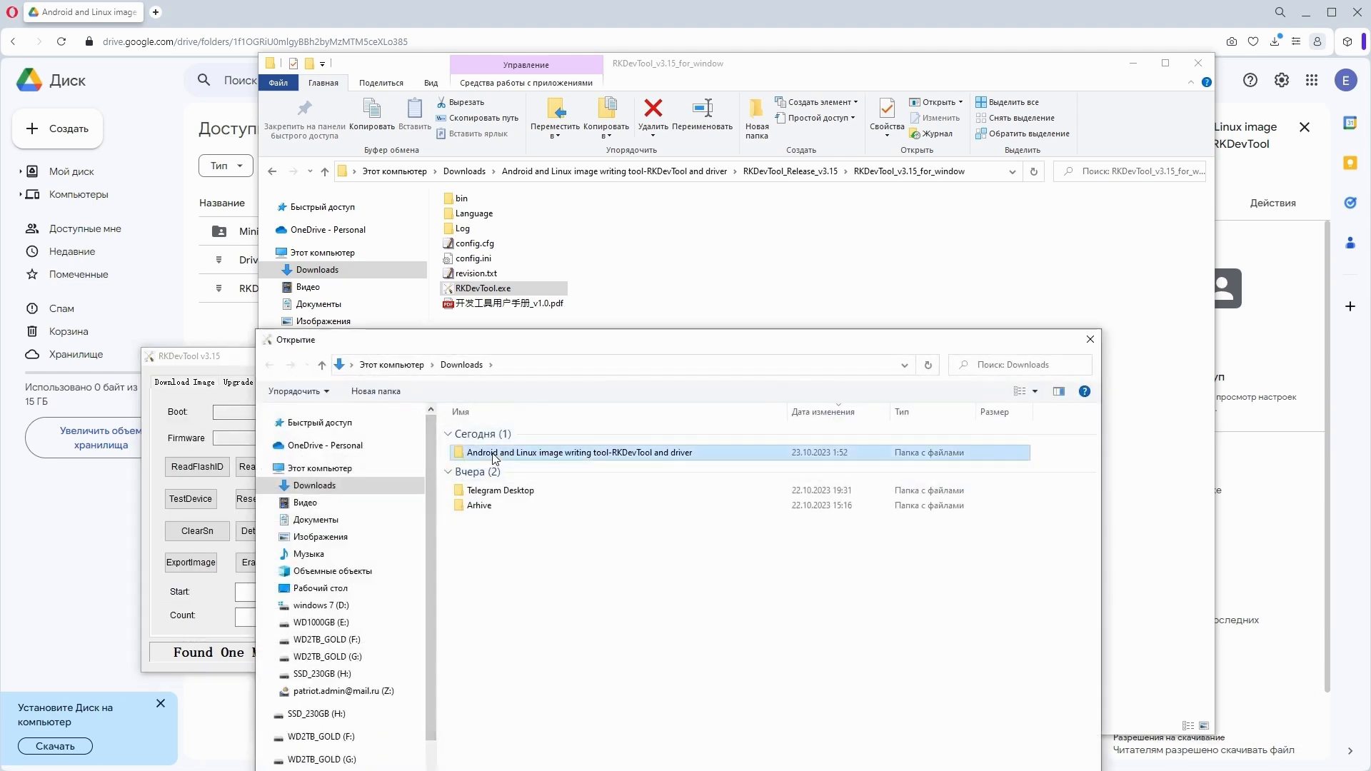
{"action": "double_click", "coordinate": [580, 452]}
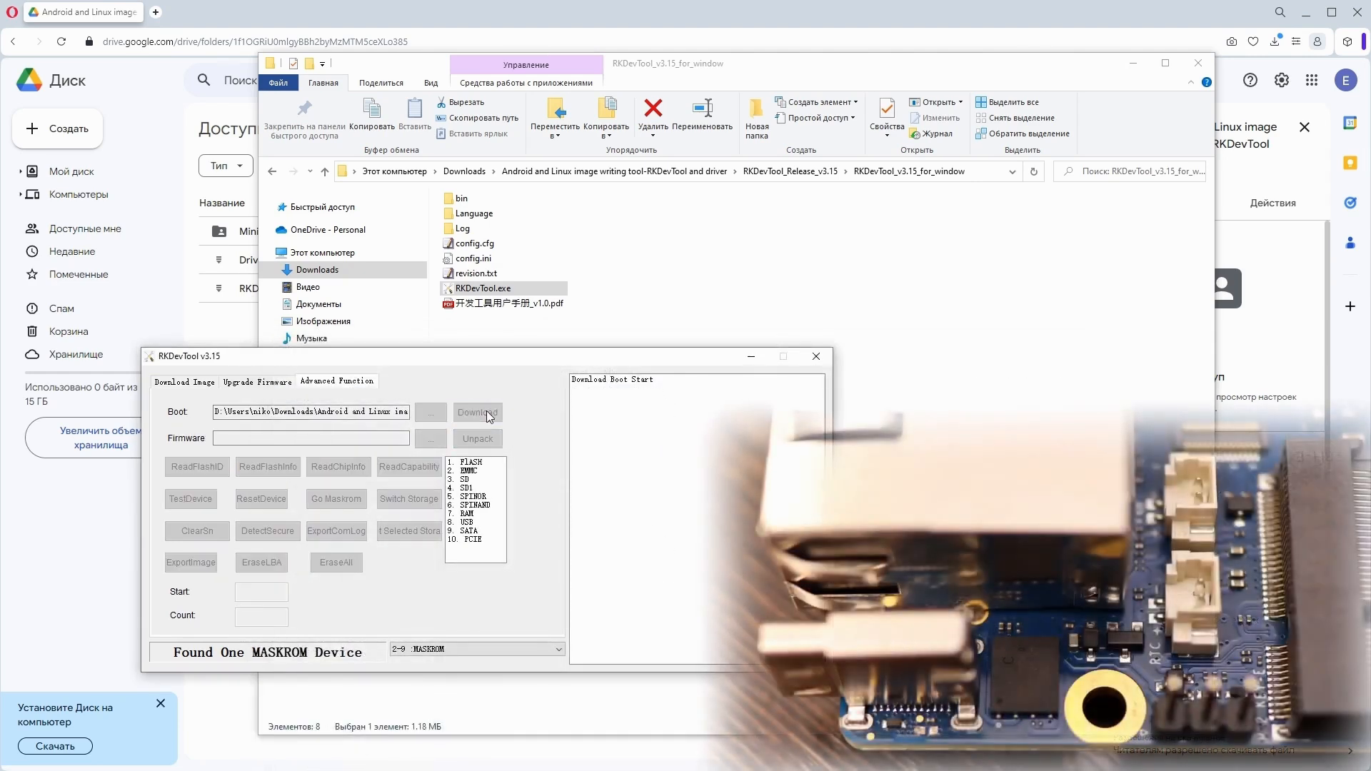
Download the boot file to the board, switch storage to SPINOR and erase the entire SPI flash
{"action": "left_click", "coordinate": [477, 412]}
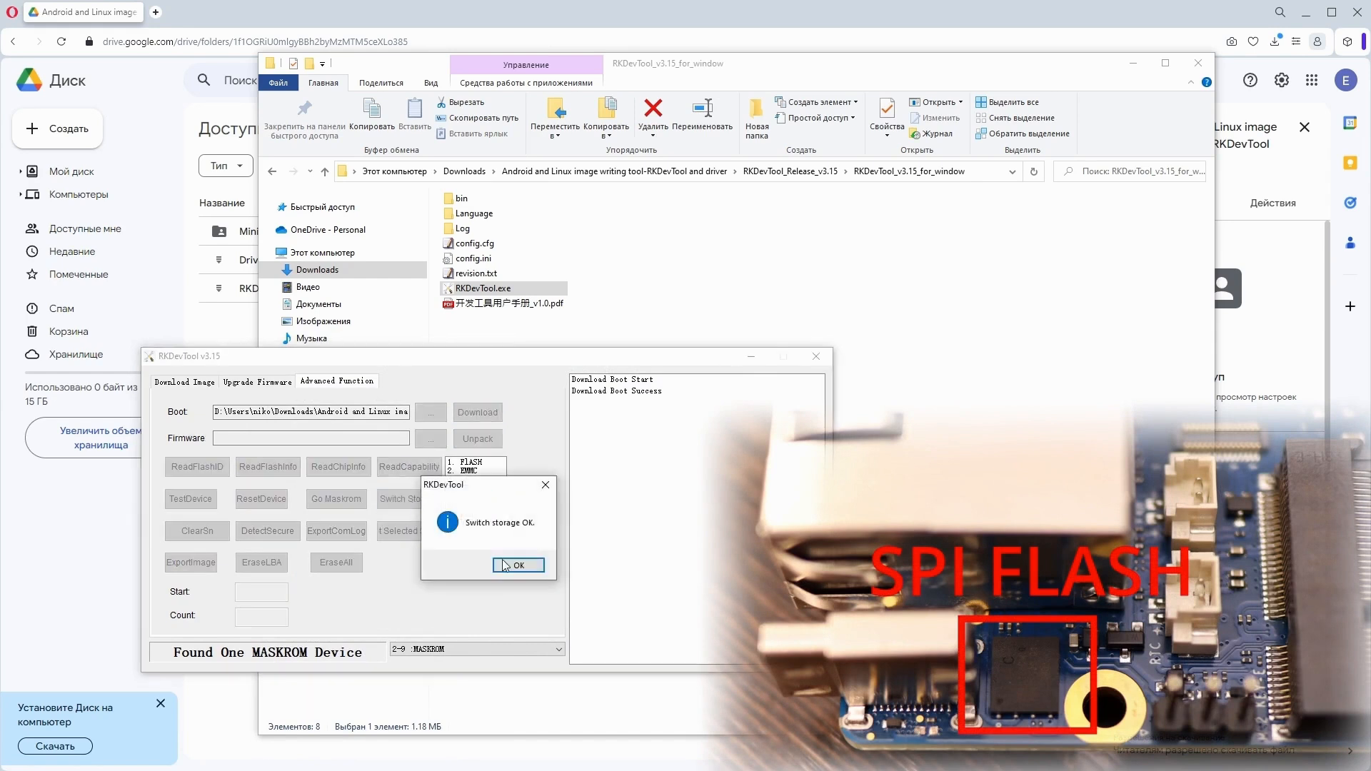
{"action": "left_click", "coordinate": [517, 566]}
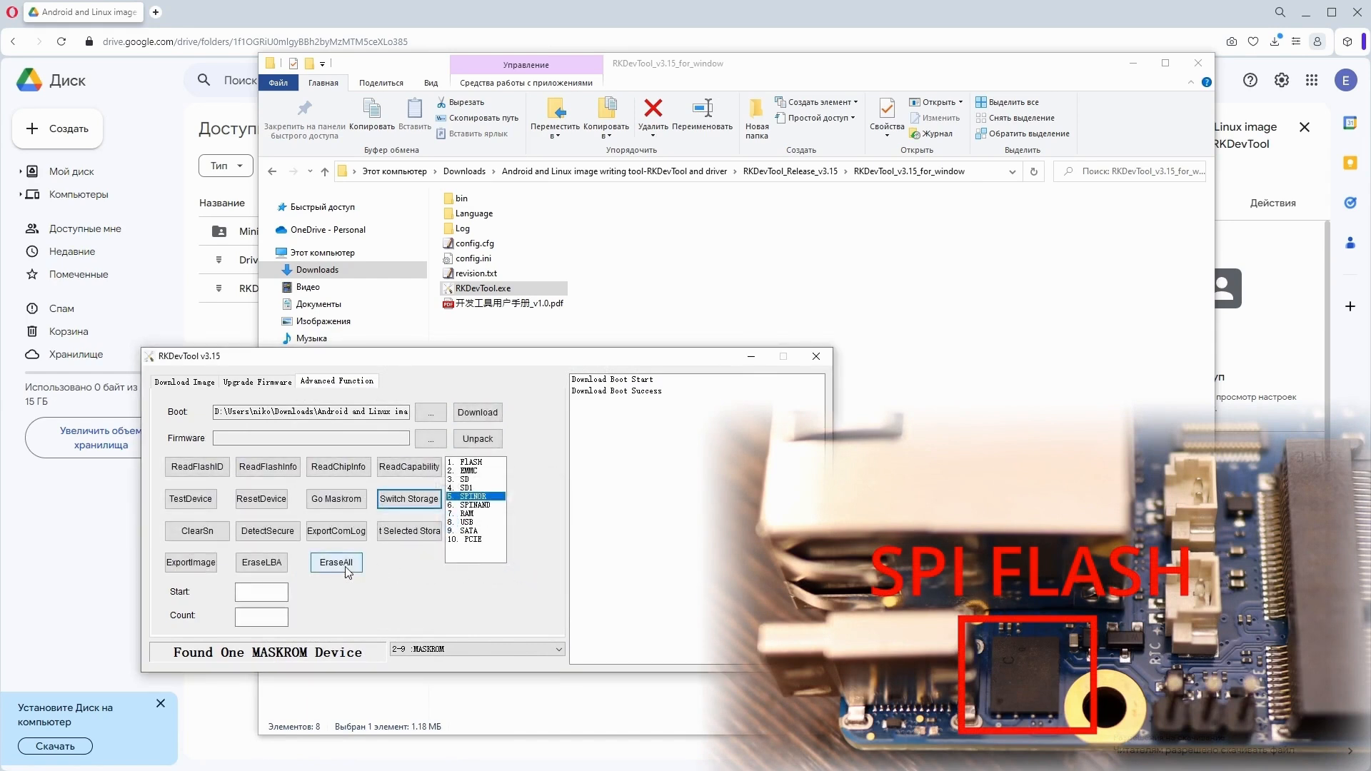
{"action": "left_click", "coordinate": [336, 562]}
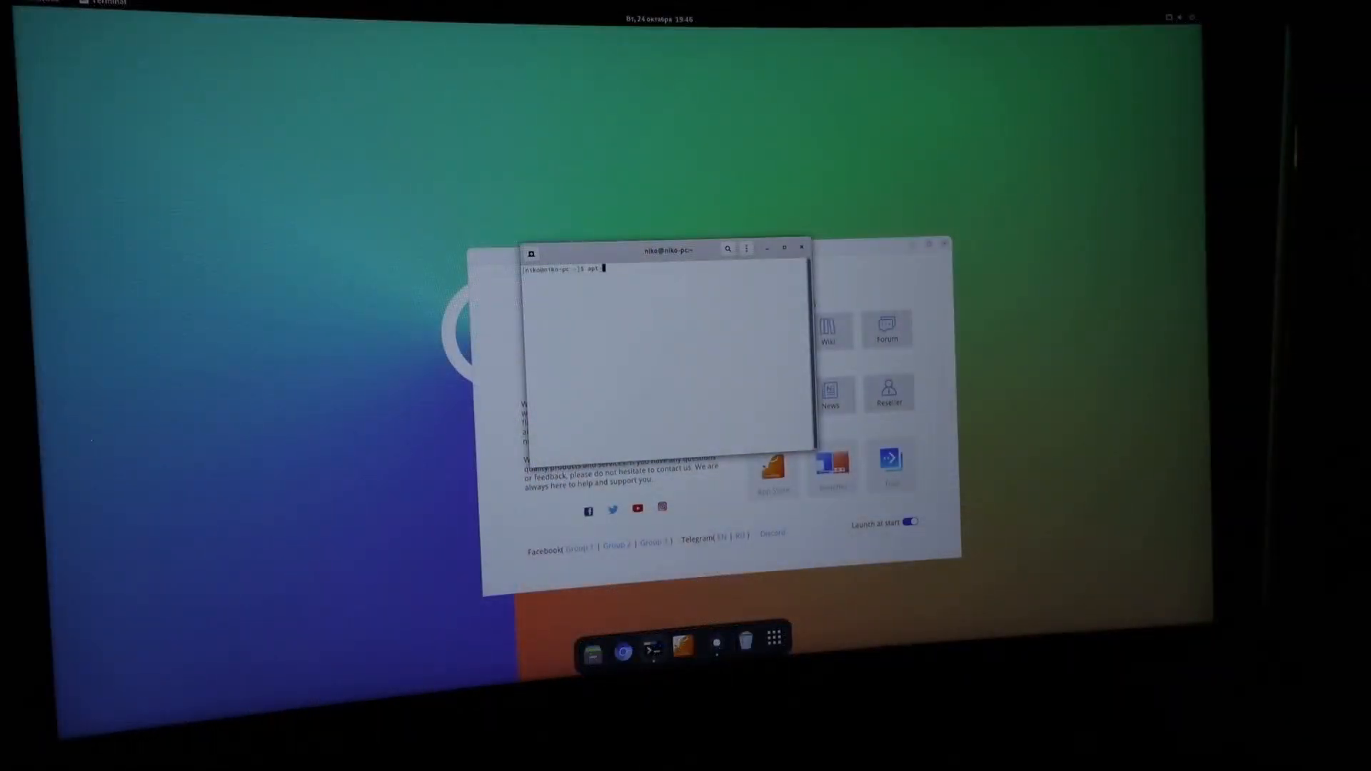
Run the apt-get package commands in the Orange Pi terminal
{"action": "key", "text": "Return"}
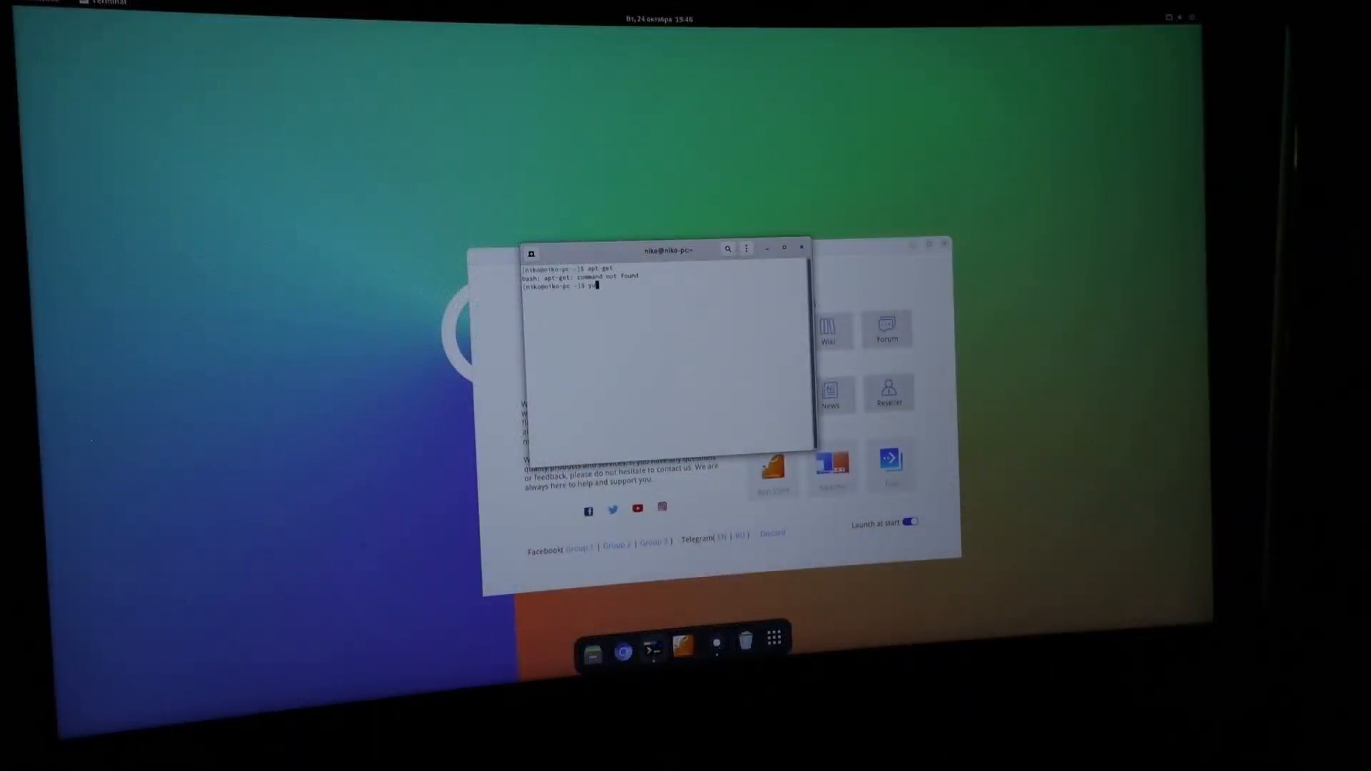
{"action": "key", "text": "Return"}
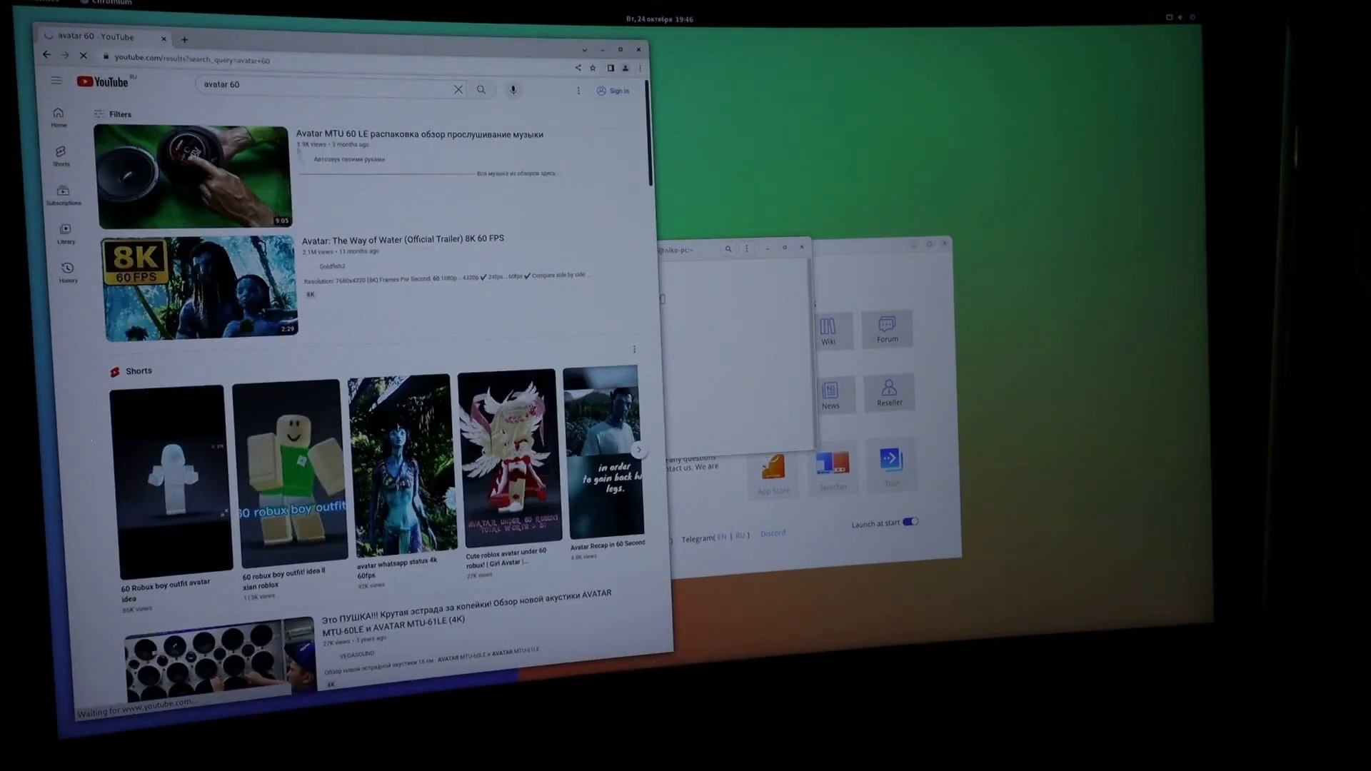
Play the Avatar 8K 60 FPS trailer full screen in Chromium and check its playback settings
{"action": "left_click", "coordinate": [200, 287]}
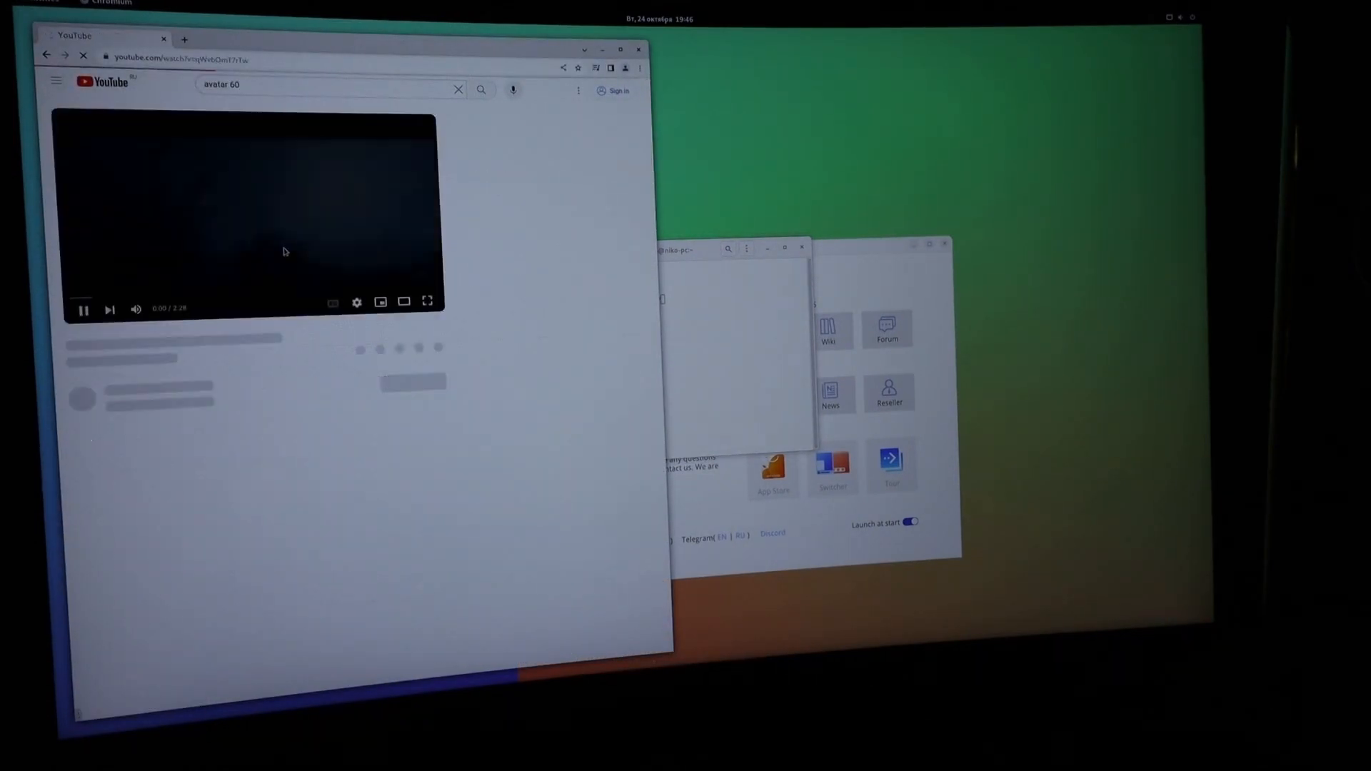
{"action": "left_click", "coordinate": [427, 302]}
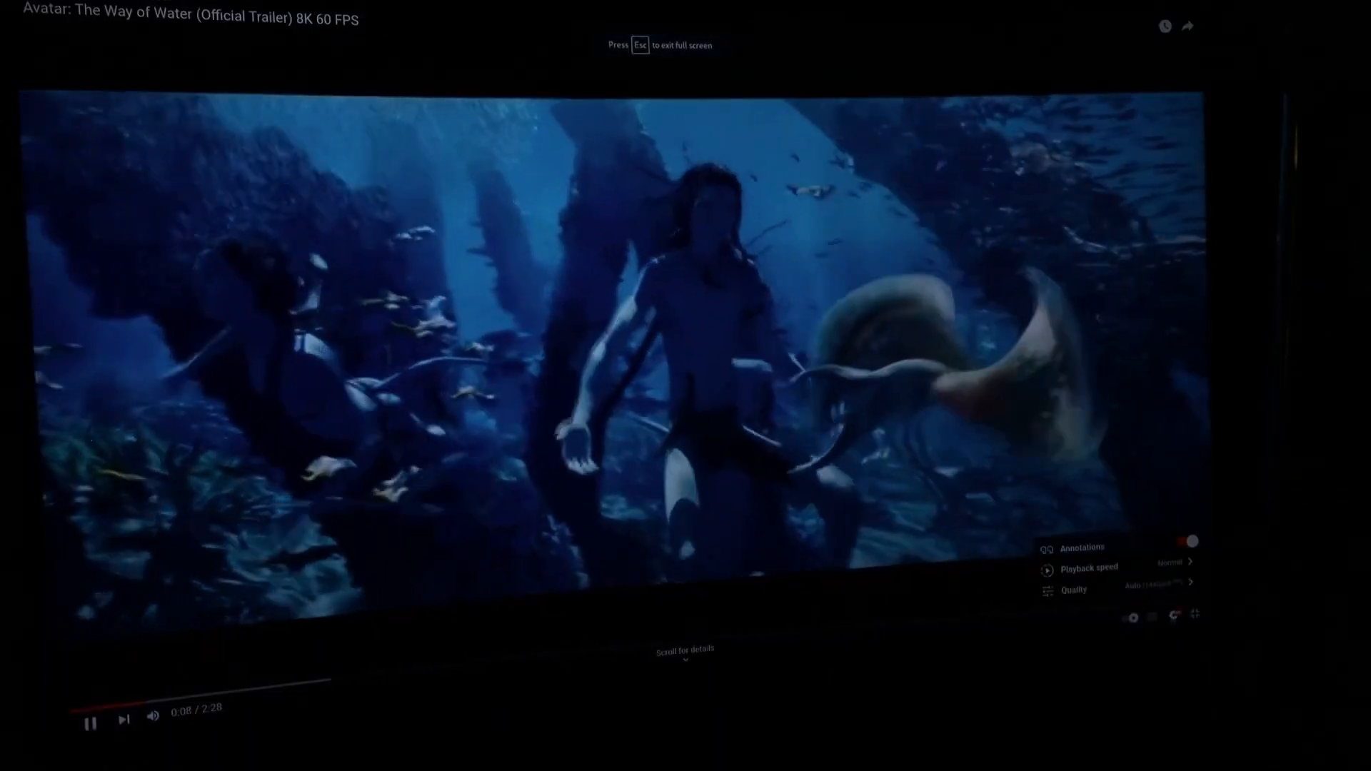
{"action": "left_click", "coordinate": [1072, 590]}
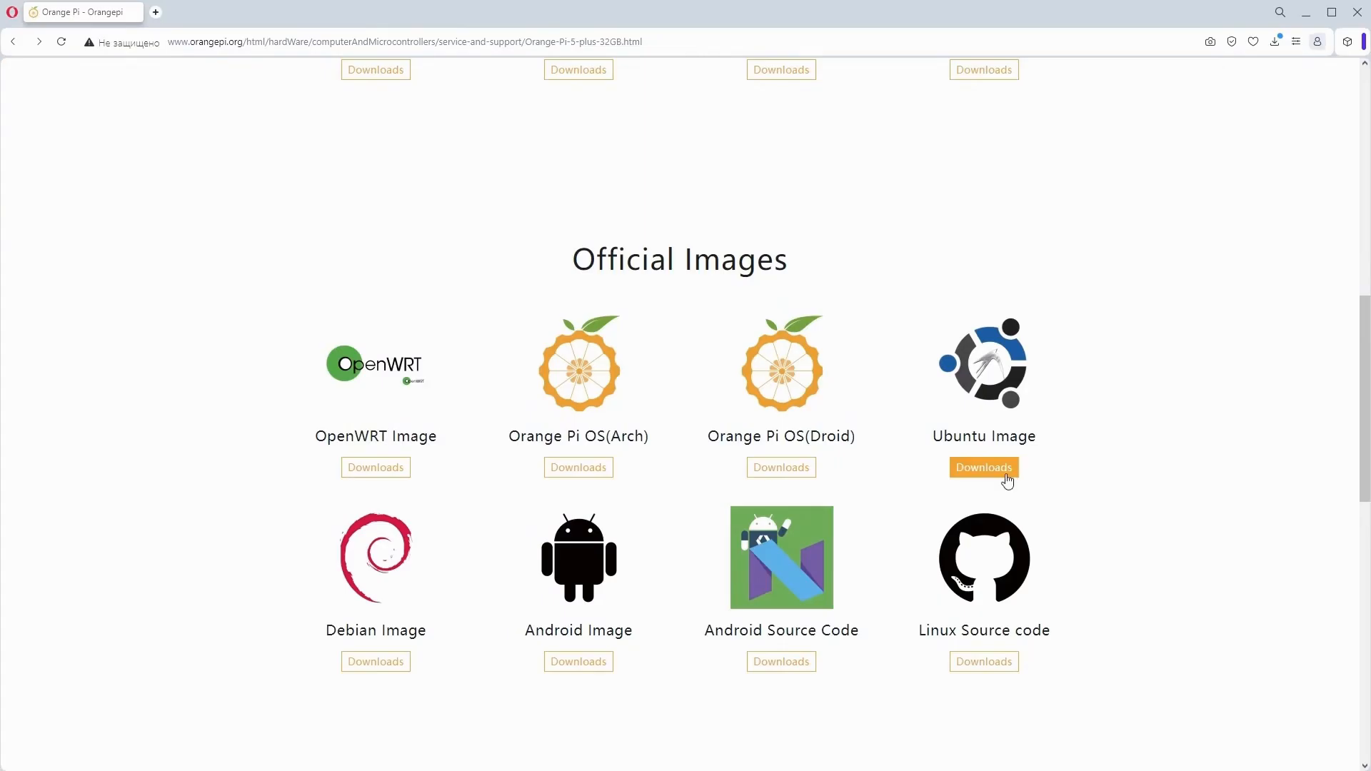
Download the Orangepi5plus 1.0.6 Ubuntu jammy desktop GNOME archive, confirming 'Все равно скачать' on the virus warning
{"action": "left_click", "coordinate": [982, 467]}
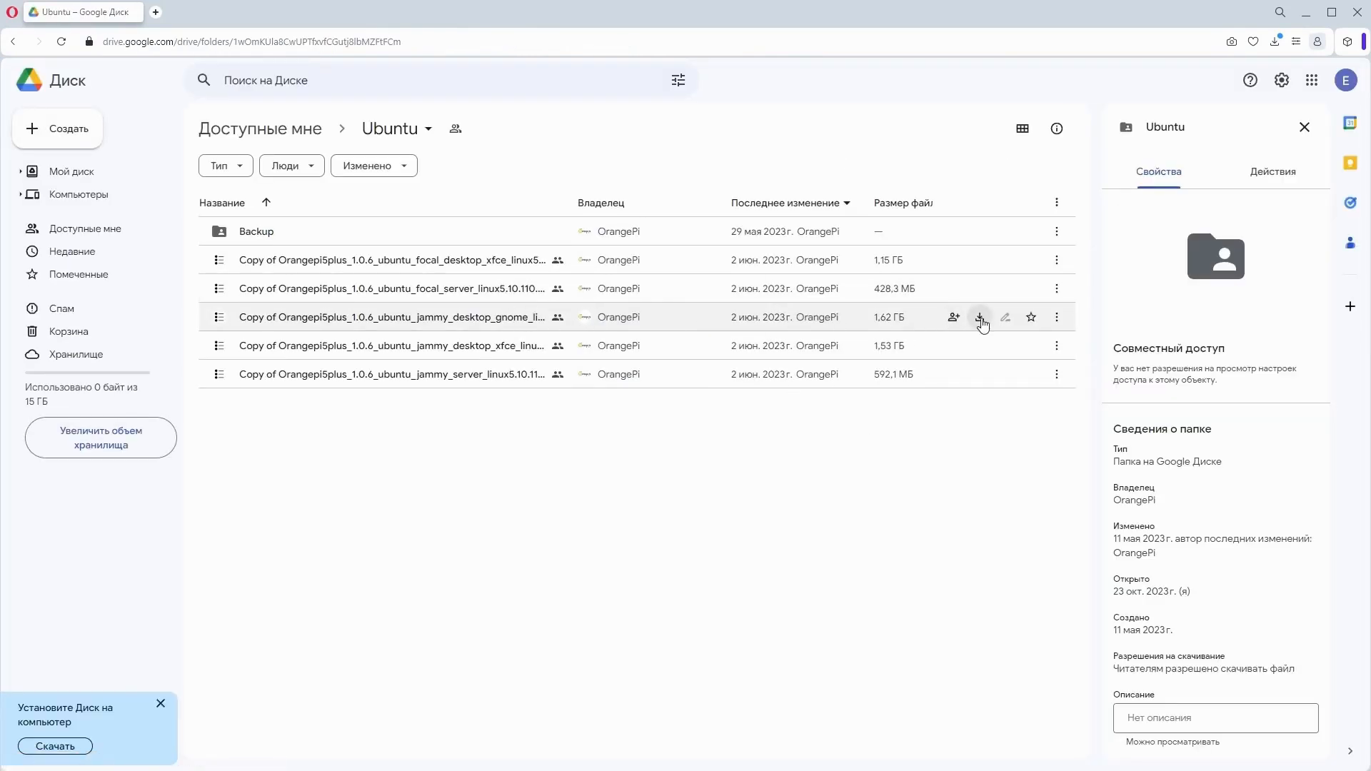
{"action": "left_click", "coordinate": [979, 317]}
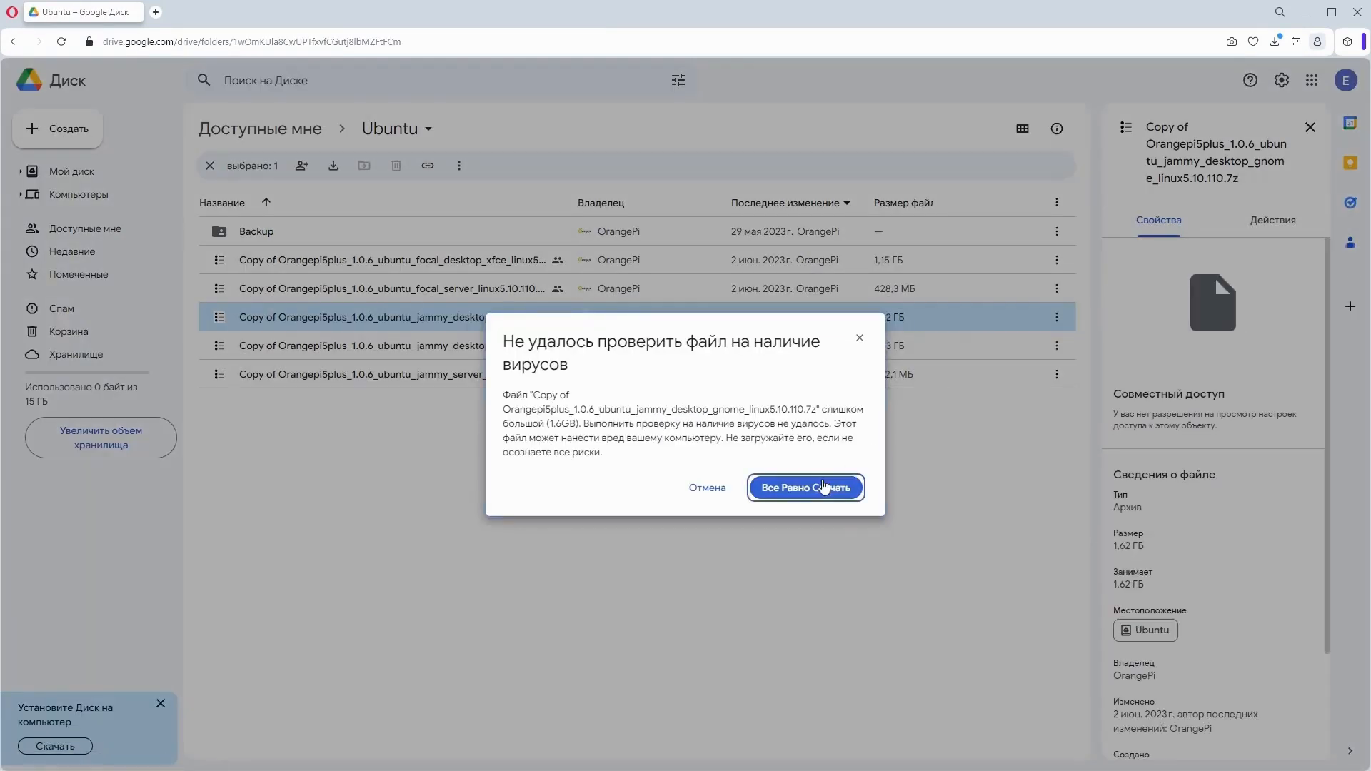
{"action": "left_click", "coordinate": [804, 487]}
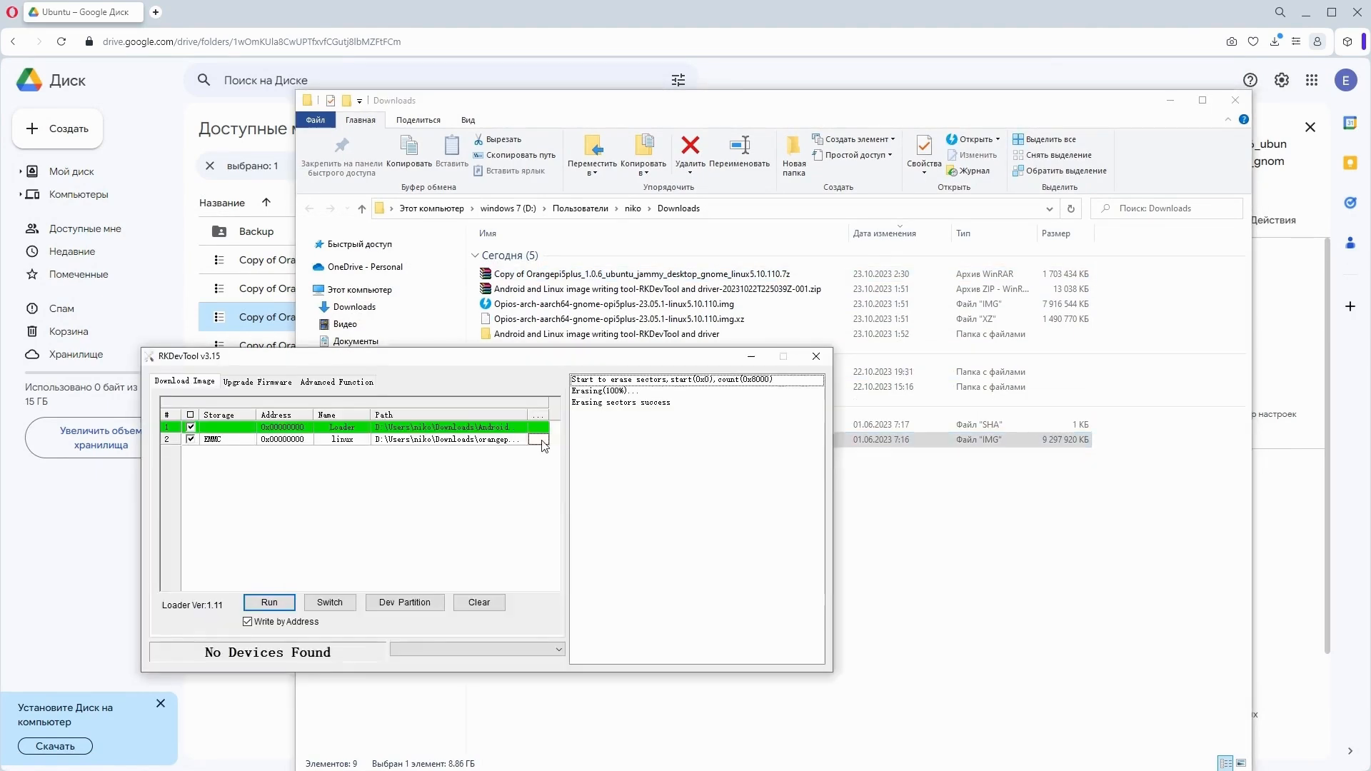
Browse from the linux row's path cell to pick the new Ubuntu image file
{"action": "left_click", "coordinate": [268, 603]}
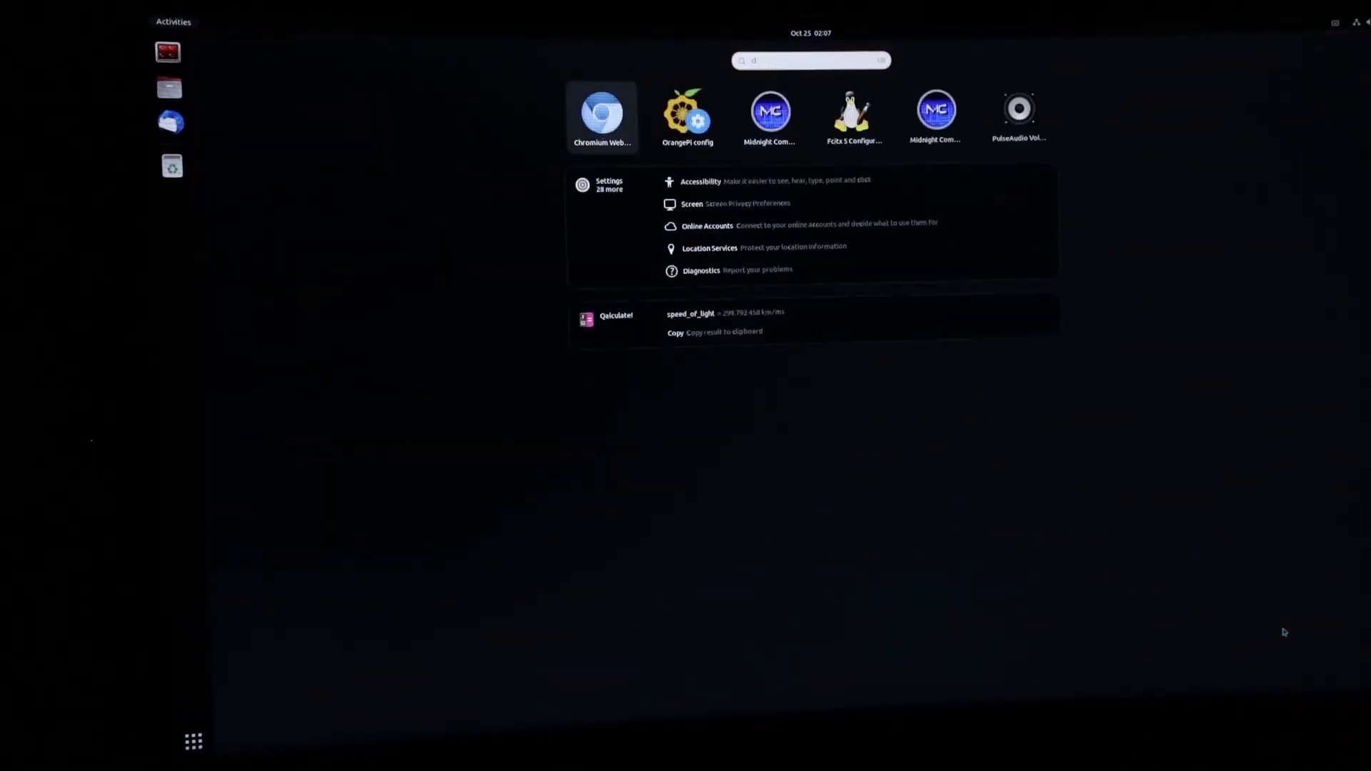
Launch Chromium, show stats for nerds on the Avatar trailer and lower its quality to 720p60
{"action": "left_click", "coordinate": [601, 114]}
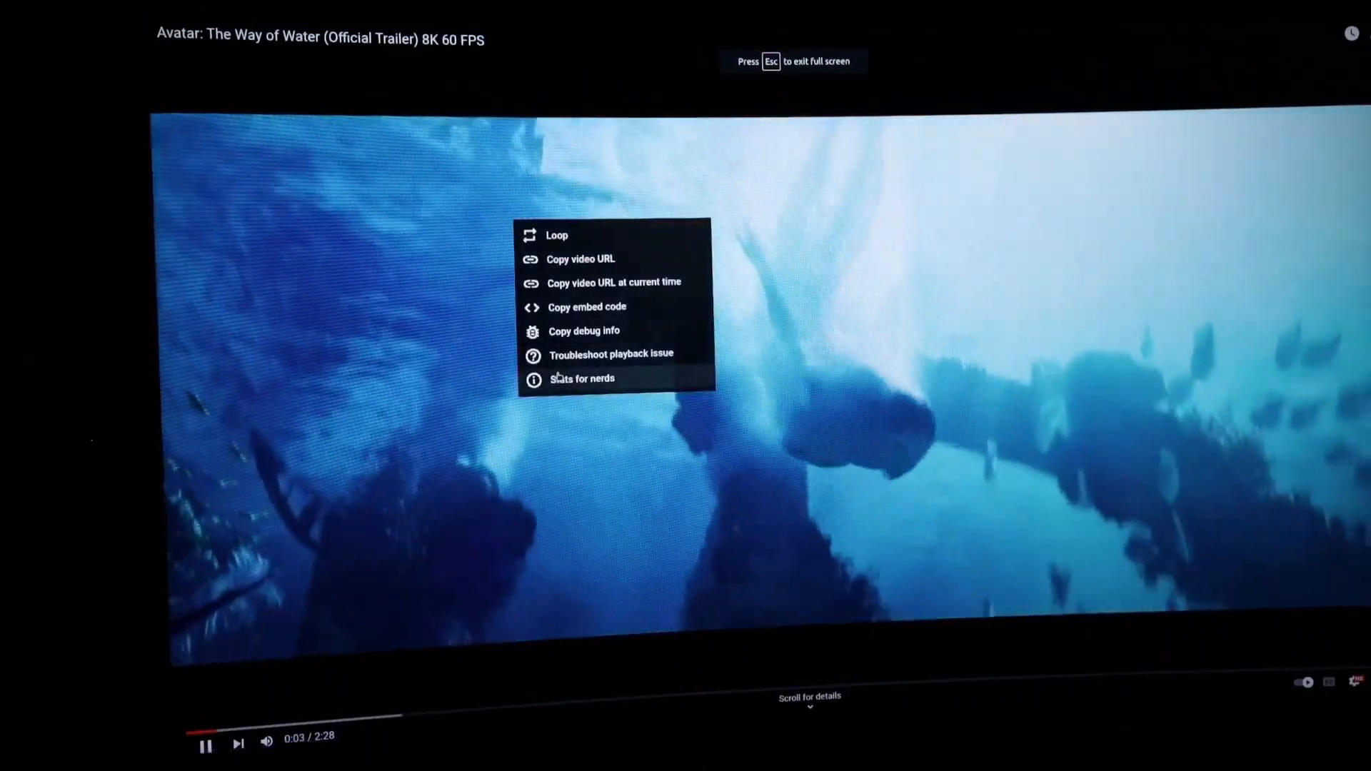
{"action": "left_click", "coordinate": [581, 378]}
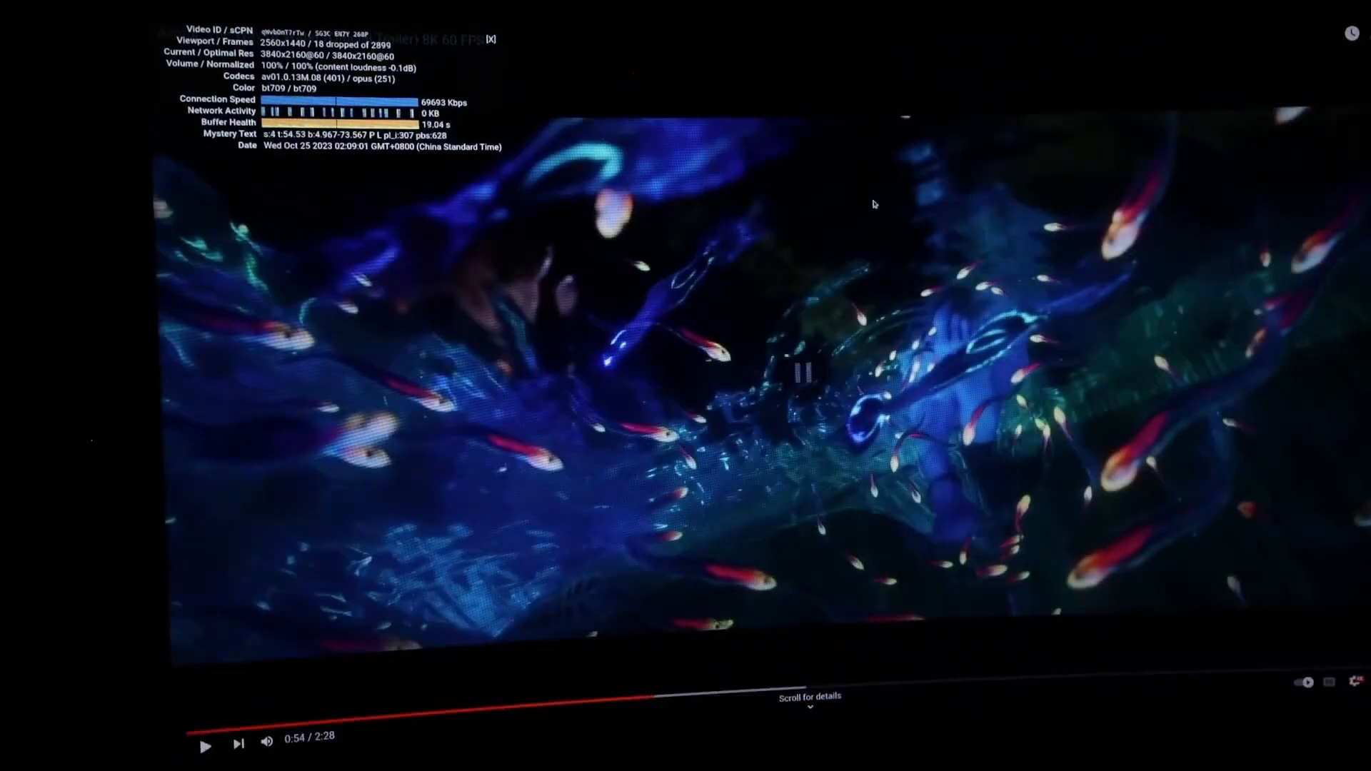
{"action": "left_click", "coordinate": [798, 372]}
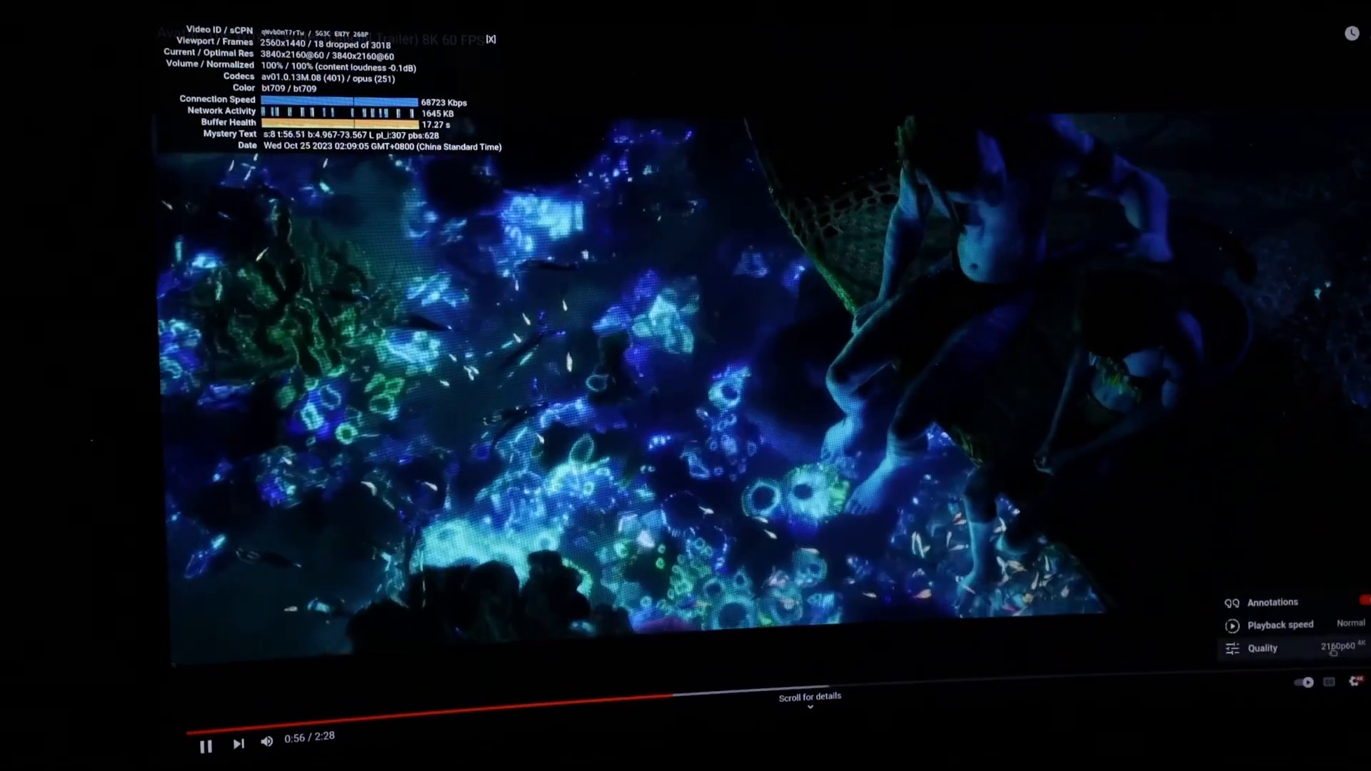
{"action": "left_click", "coordinate": [1261, 646]}
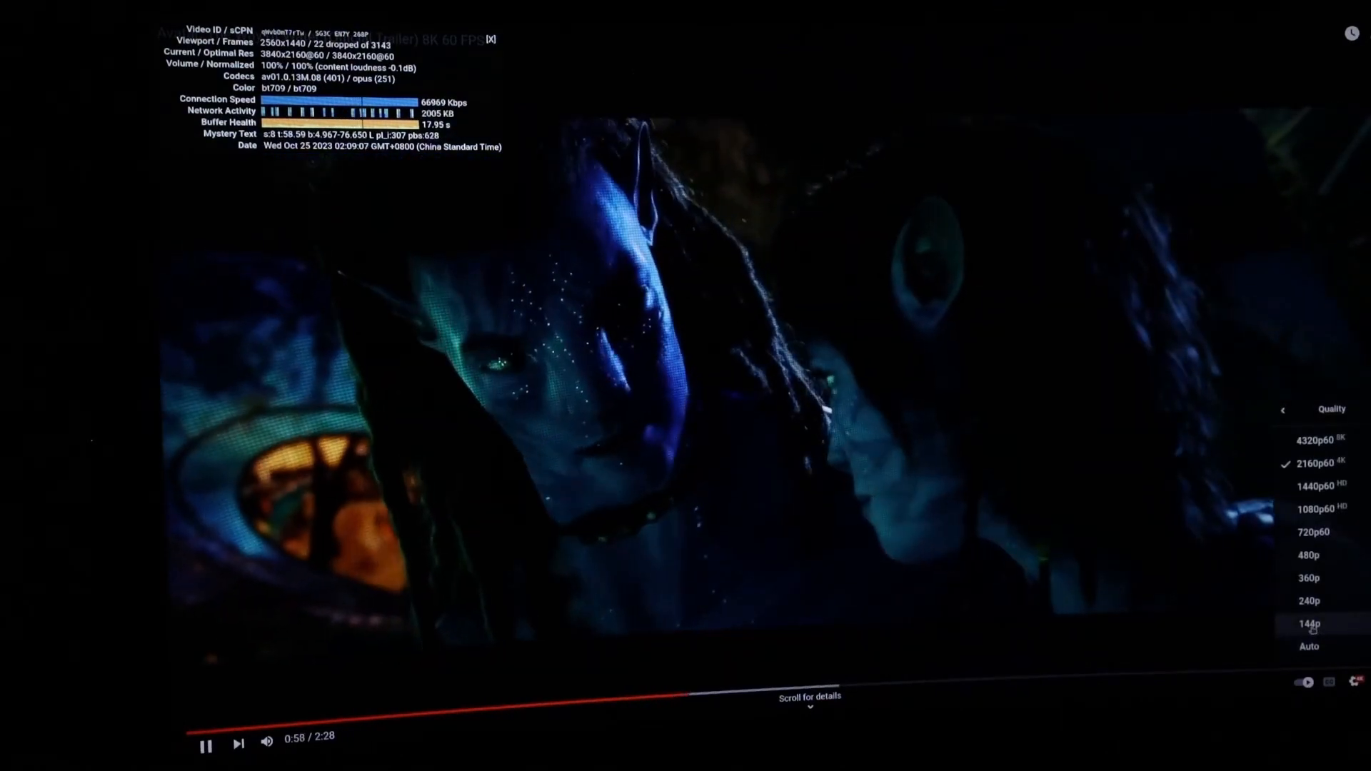
{"action": "left_click", "coordinate": [1309, 624]}
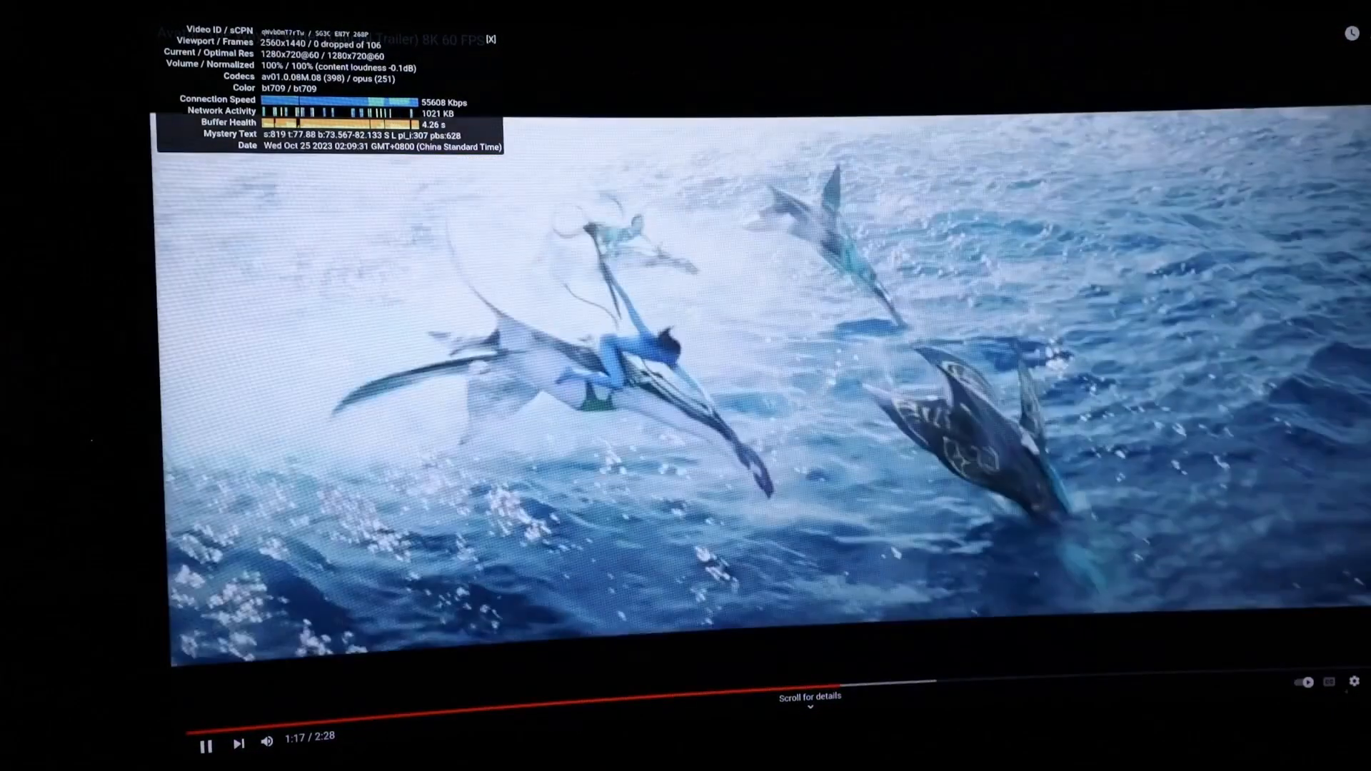
Raise the trailer's playback quality back up to 4320p
{"action": "left_click", "coordinate": [1350, 682]}
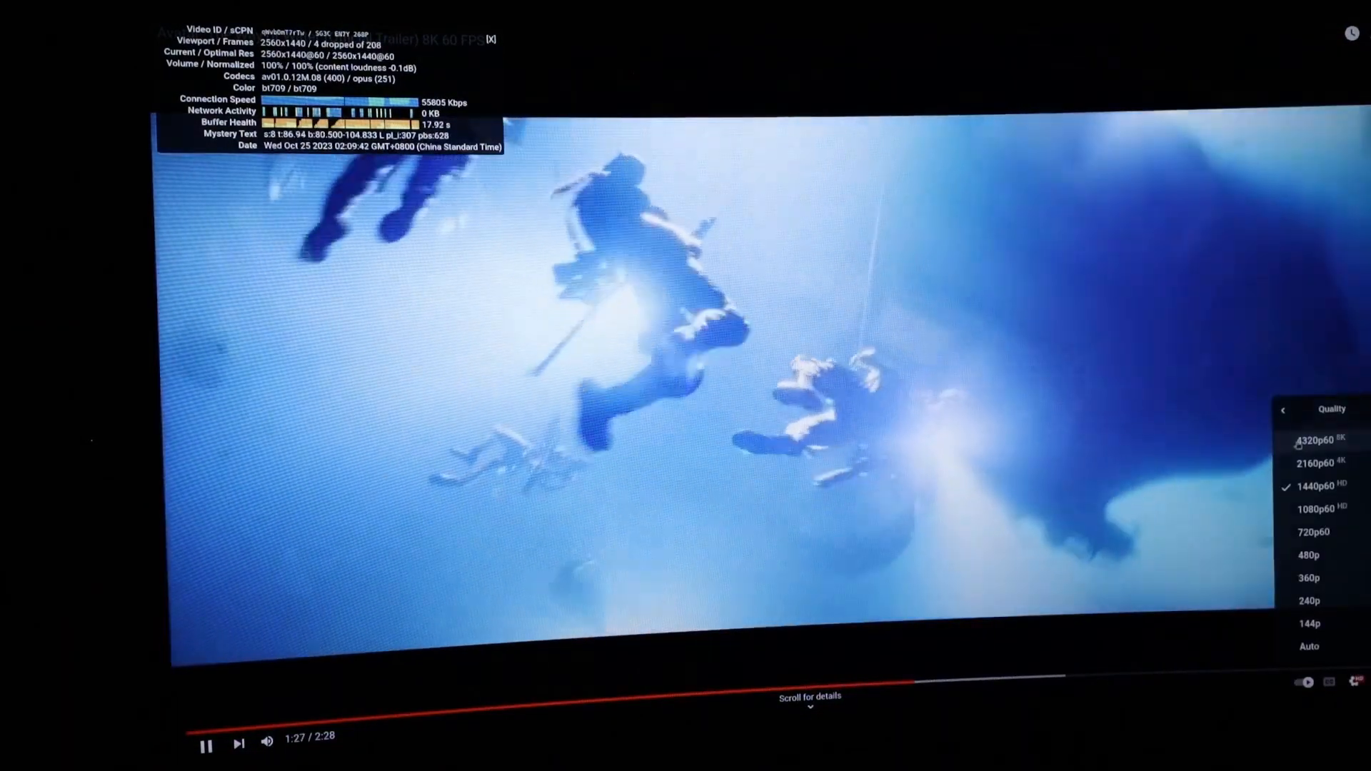
{"action": "left_click", "coordinate": [1309, 439]}
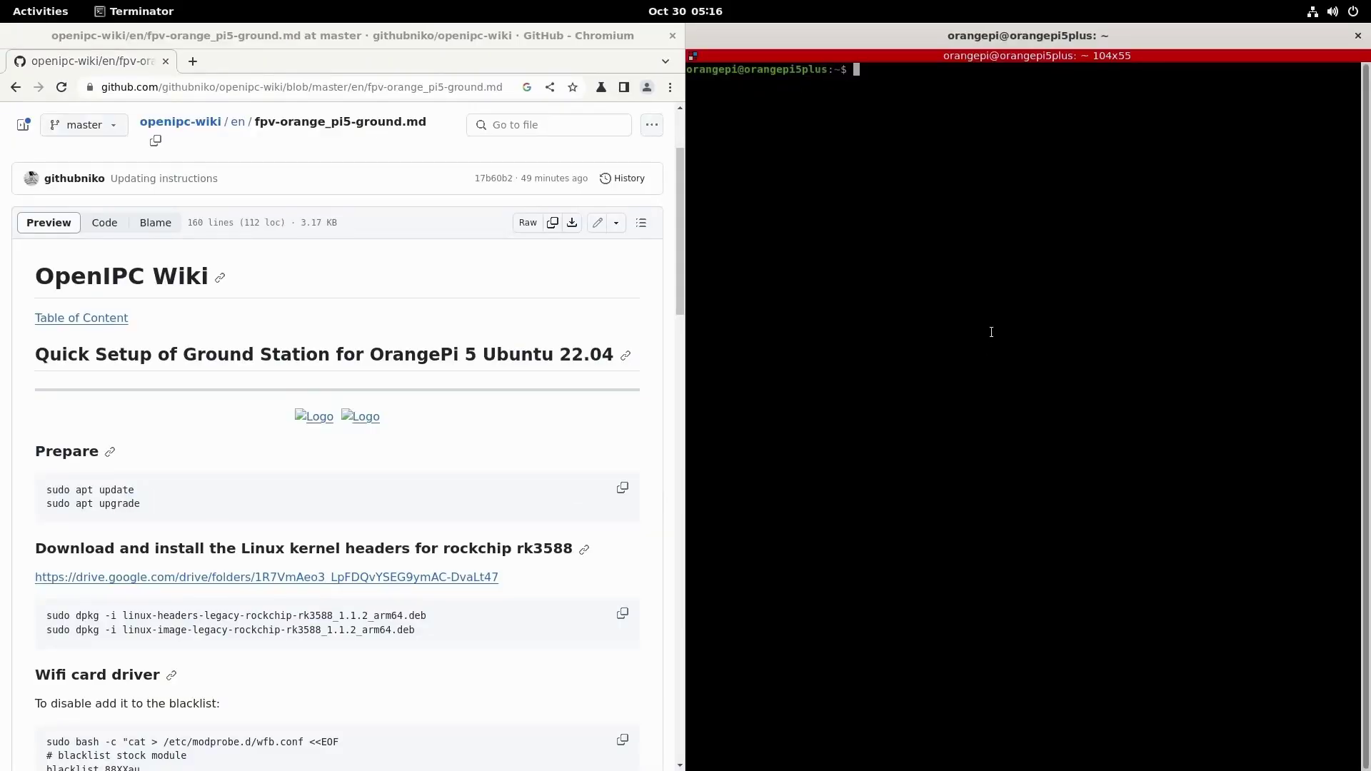
Run sudo apt update, download the v1.1.2 kernel package zip, extract it in Downloads and cd into ~/Do…
{"action": "type", "text": "sudo apt update"}
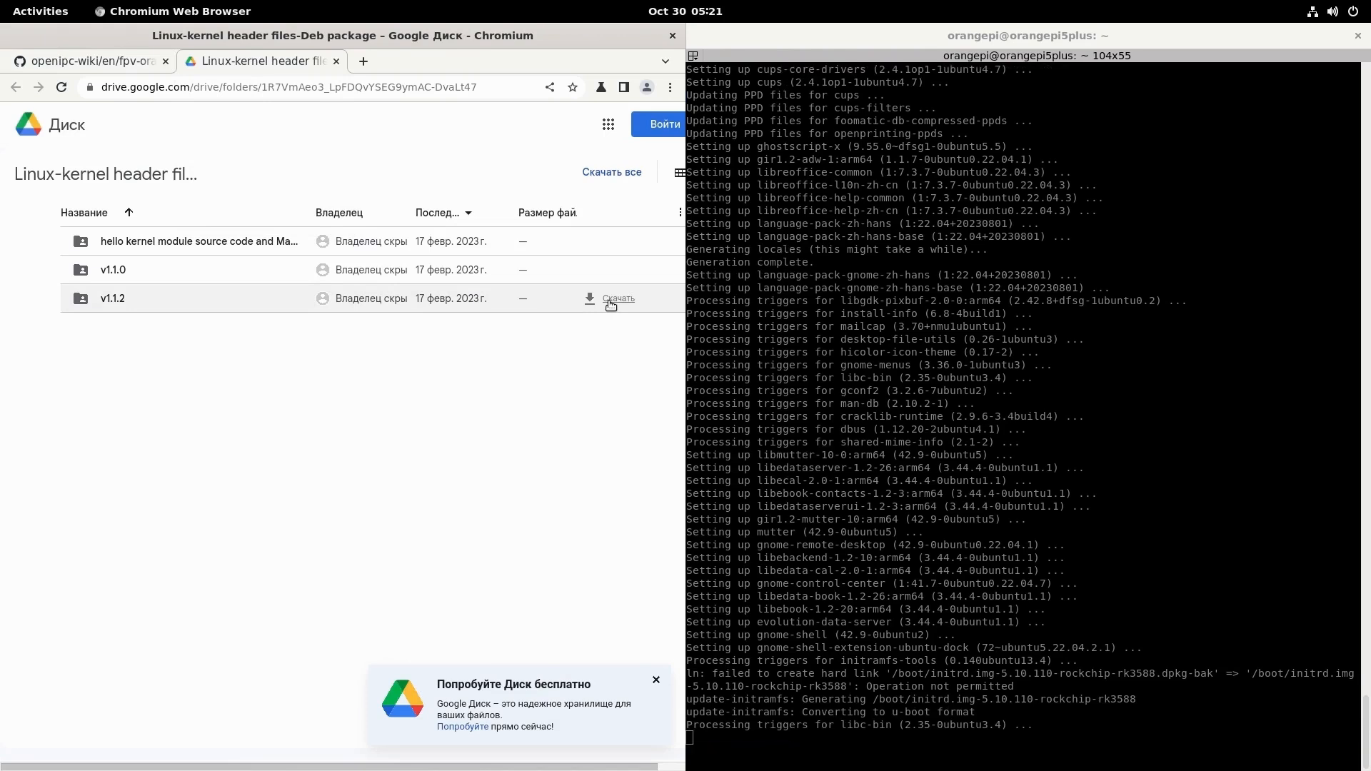
{"action": "left_click", "coordinate": [618, 299]}
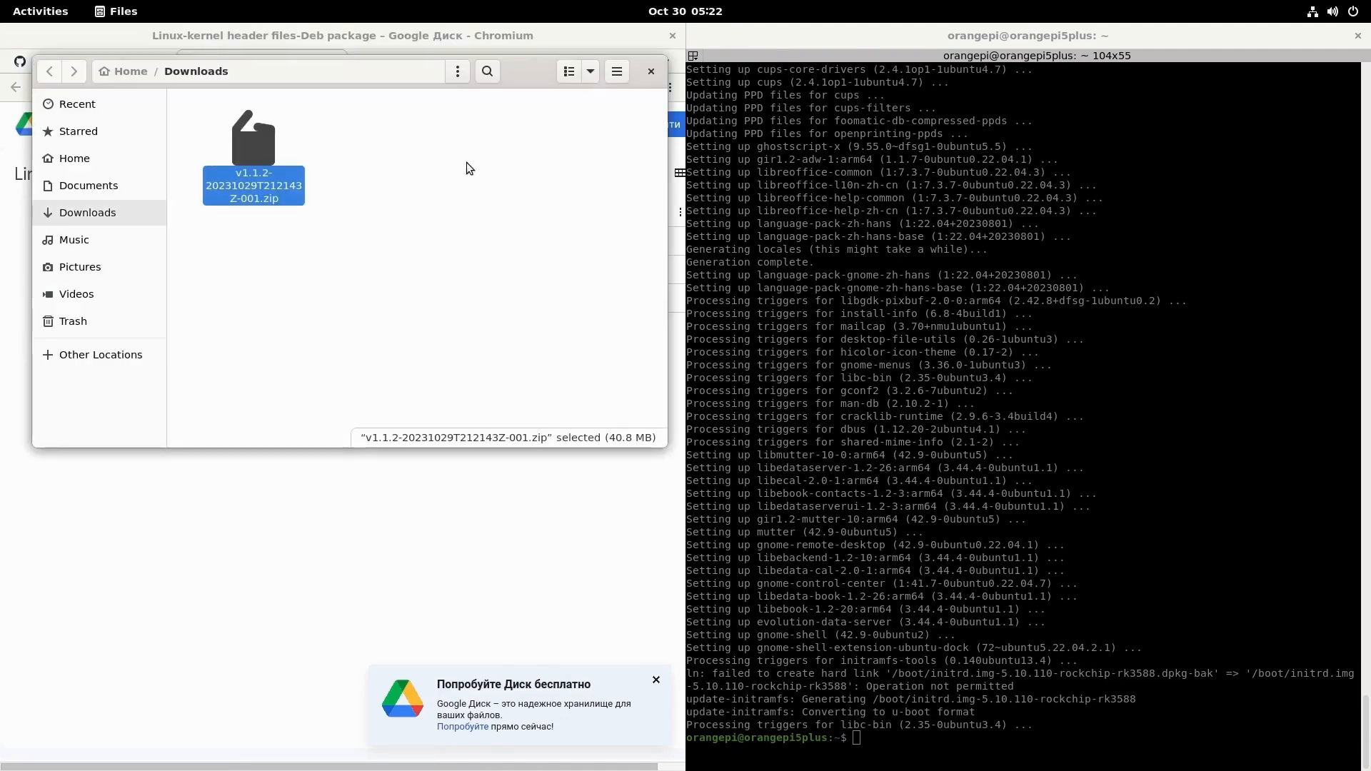
{"action": "right_click", "coordinate": [255, 157]}
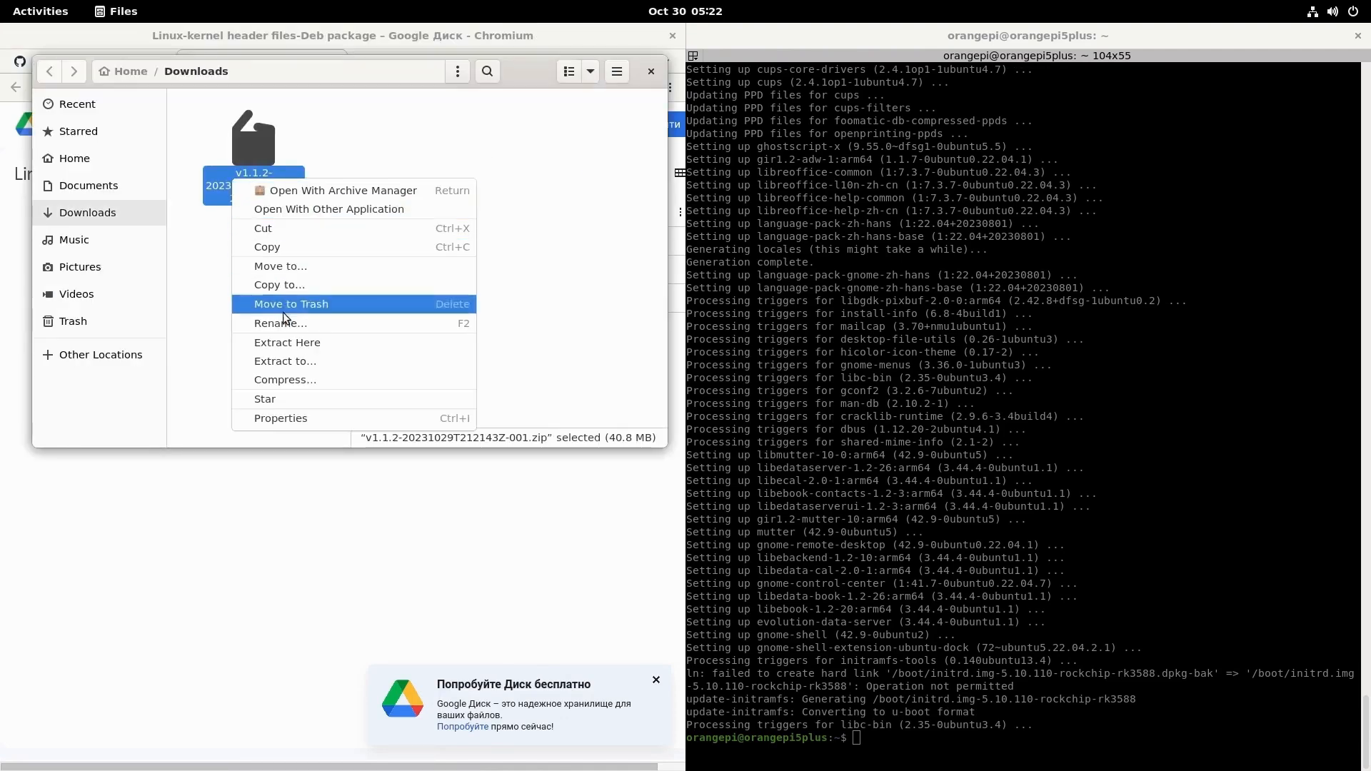
{"action": "left_click", "coordinate": [287, 341]}
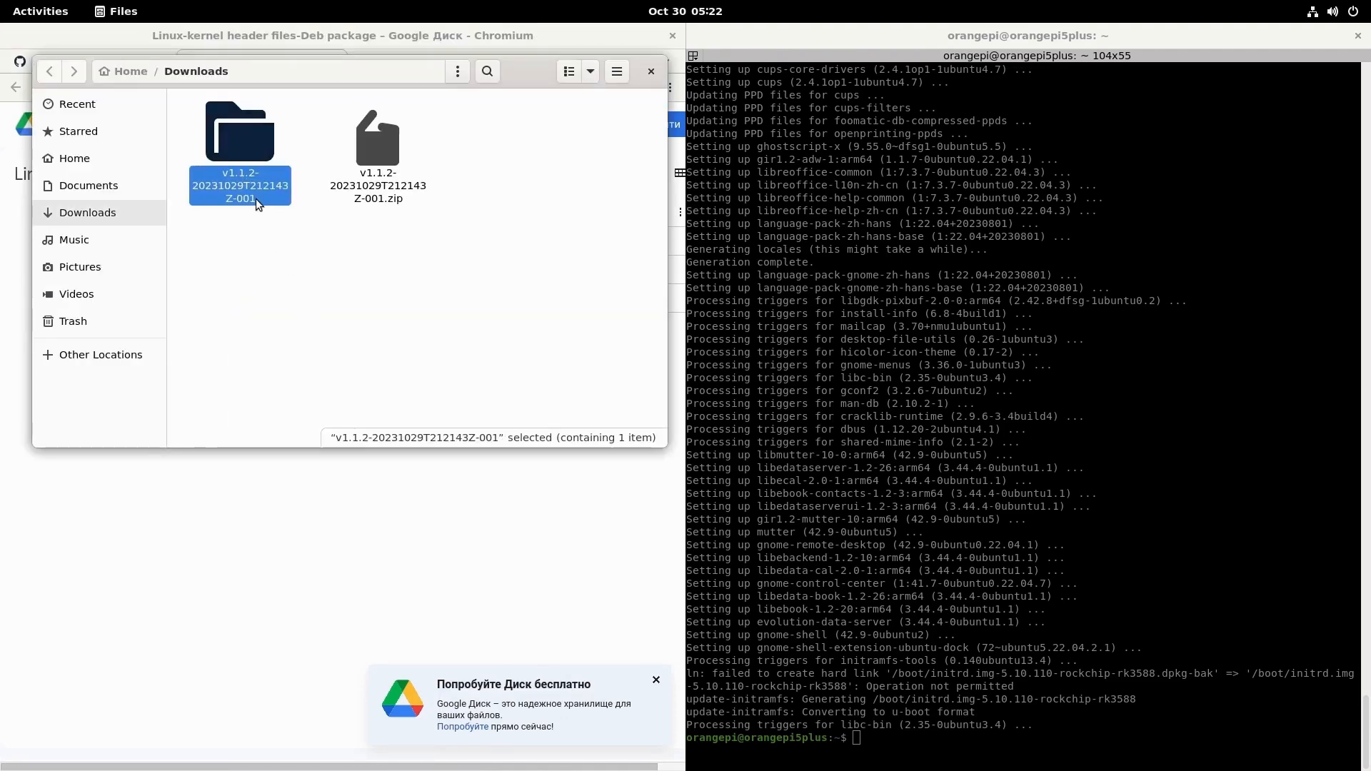
{"action": "double_click", "coordinate": [239, 130]}
{"action": "type", "text": "cd"}
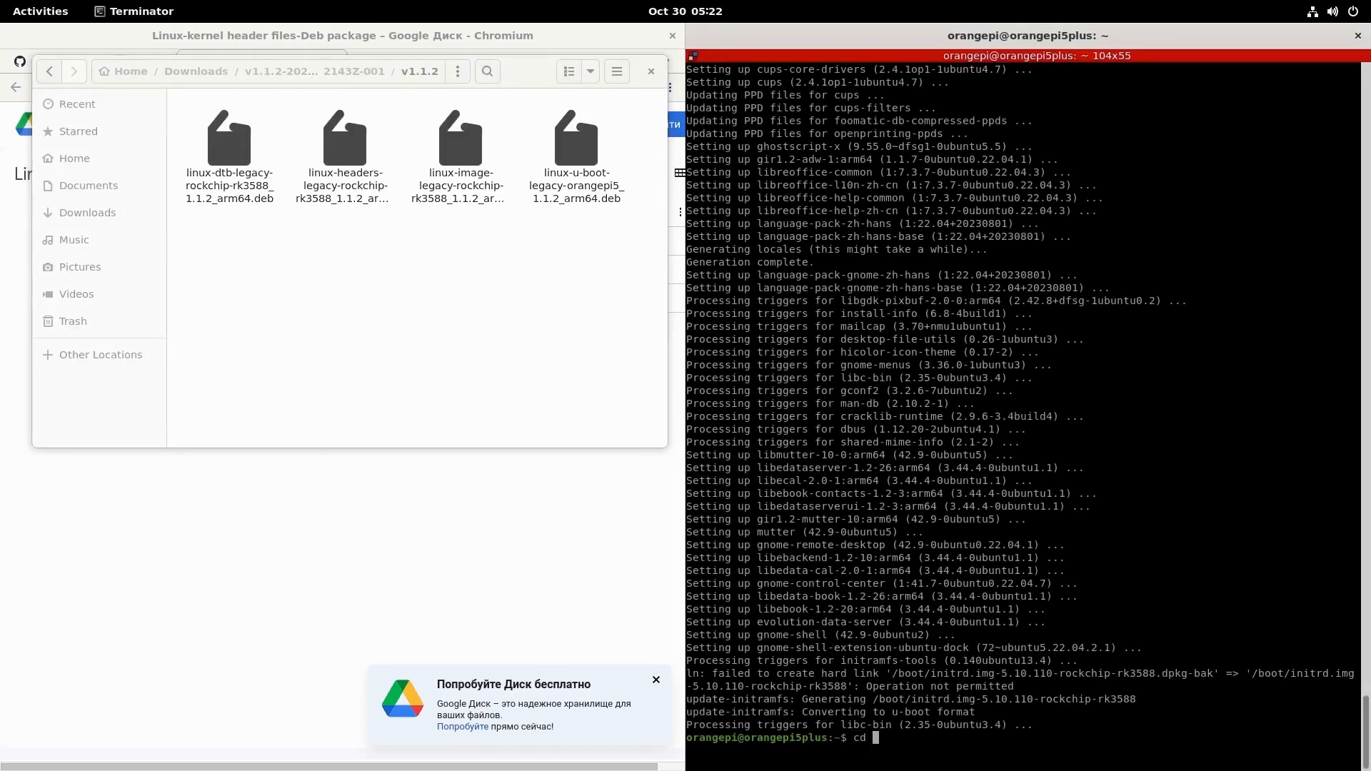
{"action": "type", "text": "~/Do"}
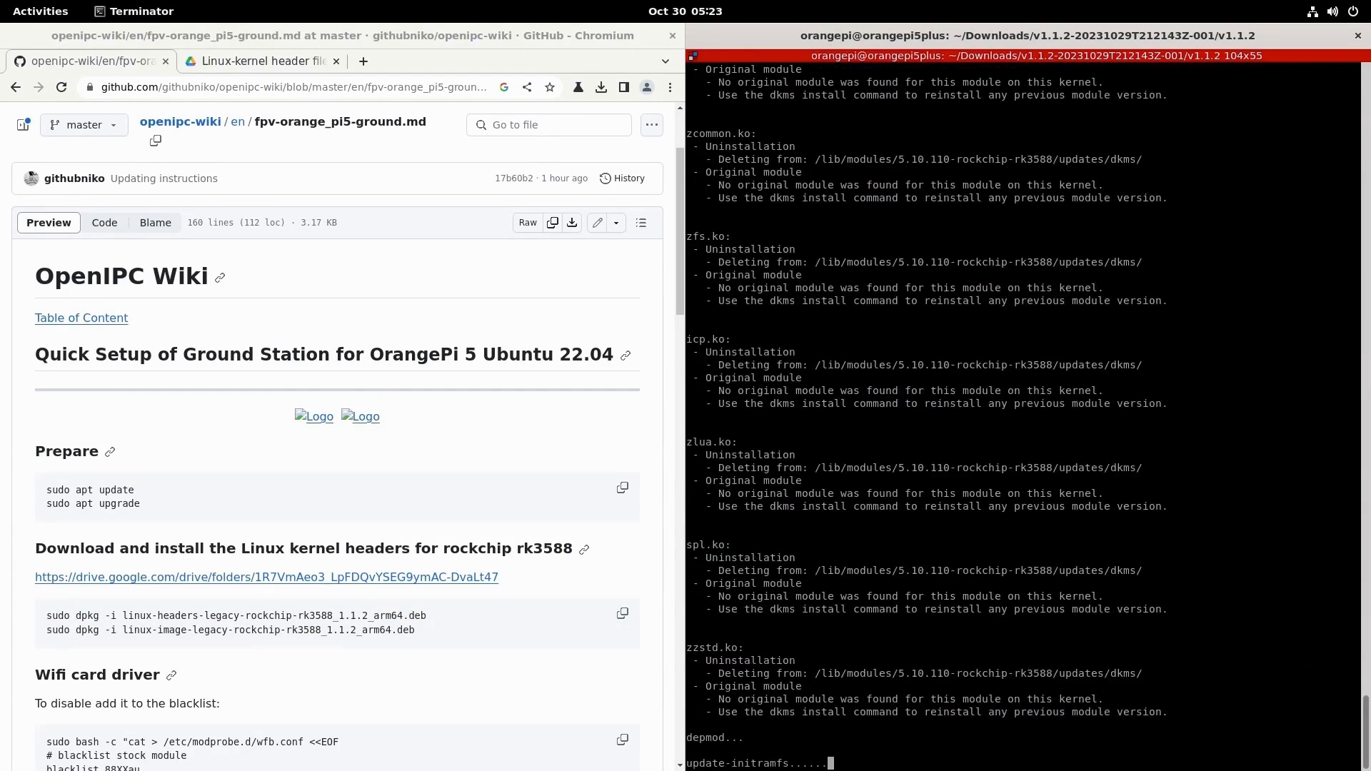
Copy the stock wifi driver blacklist and the rtl8812au dkms build commands from the wiki
{"action": "scroll", "scroll_direction": "down", "scroll_amount": 3}
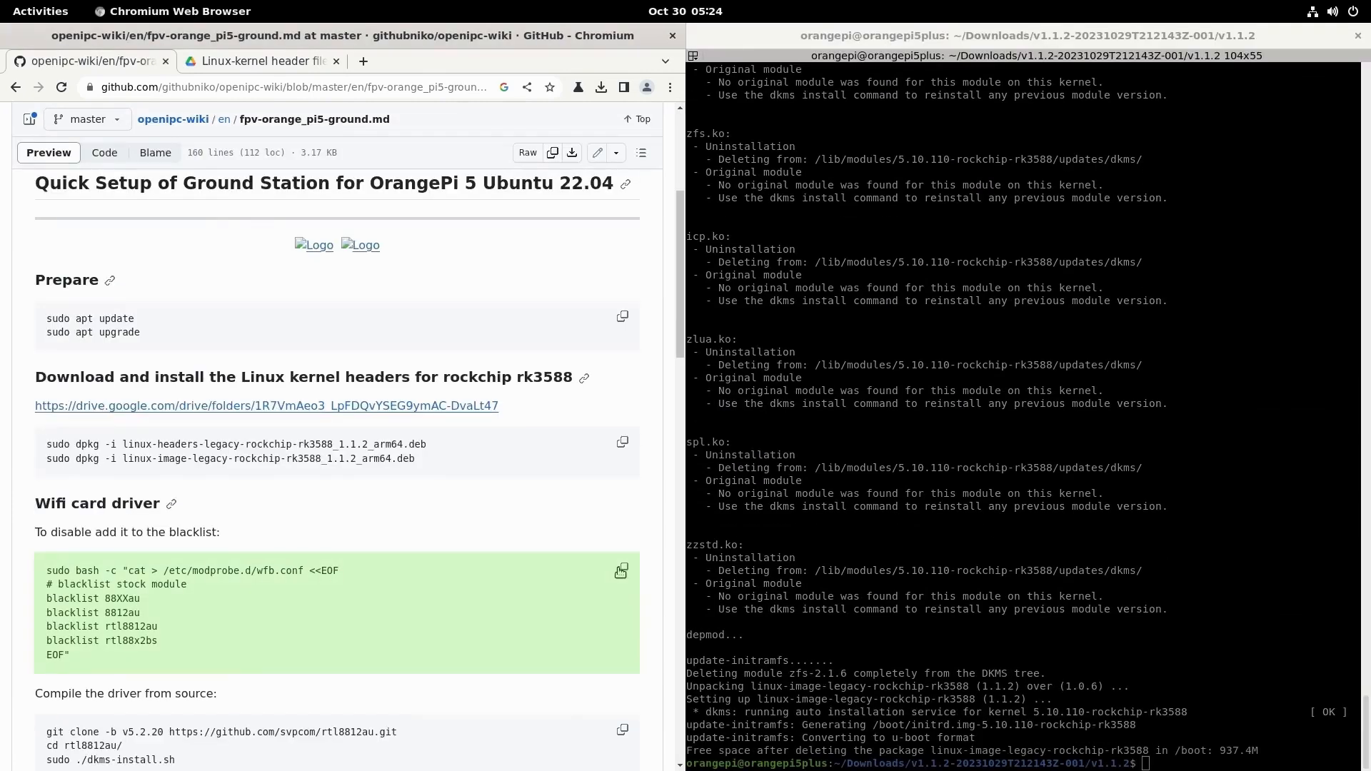
{"action": "left_click", "coordinate": [621, 569]}
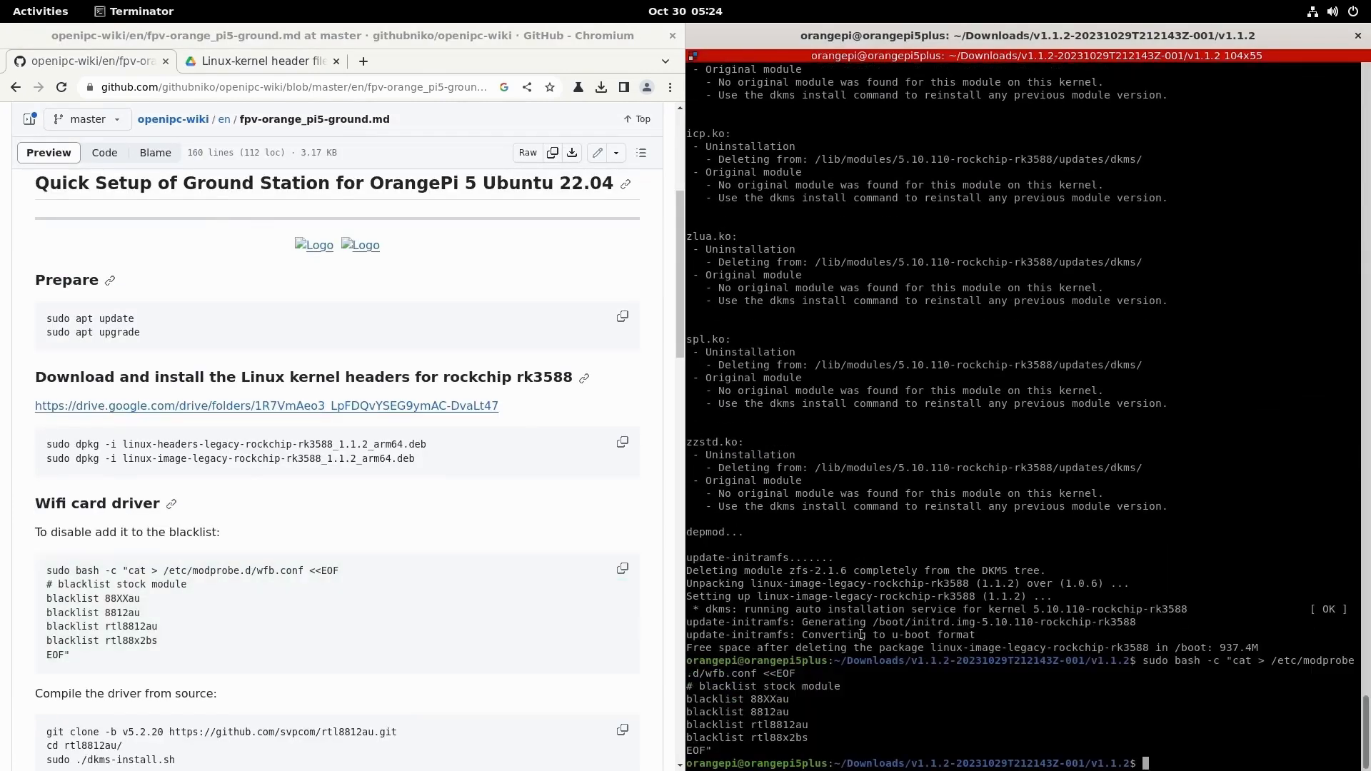
{"action": "scroll", "scroll_direction": "down", "scroll_amount": 3}
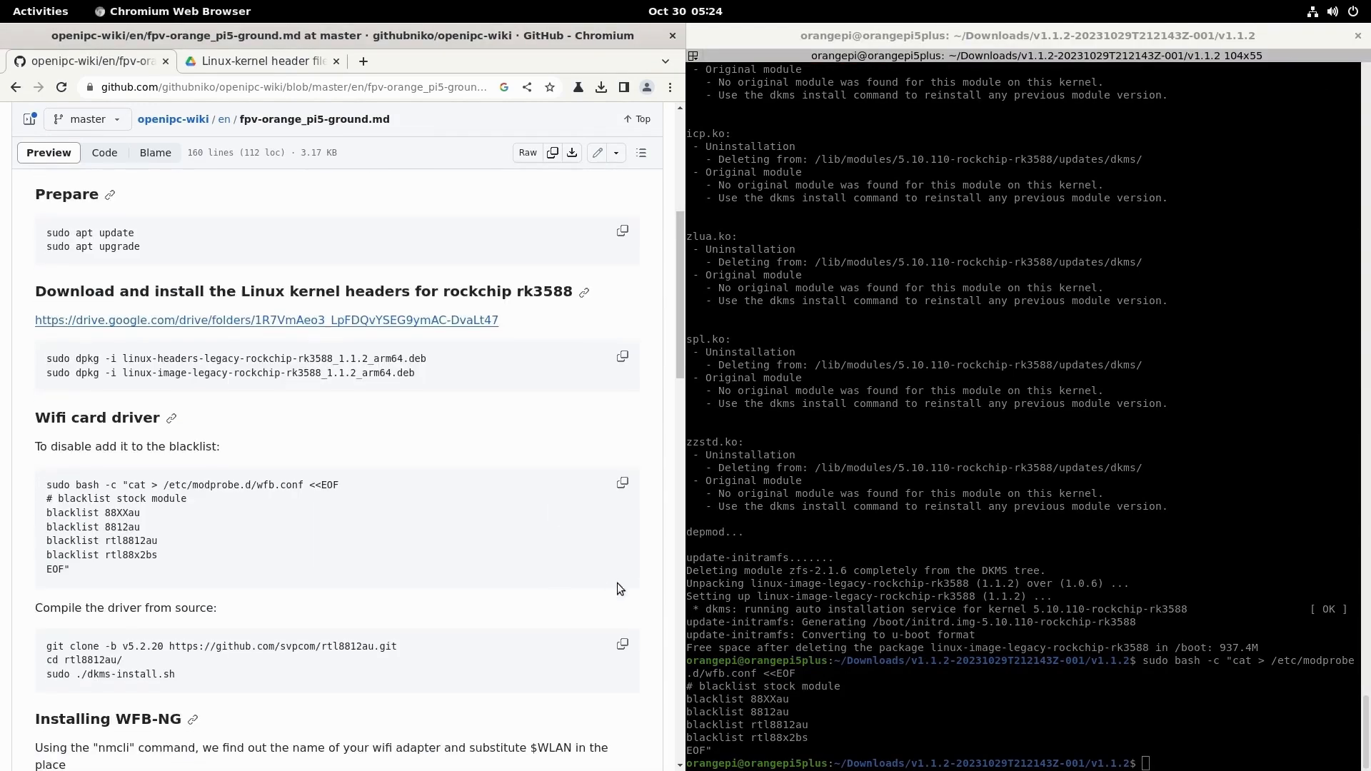
{"action": "left_click", "coordinate": [621, 644]}
{"action": "type", "text": "nmcli"}
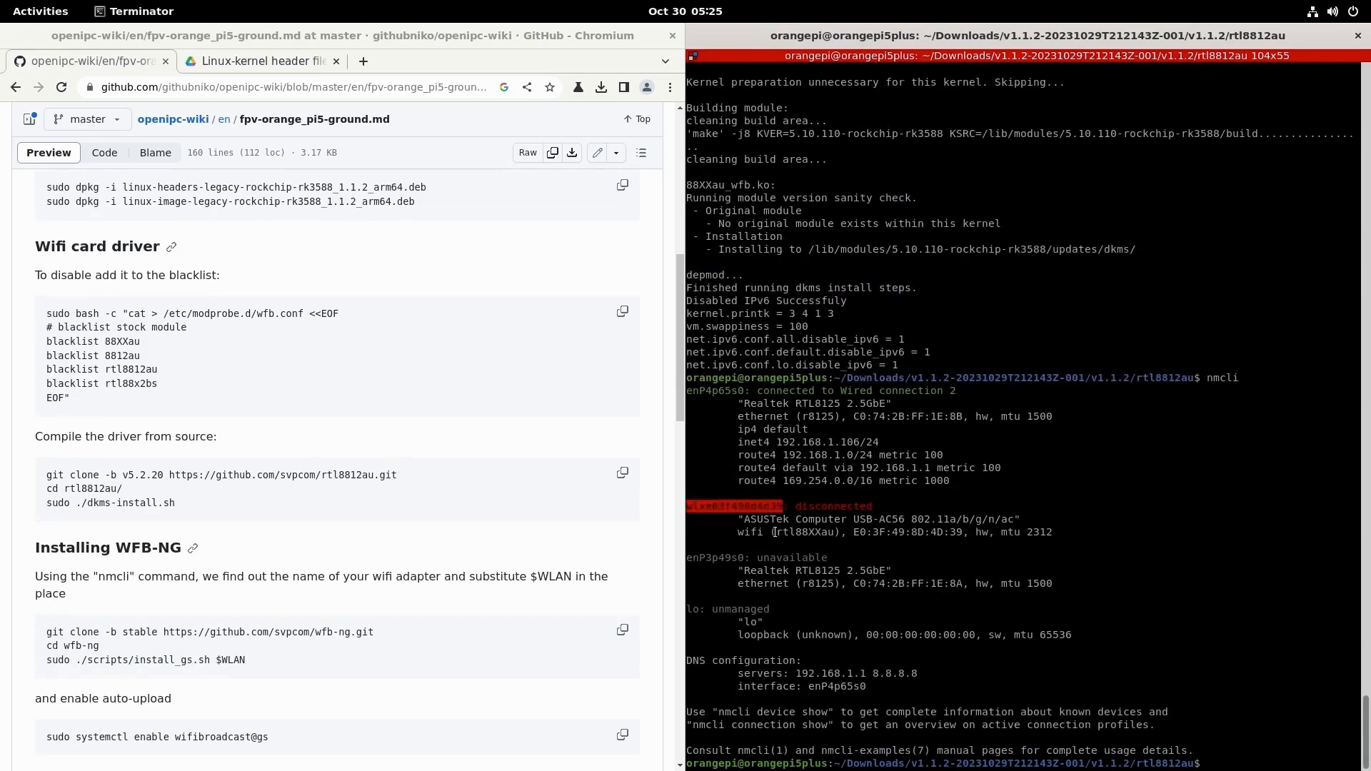
Reboot, confirm with nmcli the USB adapter uses rtl88XXau, and grab the WFB-NG install commands
{"action": "double_click", "coordinate": [804, 531]}
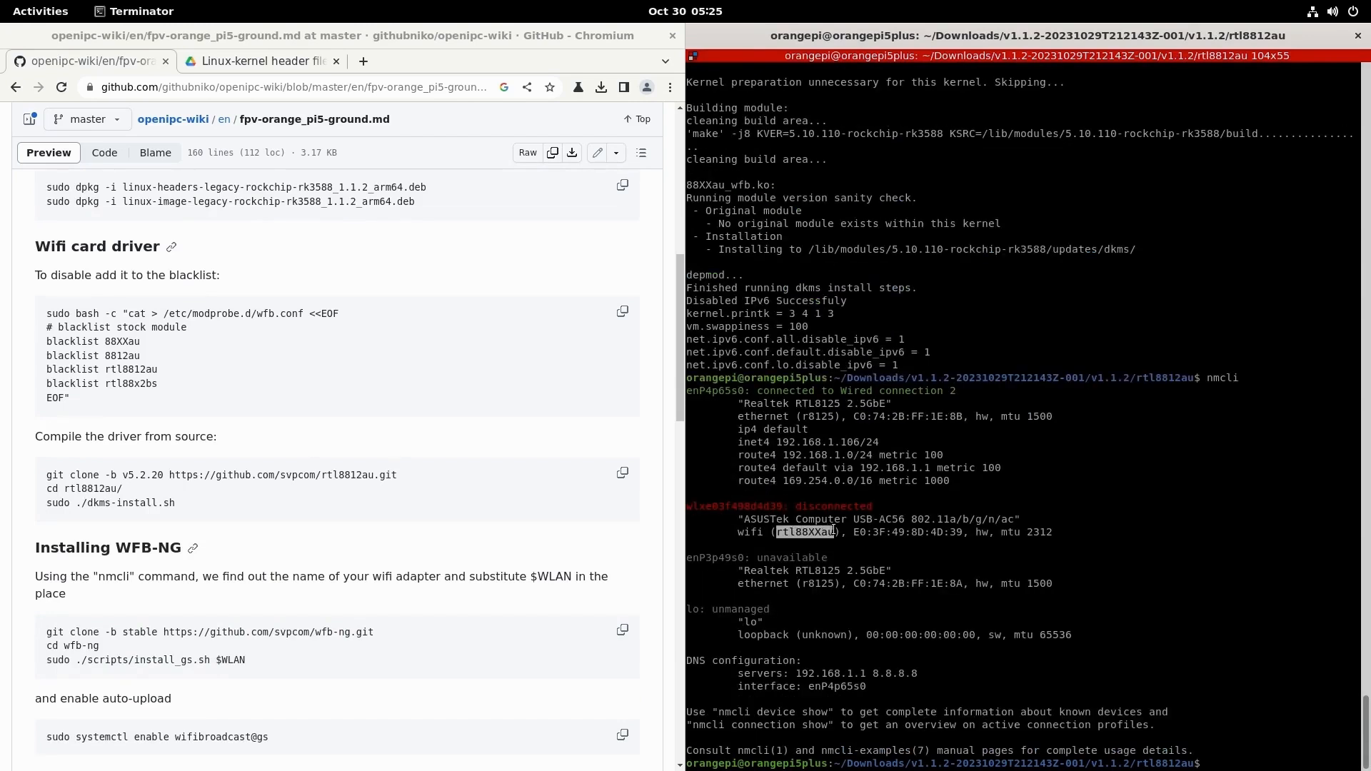
{"action": "type", "text": "re"}
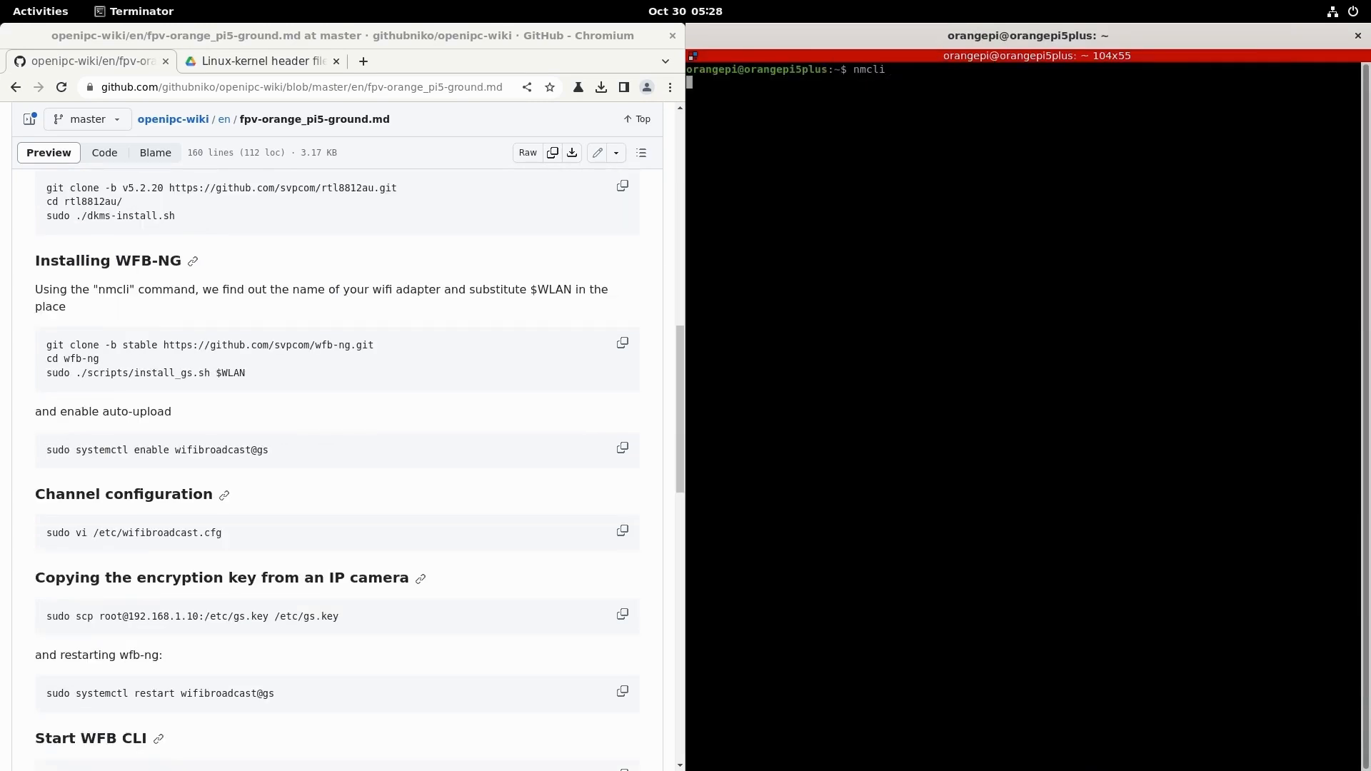
{"action": "key", "text": "Return"}
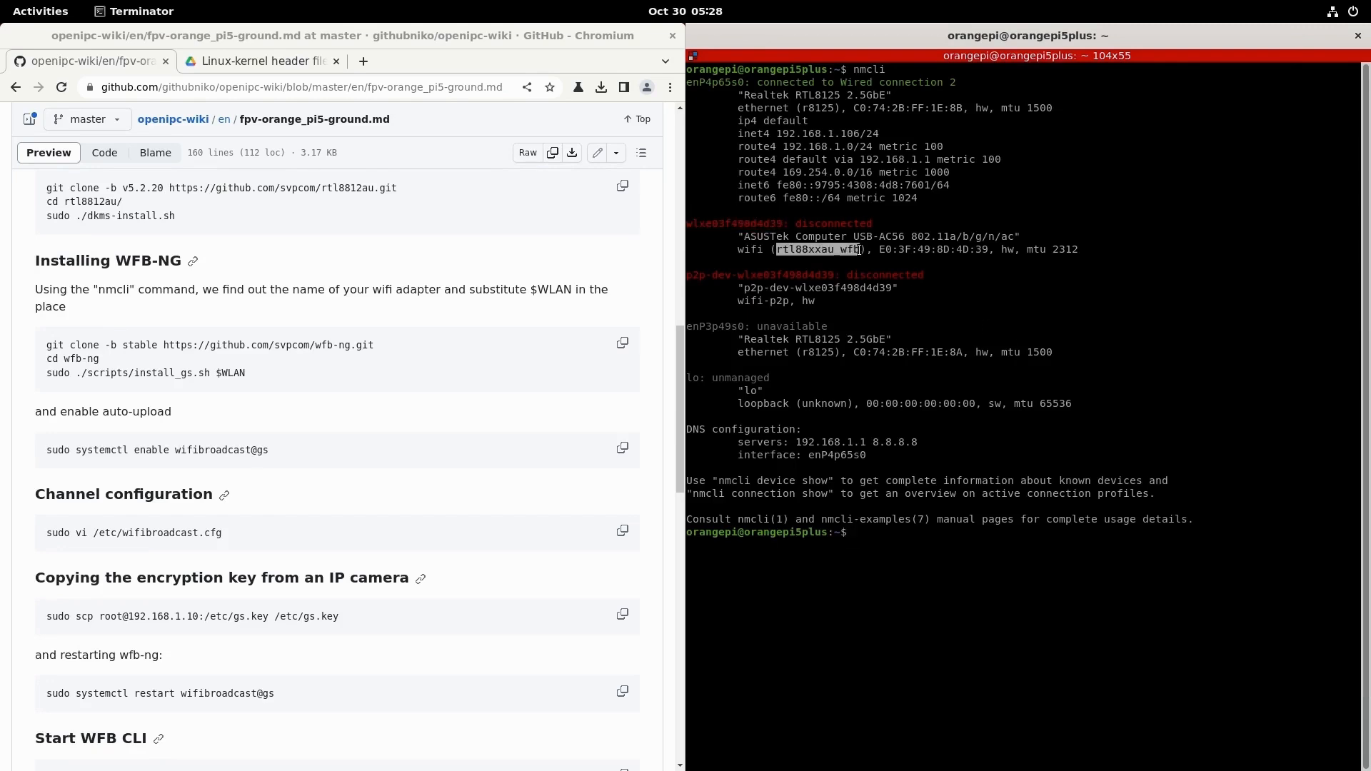
{"action": "left_click", "coordinate": [621, 342]}
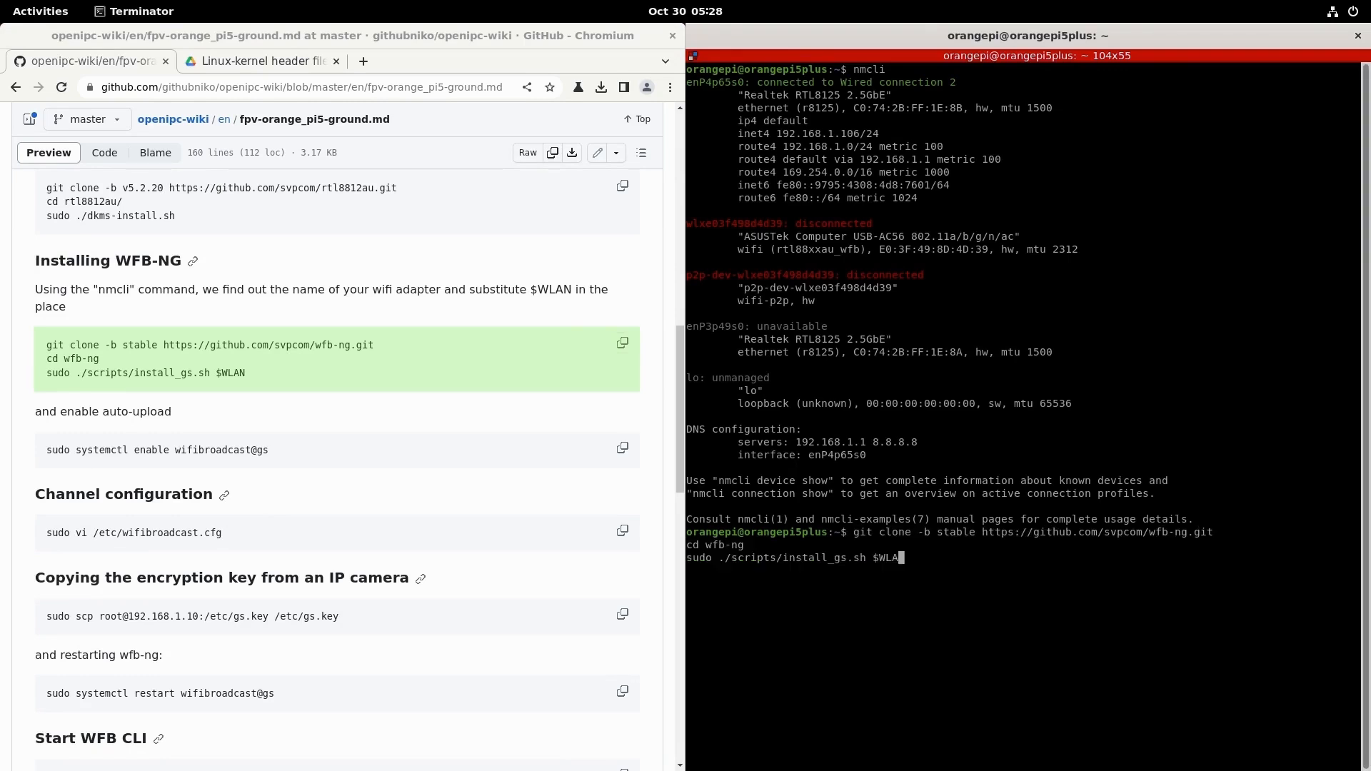
Run the wfb-ng clone/install_gs.sh with the adapter's interface name in place of $WLAN, then enable wifibroadcast@gs and edit /etc/wifibroadcast.cfg
{"action": "key", "text": "BackSpace"}
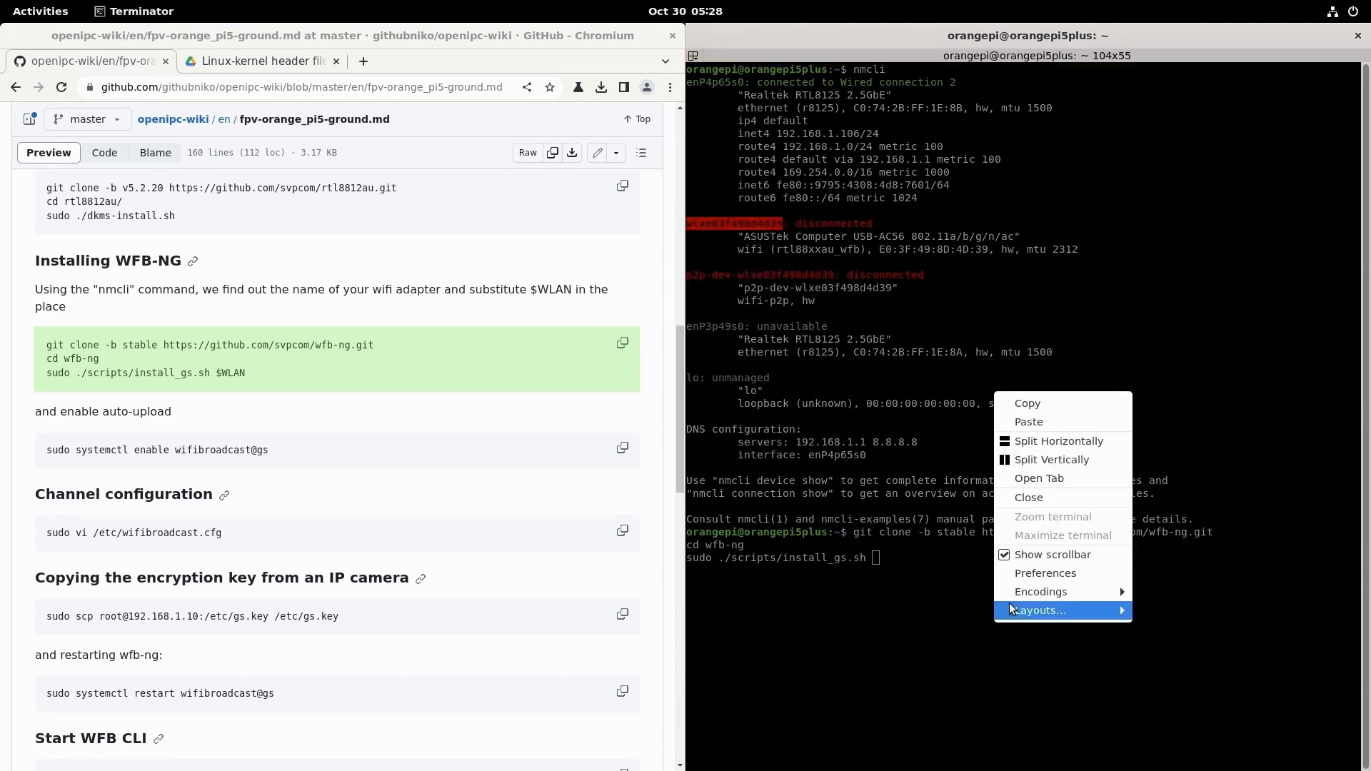
{"action": "left_click", "coordinate": [1028, 421]}
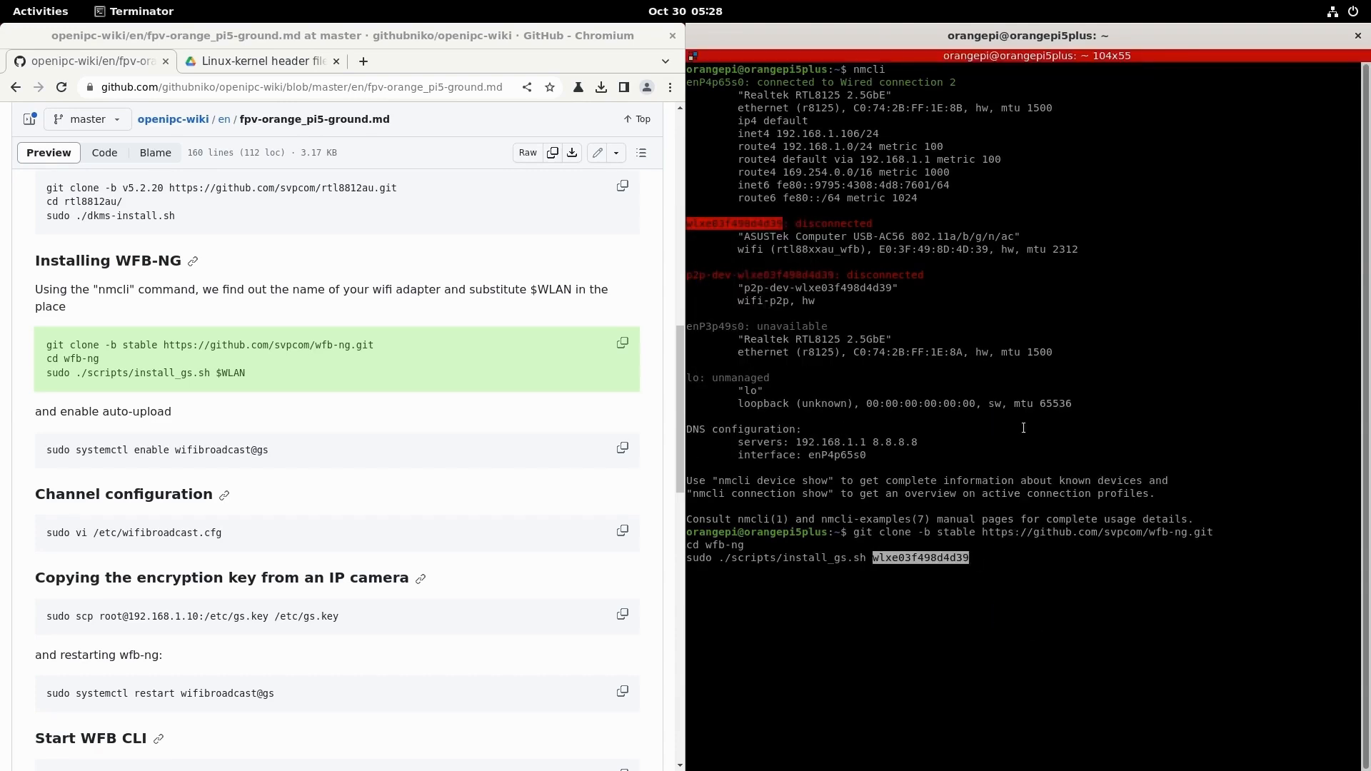
{"action": "key", "text": "Return"}
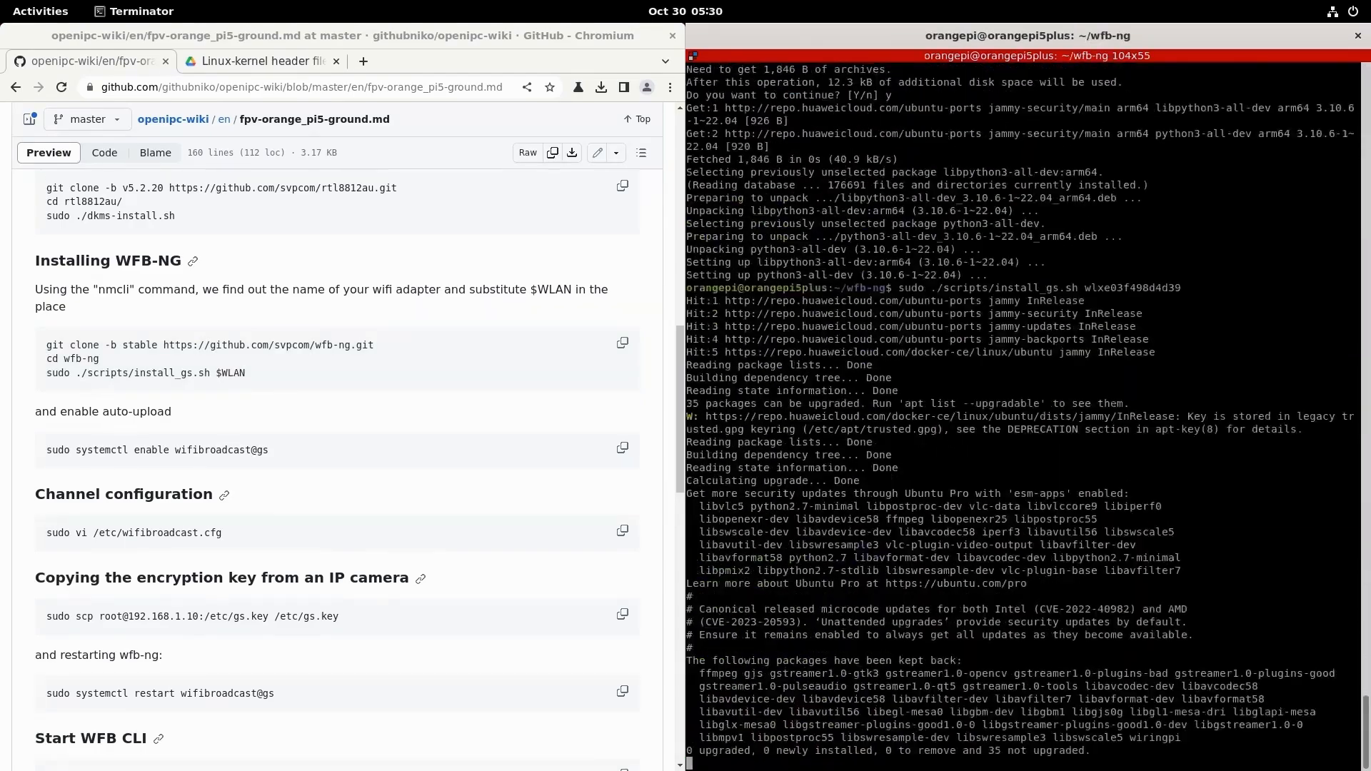
{"action": "left_click", "coordinate": [621, 449]}
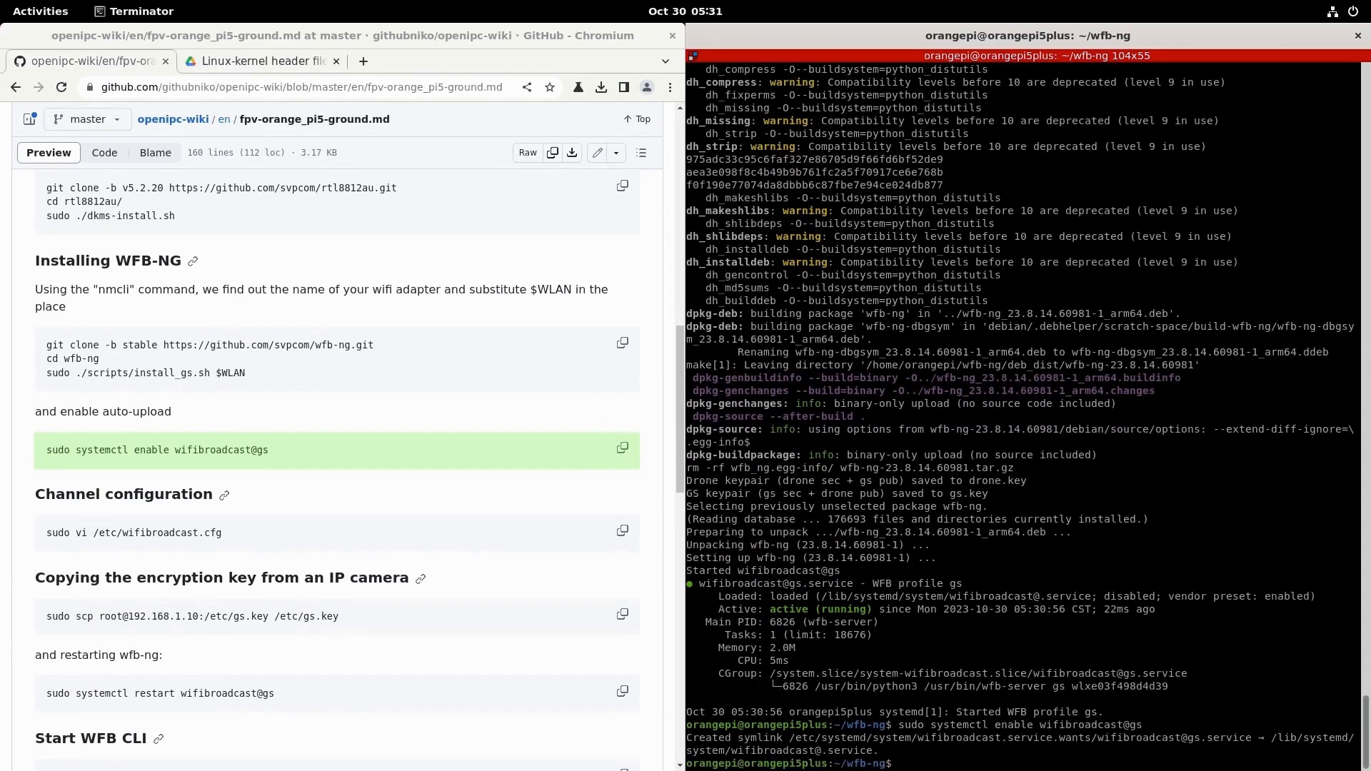
{"action": "left_click", "coordinate": [621, 531]}
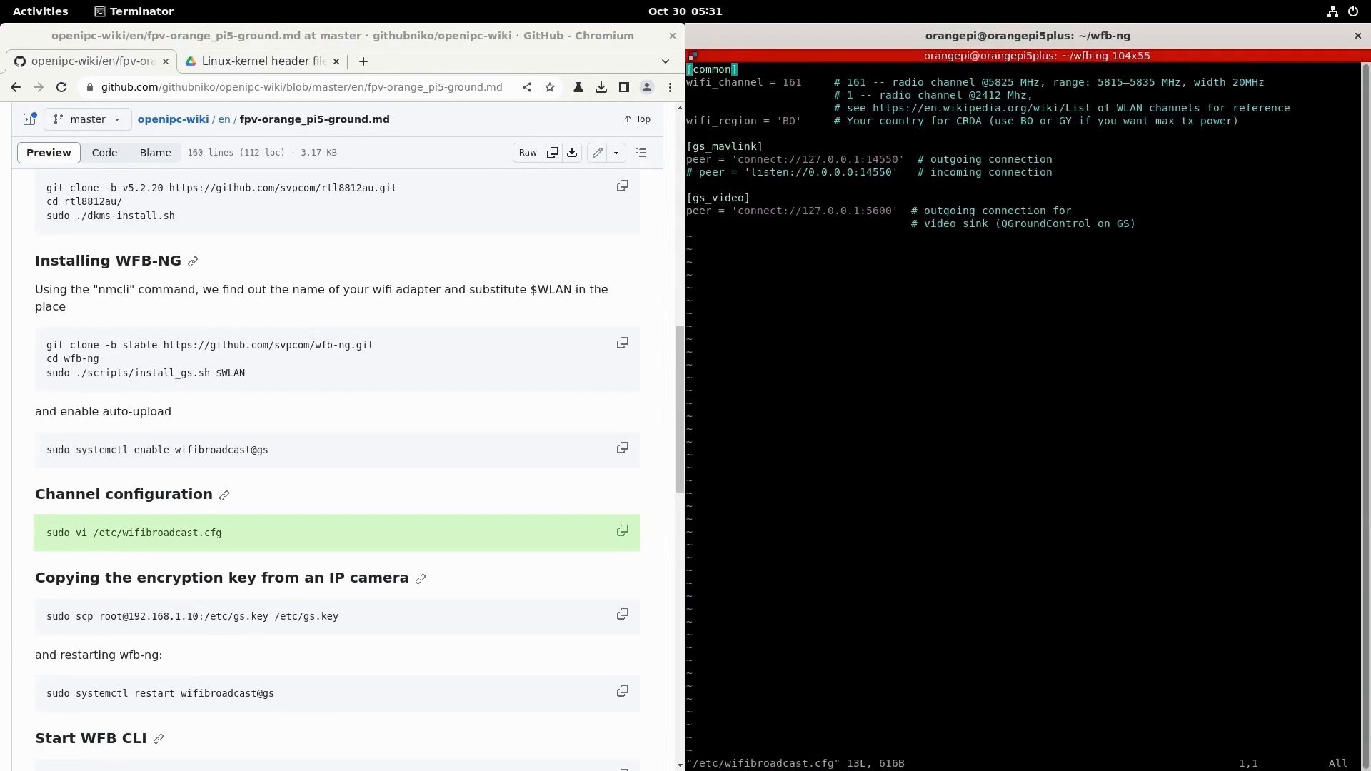
{"action": "left_click", "coordinate": [621, 615]}
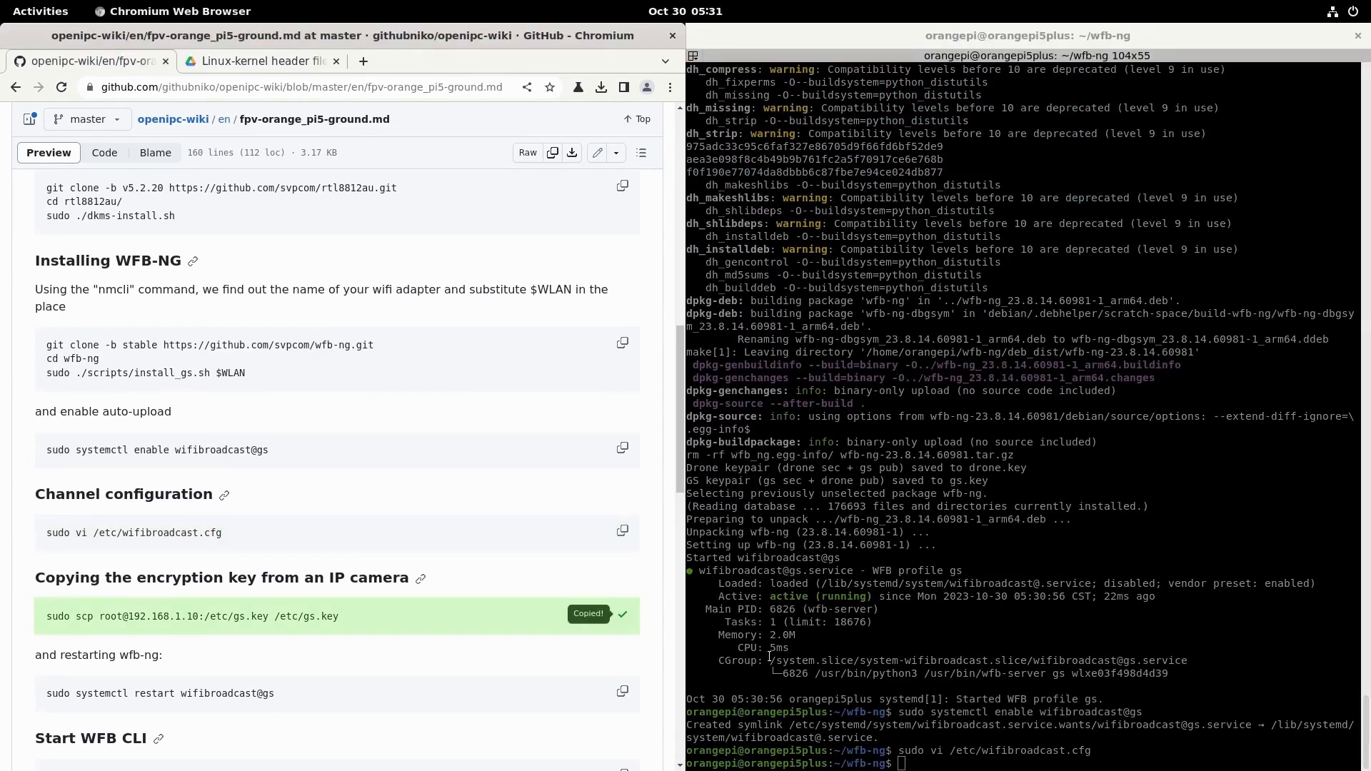
{"action": "left_click", "coordinate": [621, 615]}
{"action": "type", "text": "ye"}
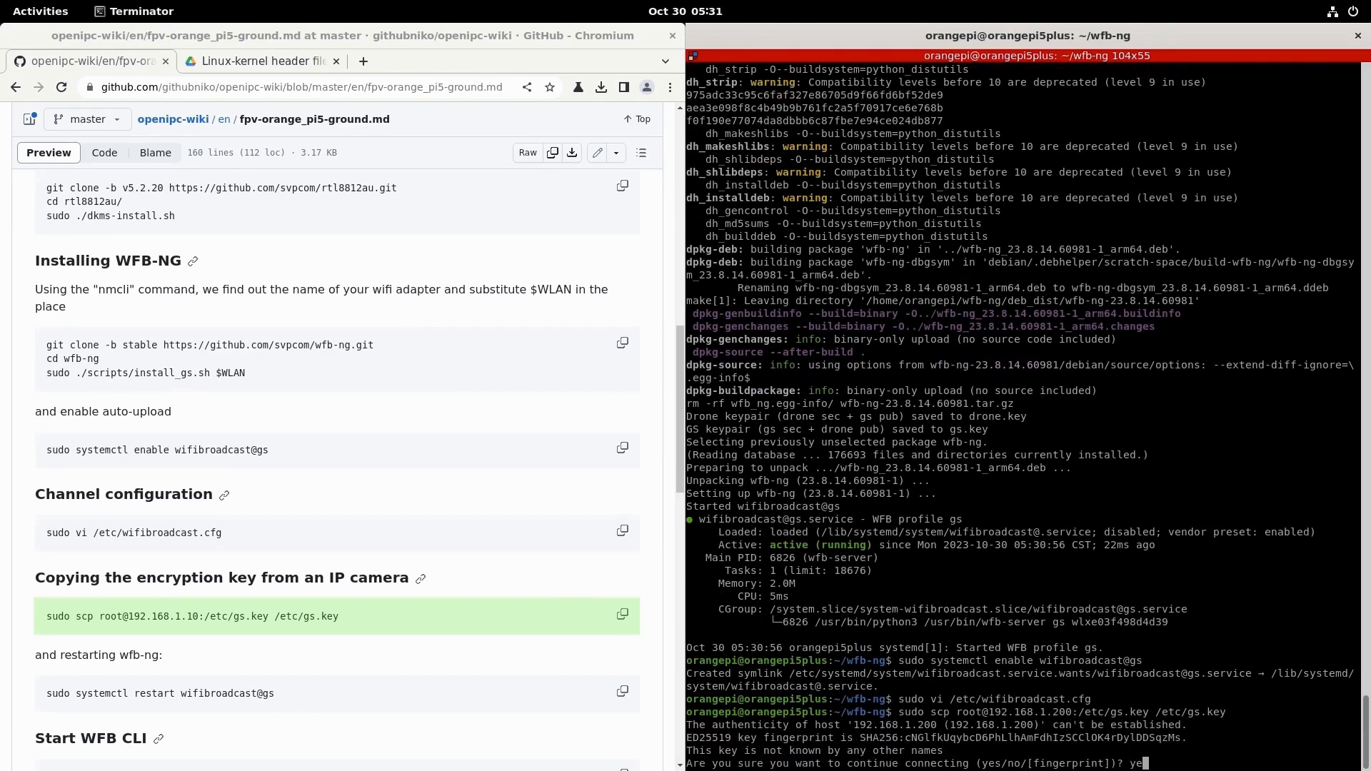
{"action": "key", "text": "Return"}
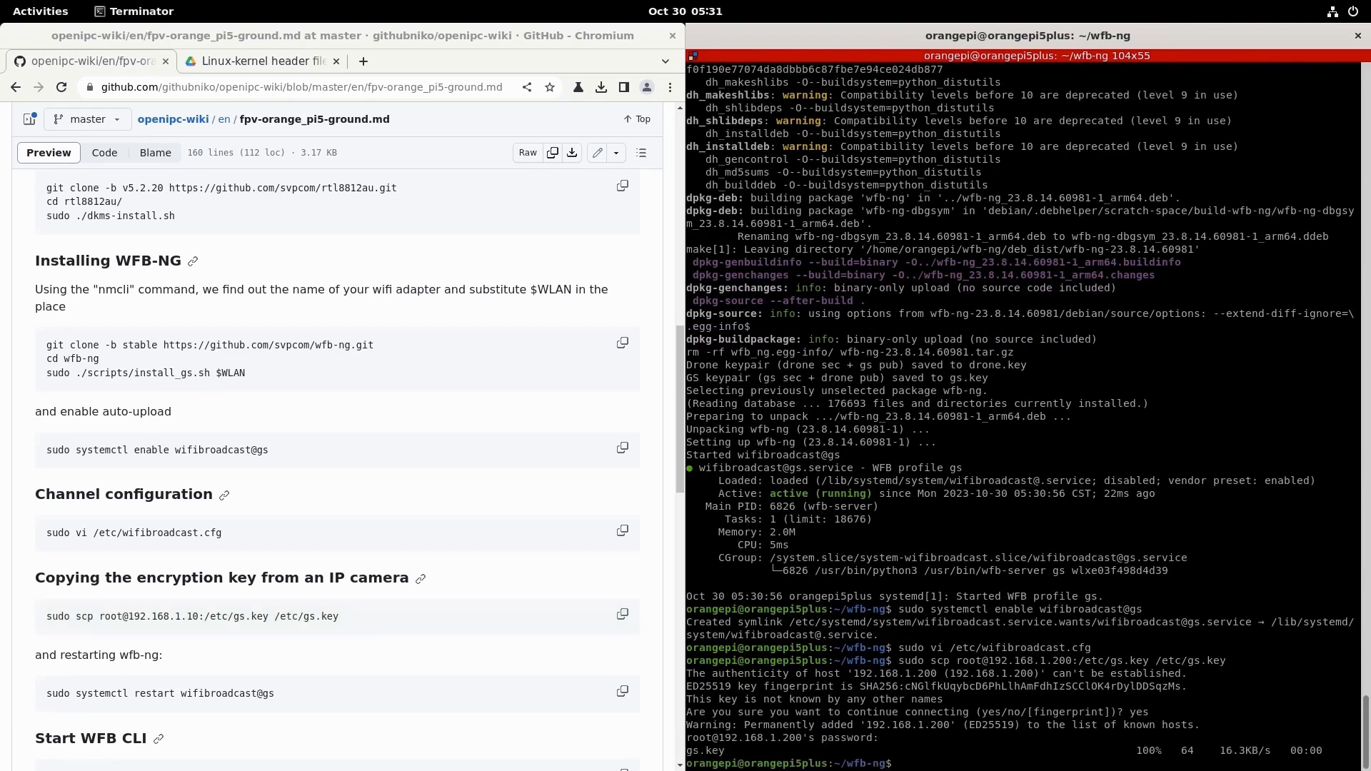
{"action": "left_click", "coordinate": [621, 692]}
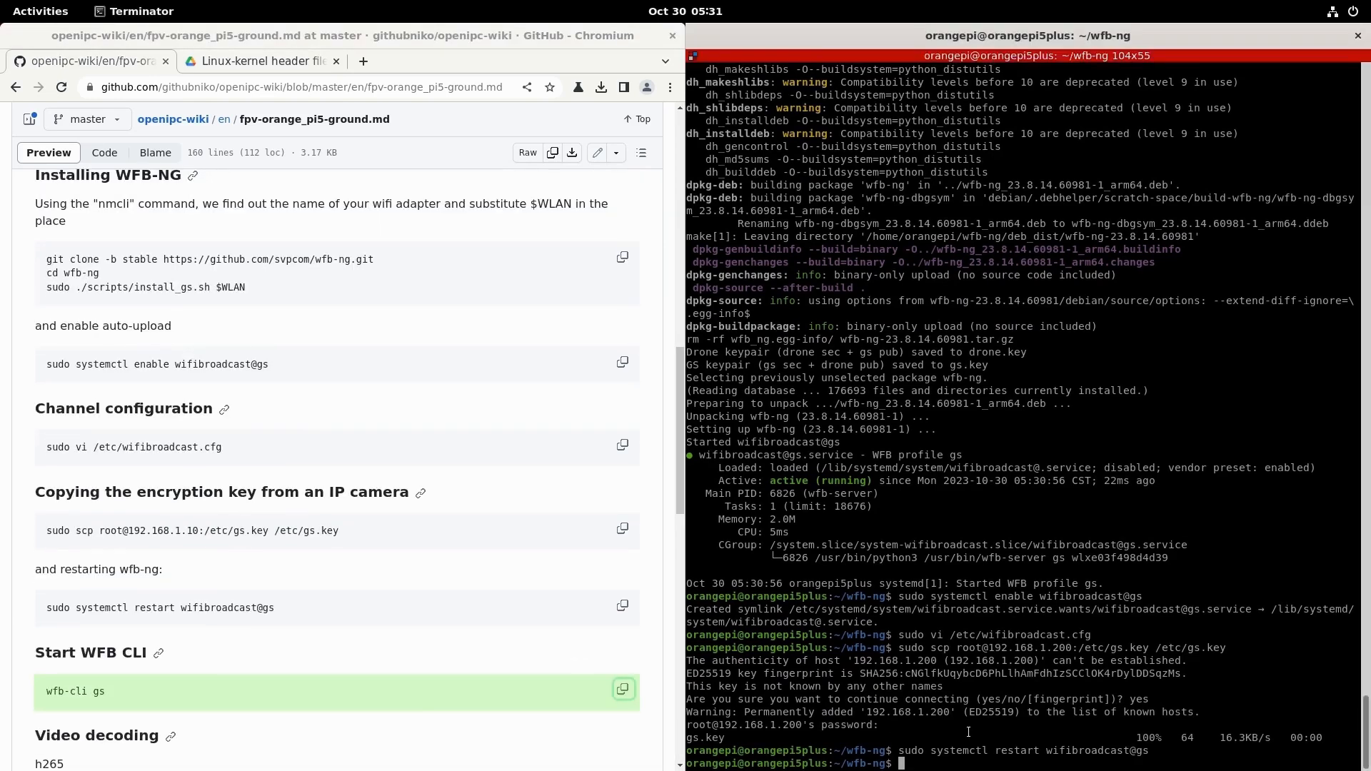
Split Terminator, run wfb-cli gs showing incoming video packets, and copy the h265 gst-launch command
{"action": "key", "text": "Return"}
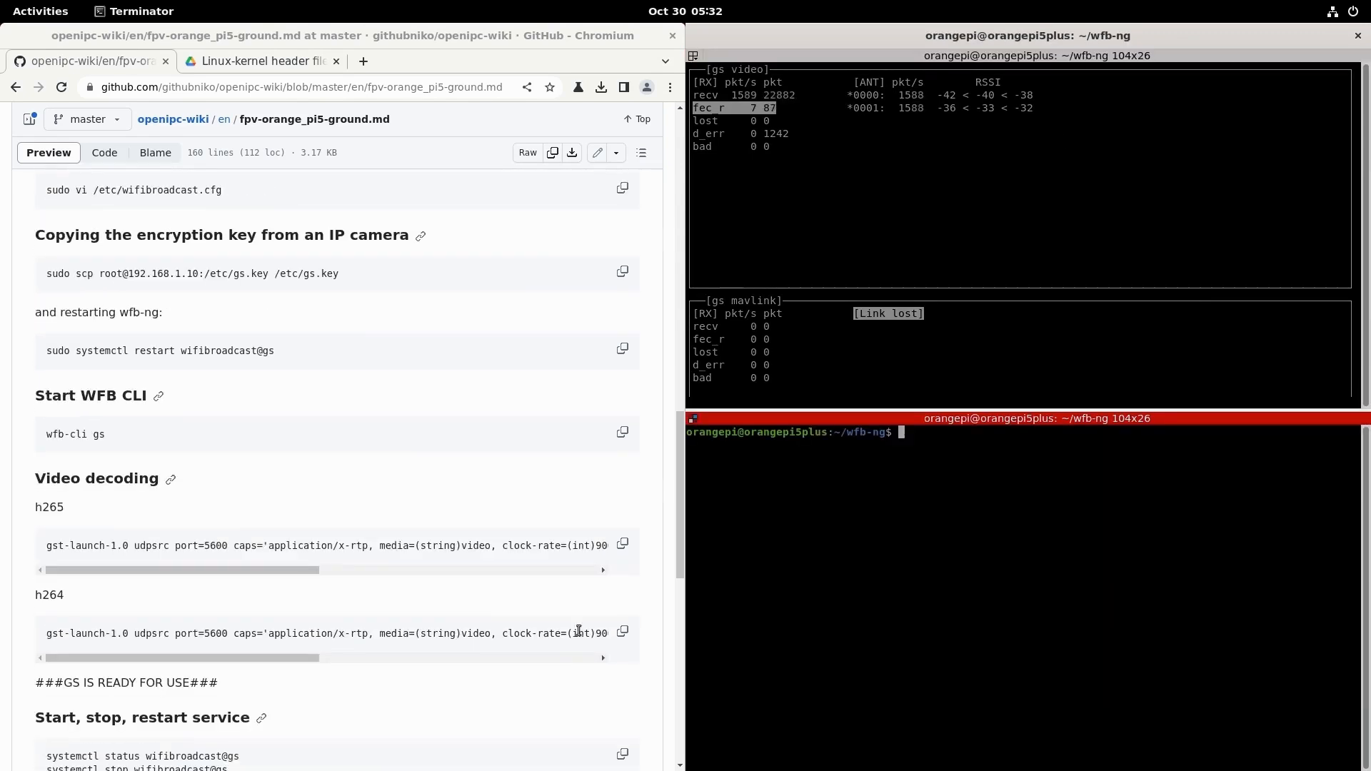
{"action": "left_click", "coordinate": [621, 544]}
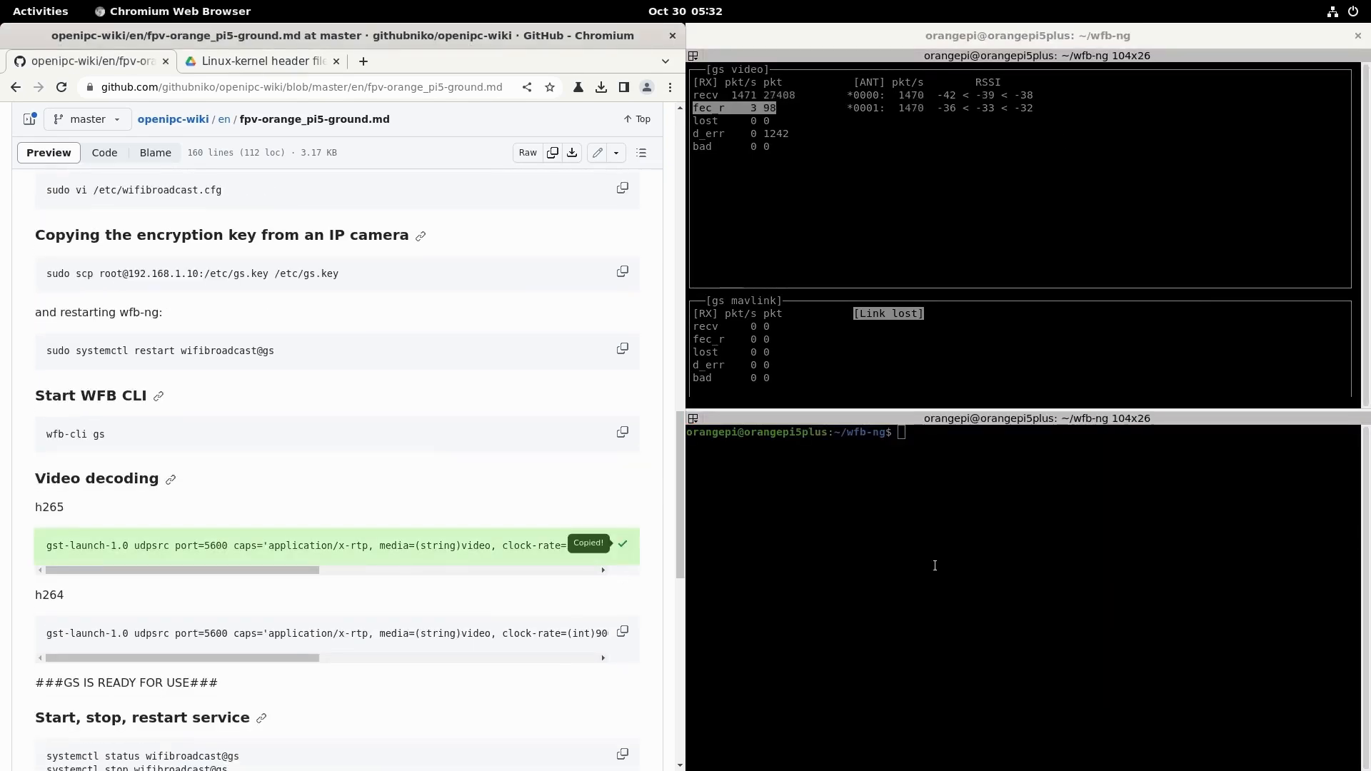